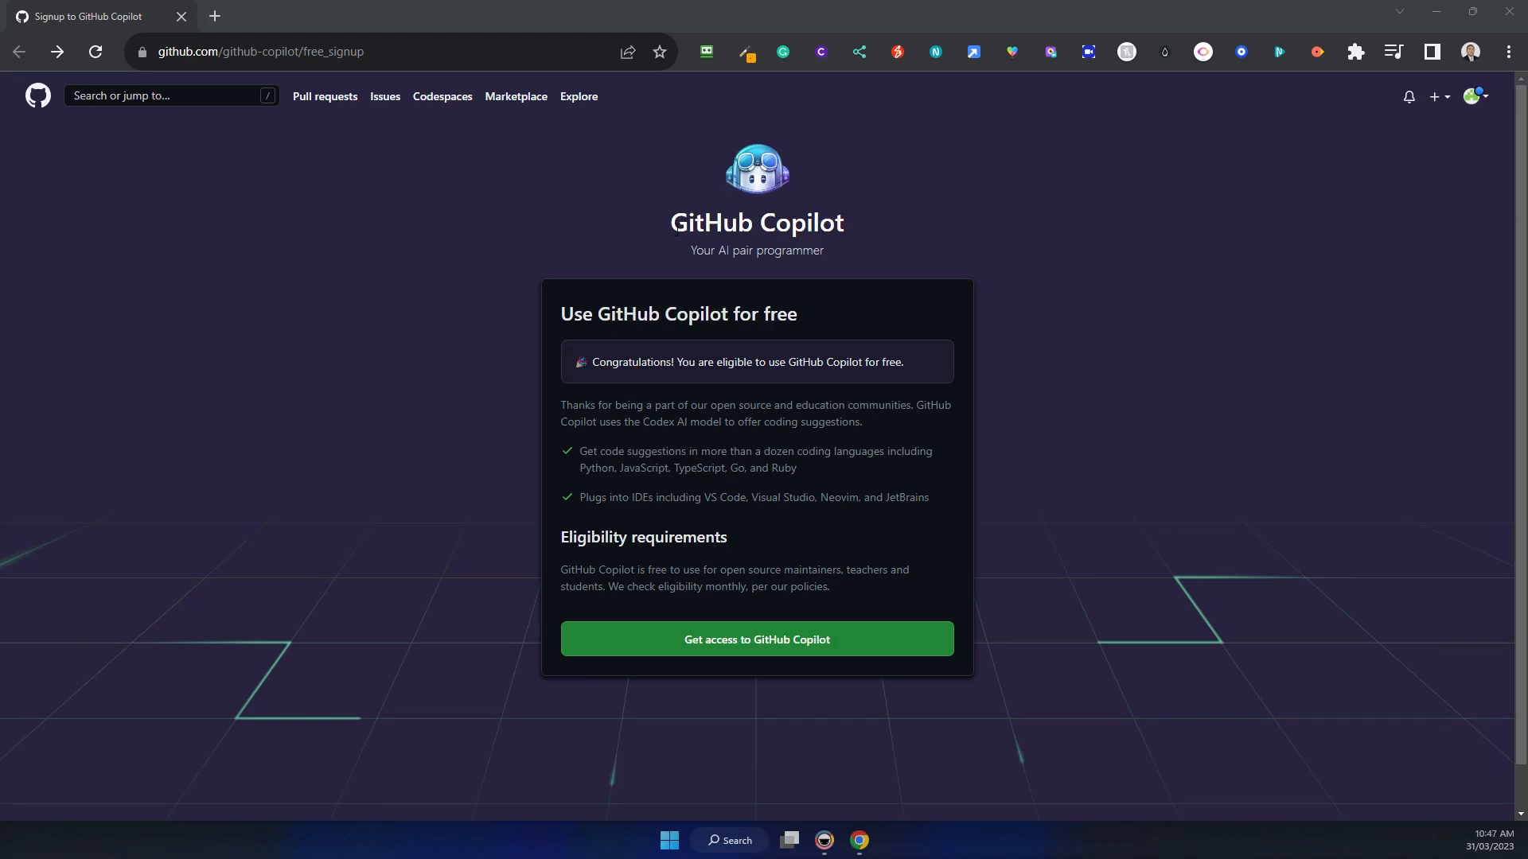
mouse_move(793, 272)
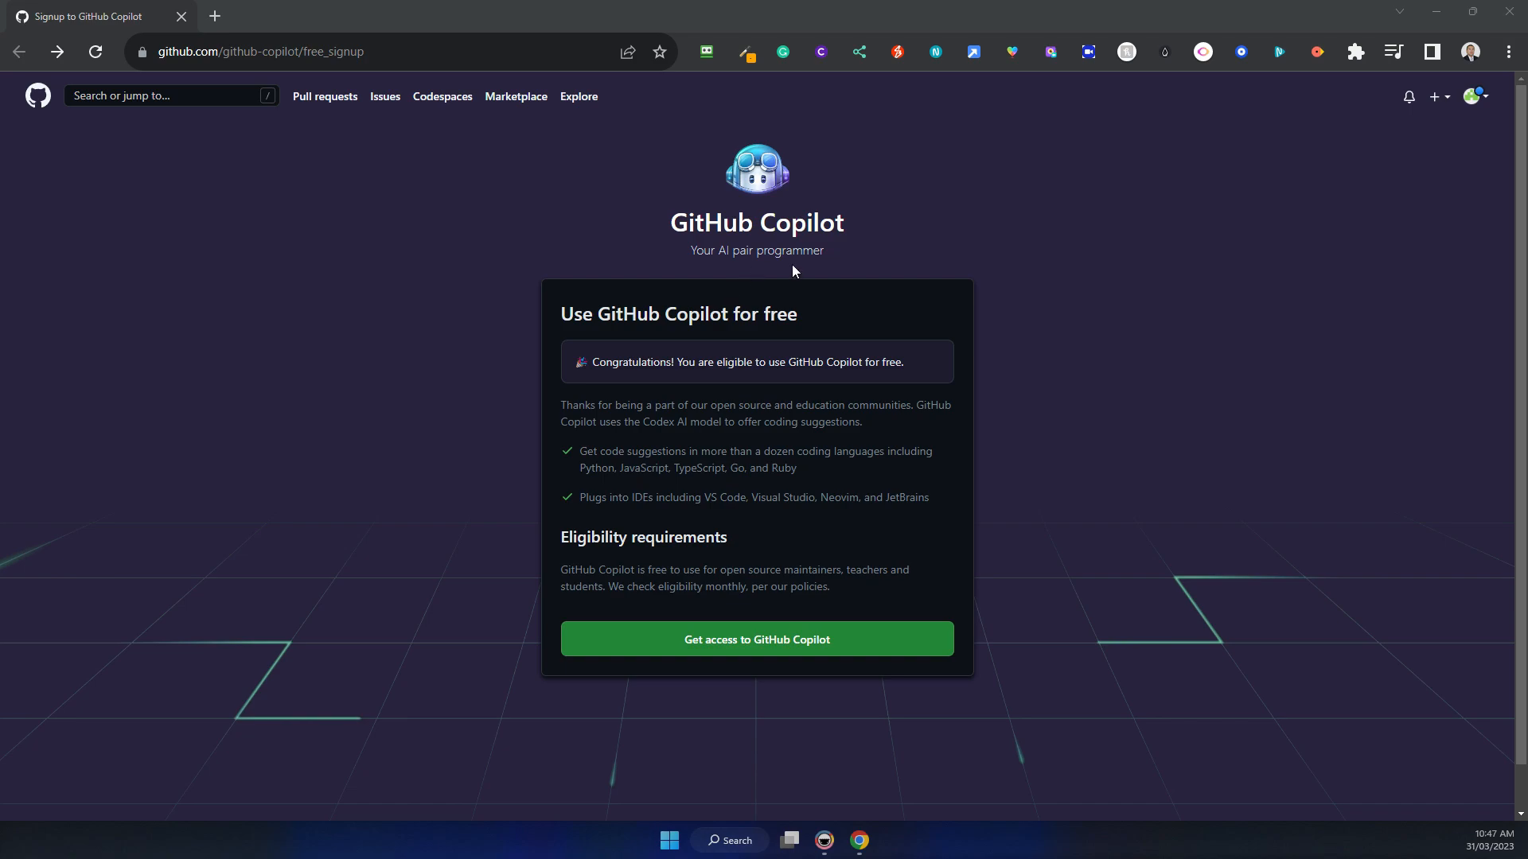
mouse_move(841, 265)
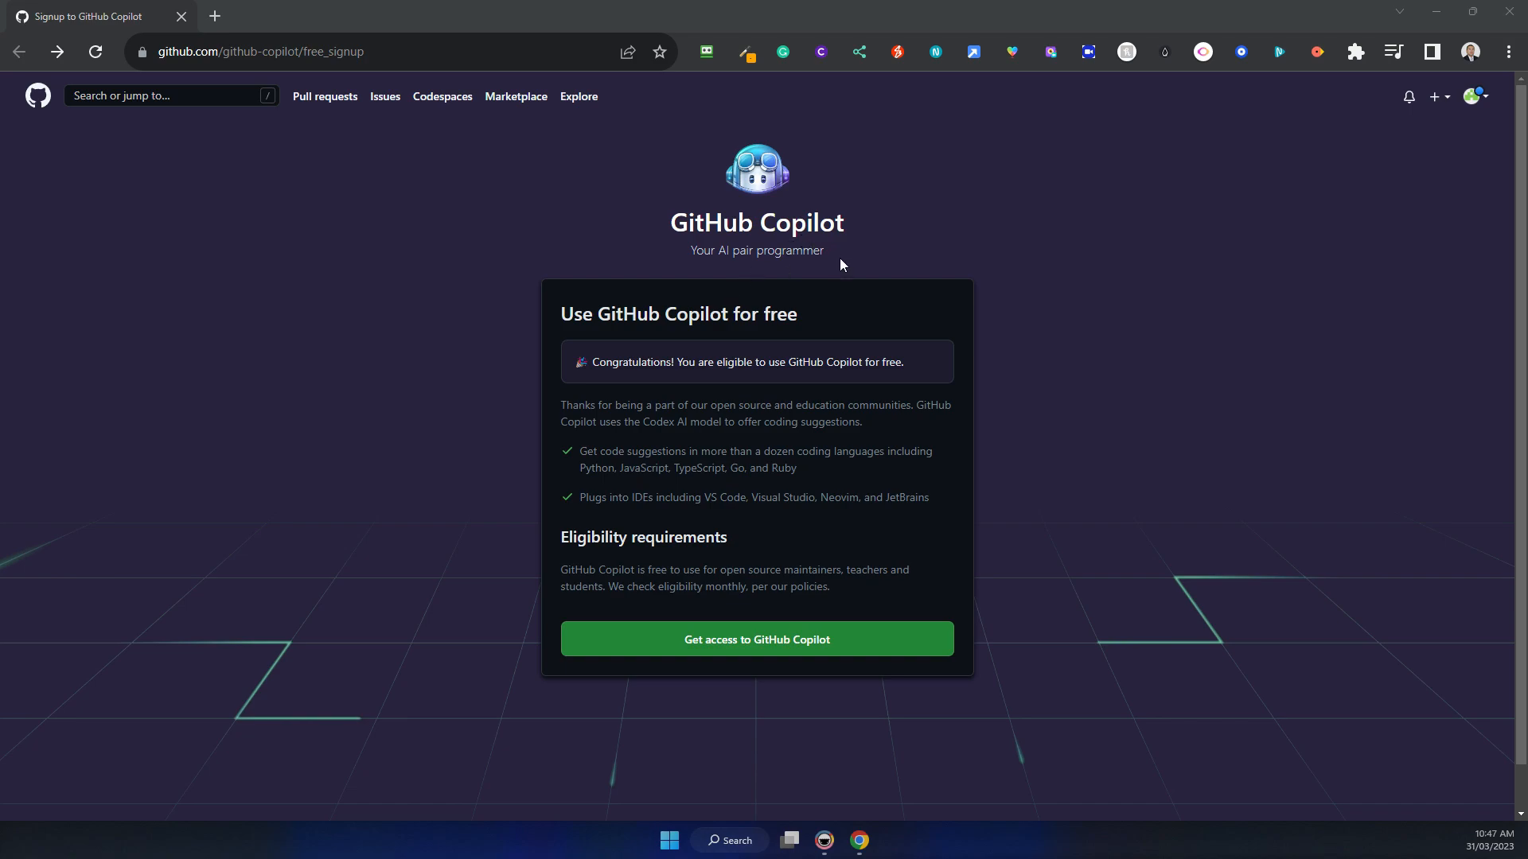
mouse_move(821, 346)
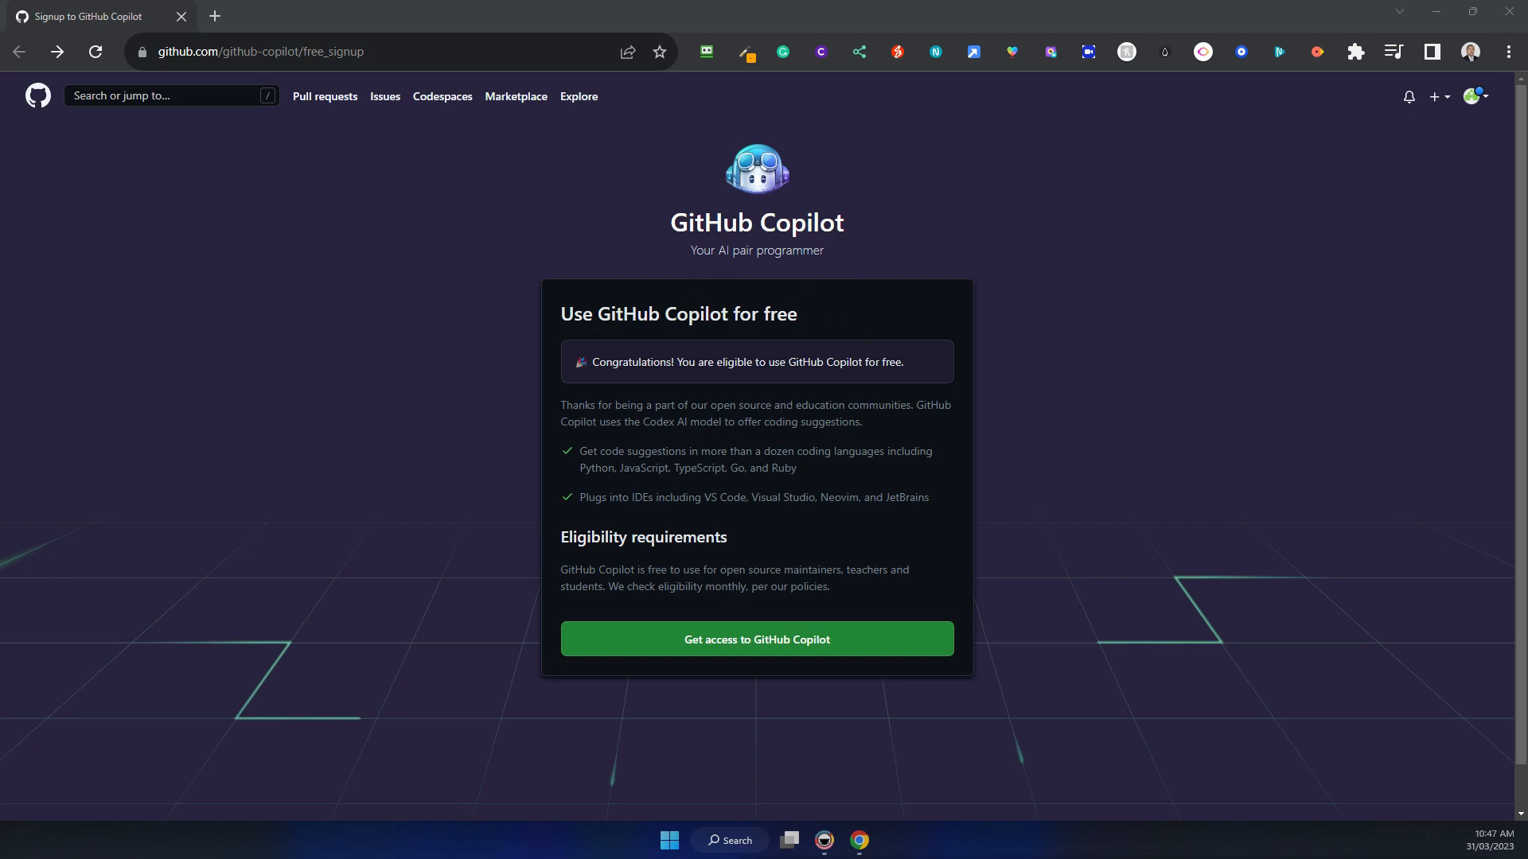
mouse_move(975, 456)
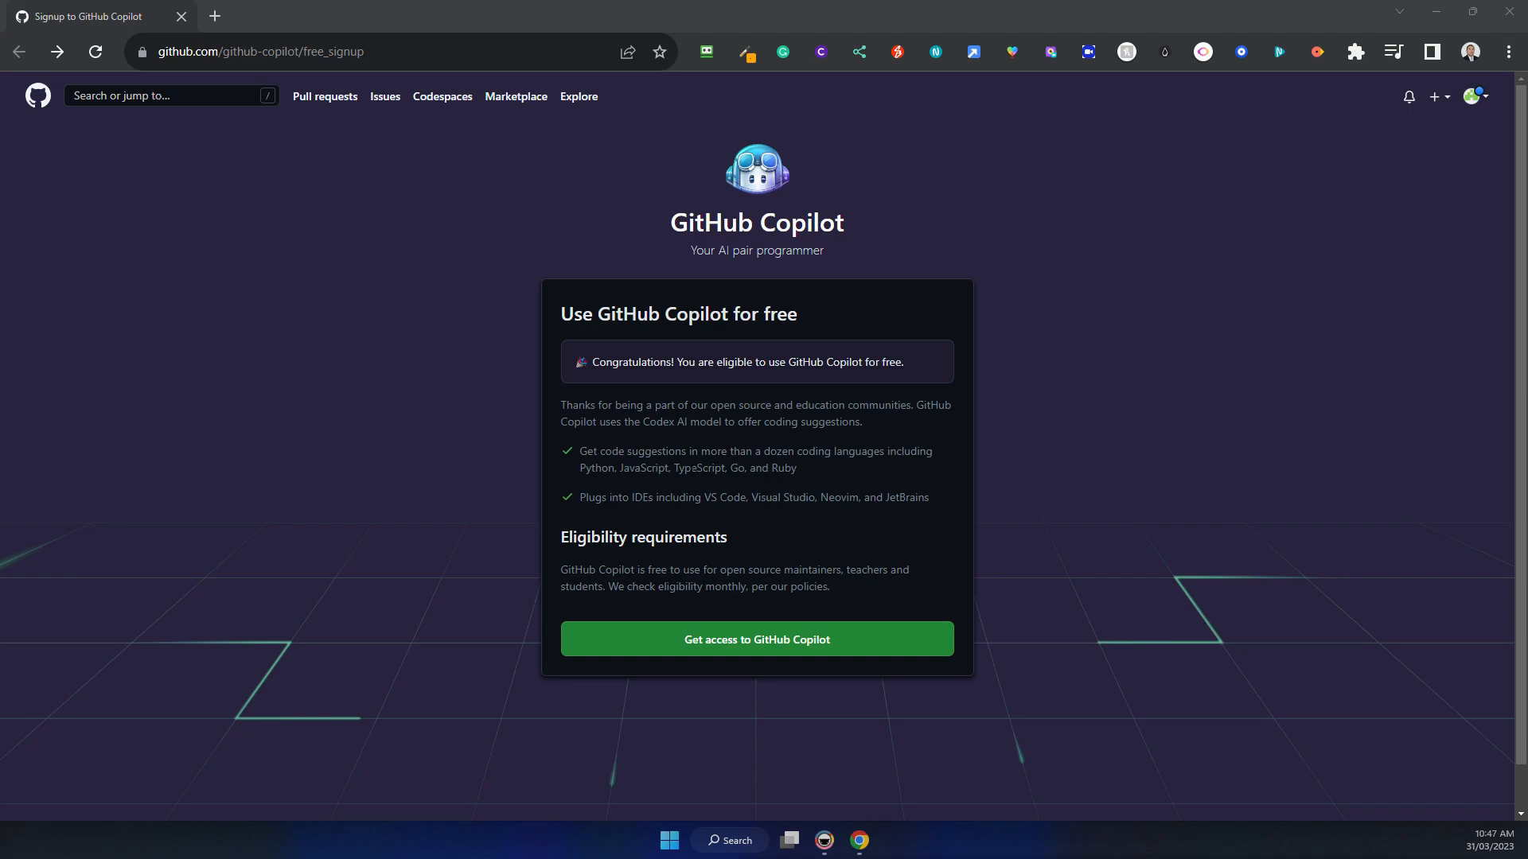
mouse_move(810, 490)
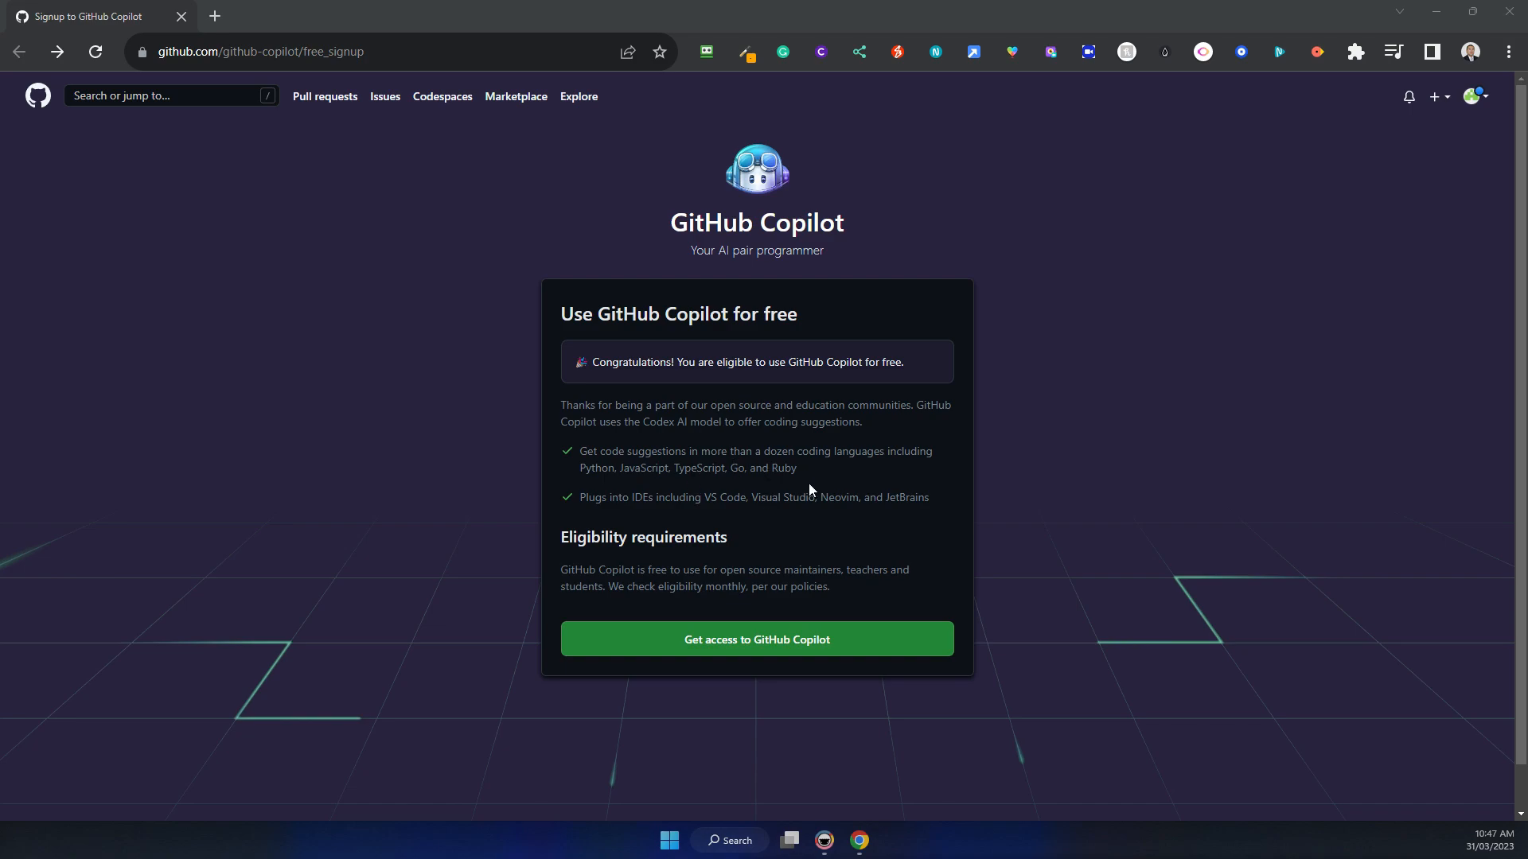
mouse_move(794, 486)
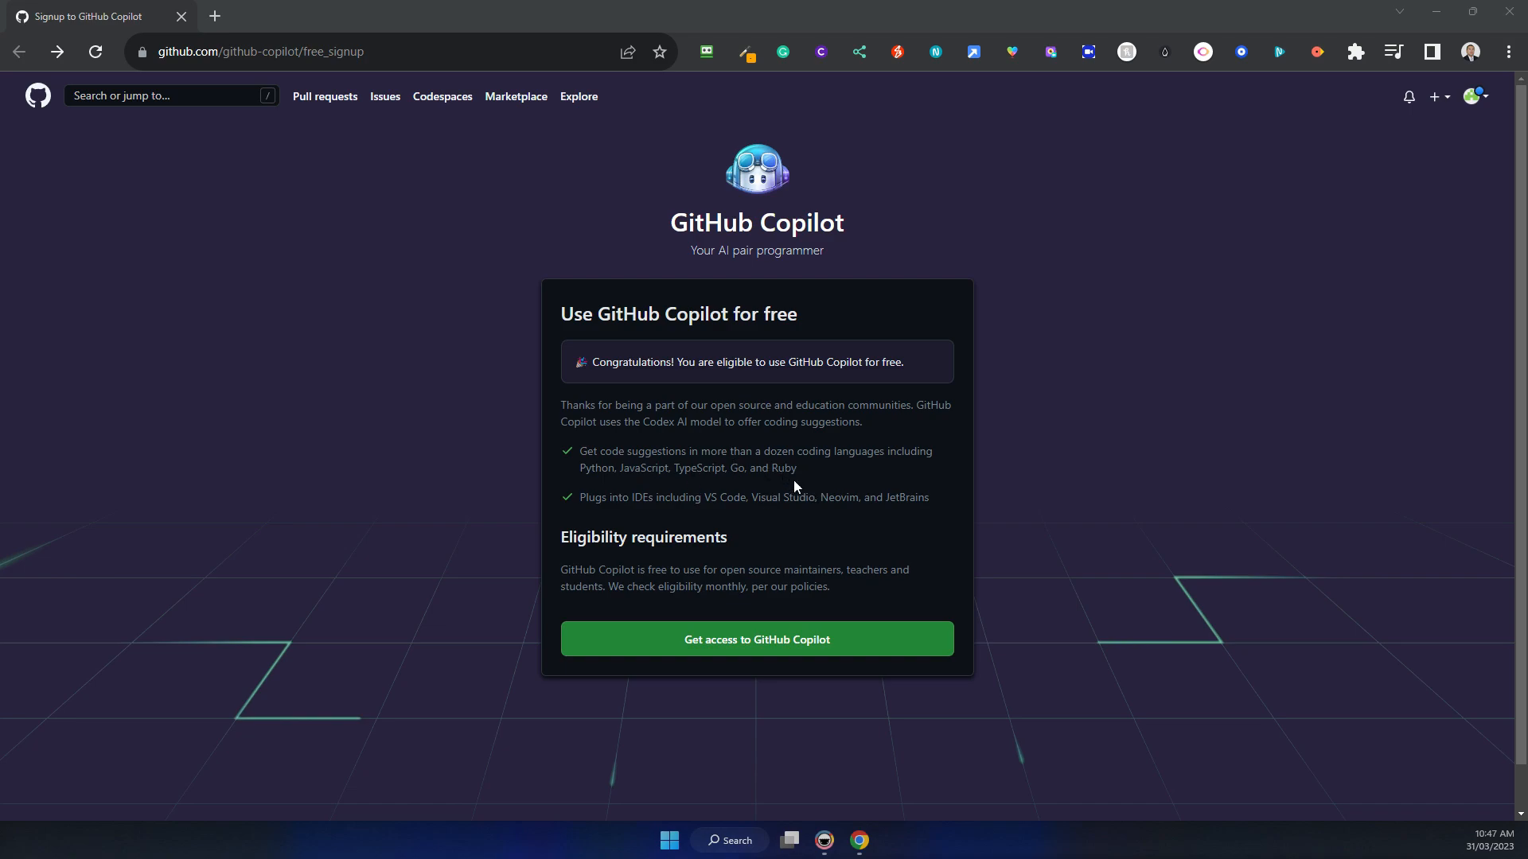
mouse_move(663, 482)
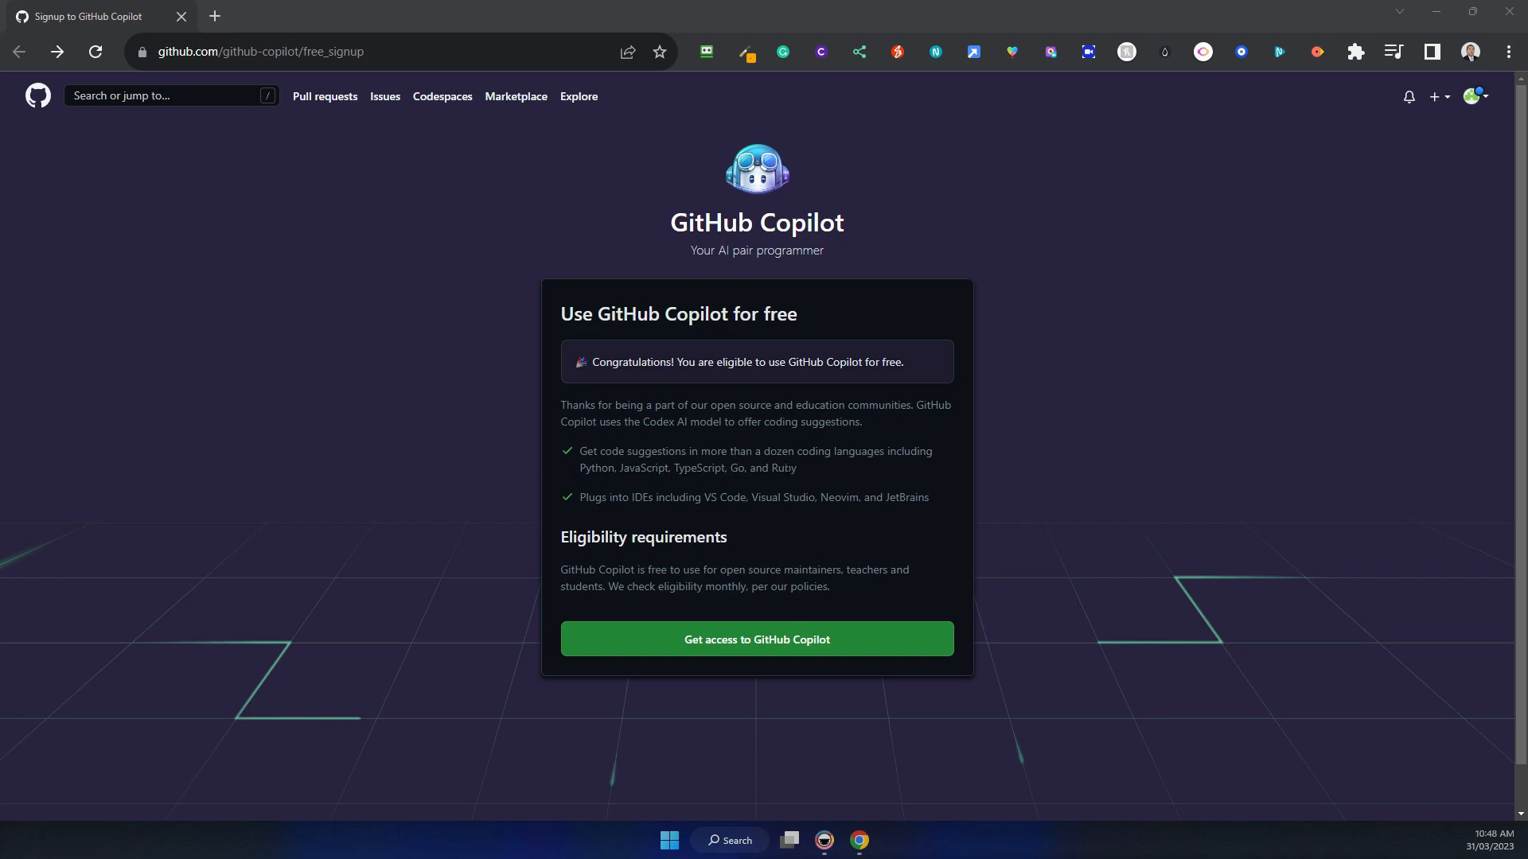
mouse_move(595, 379)
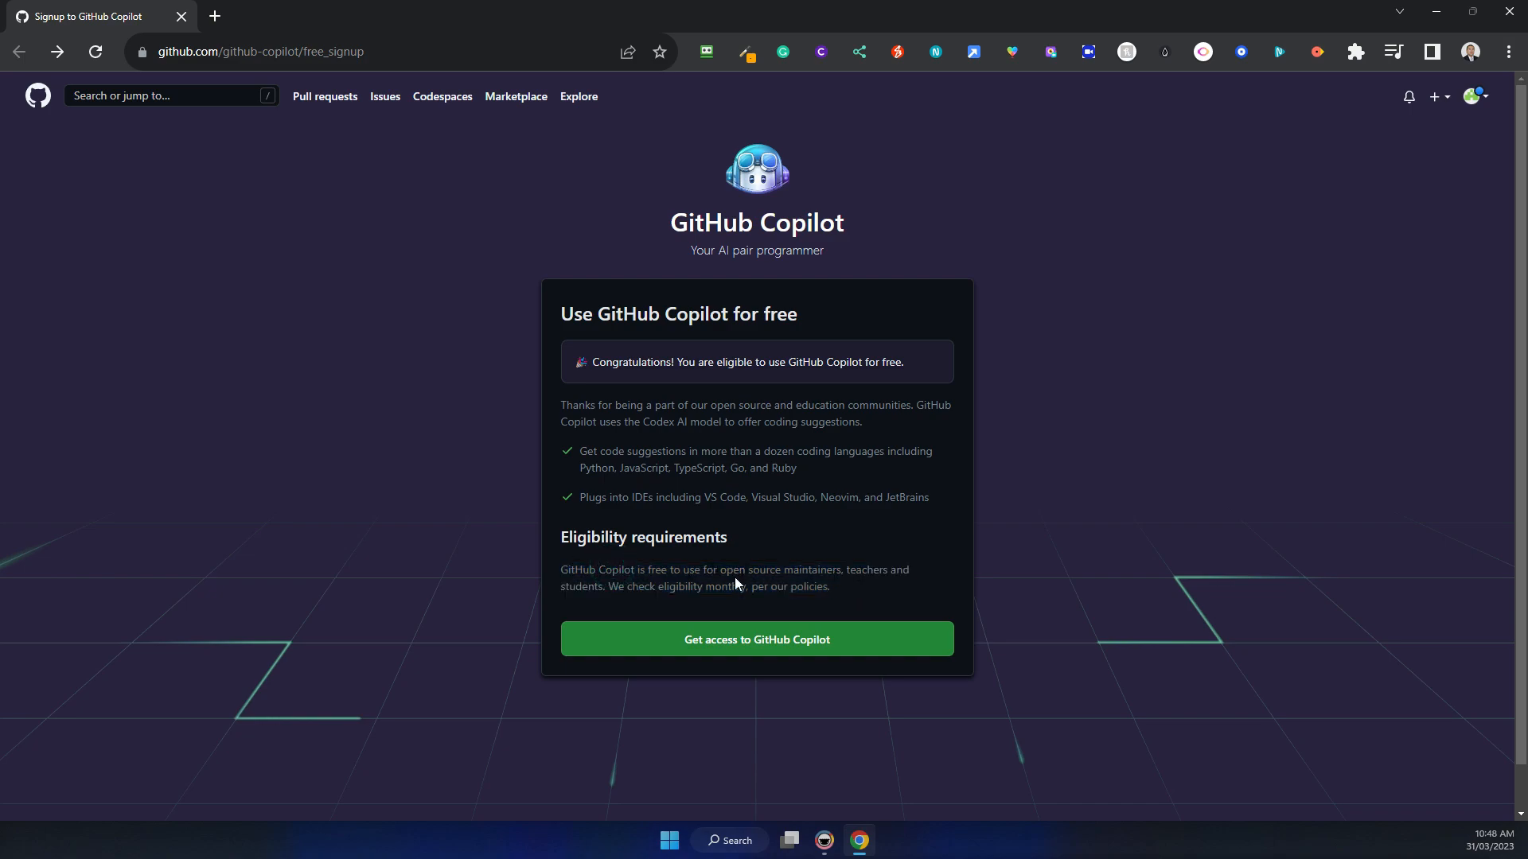
mouse_move(554, 603)
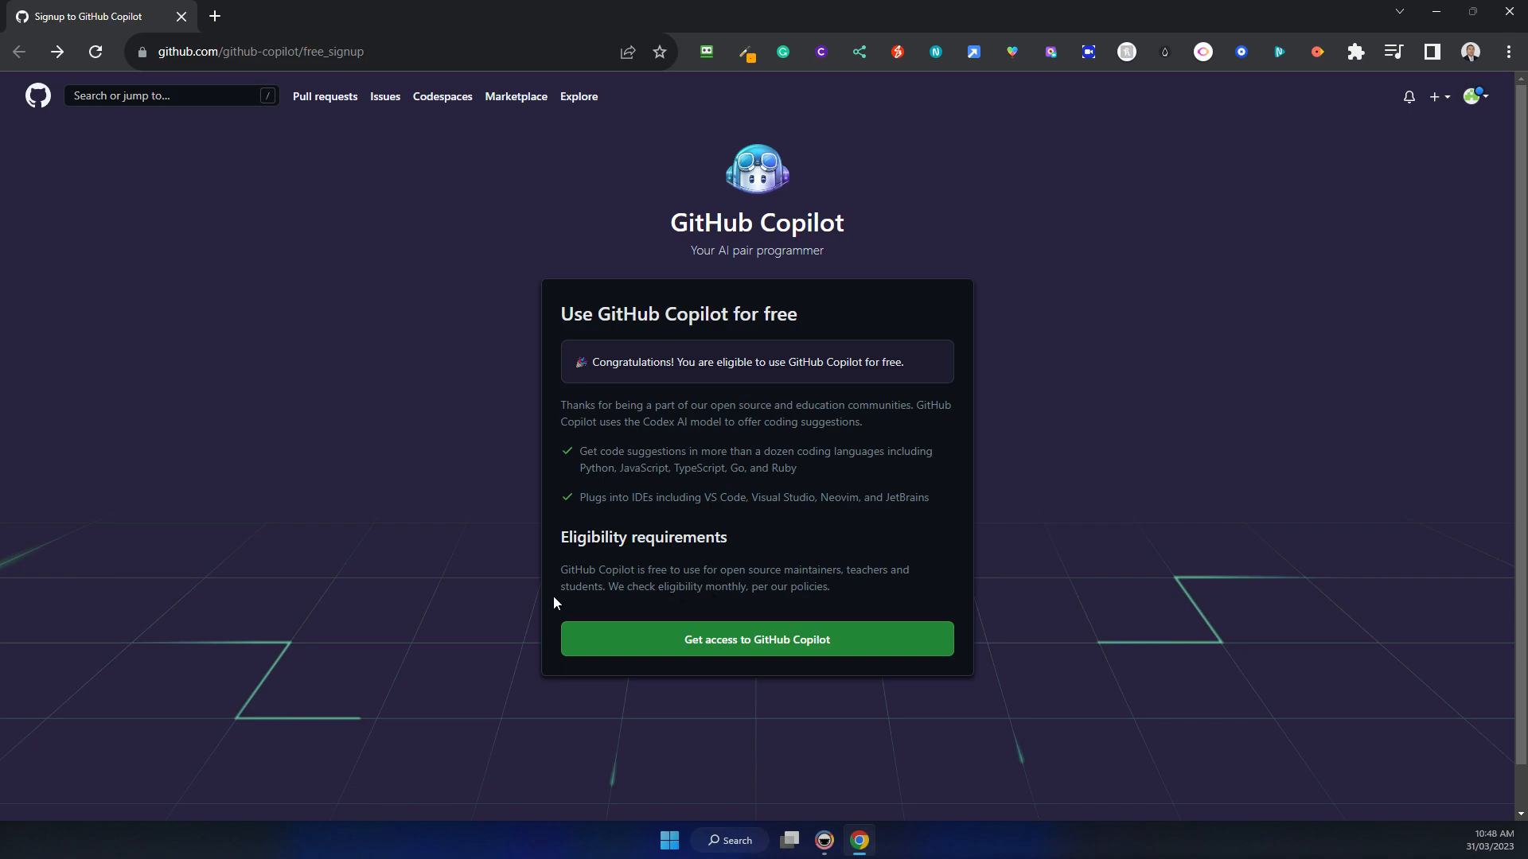
mouse_move(755, 639)
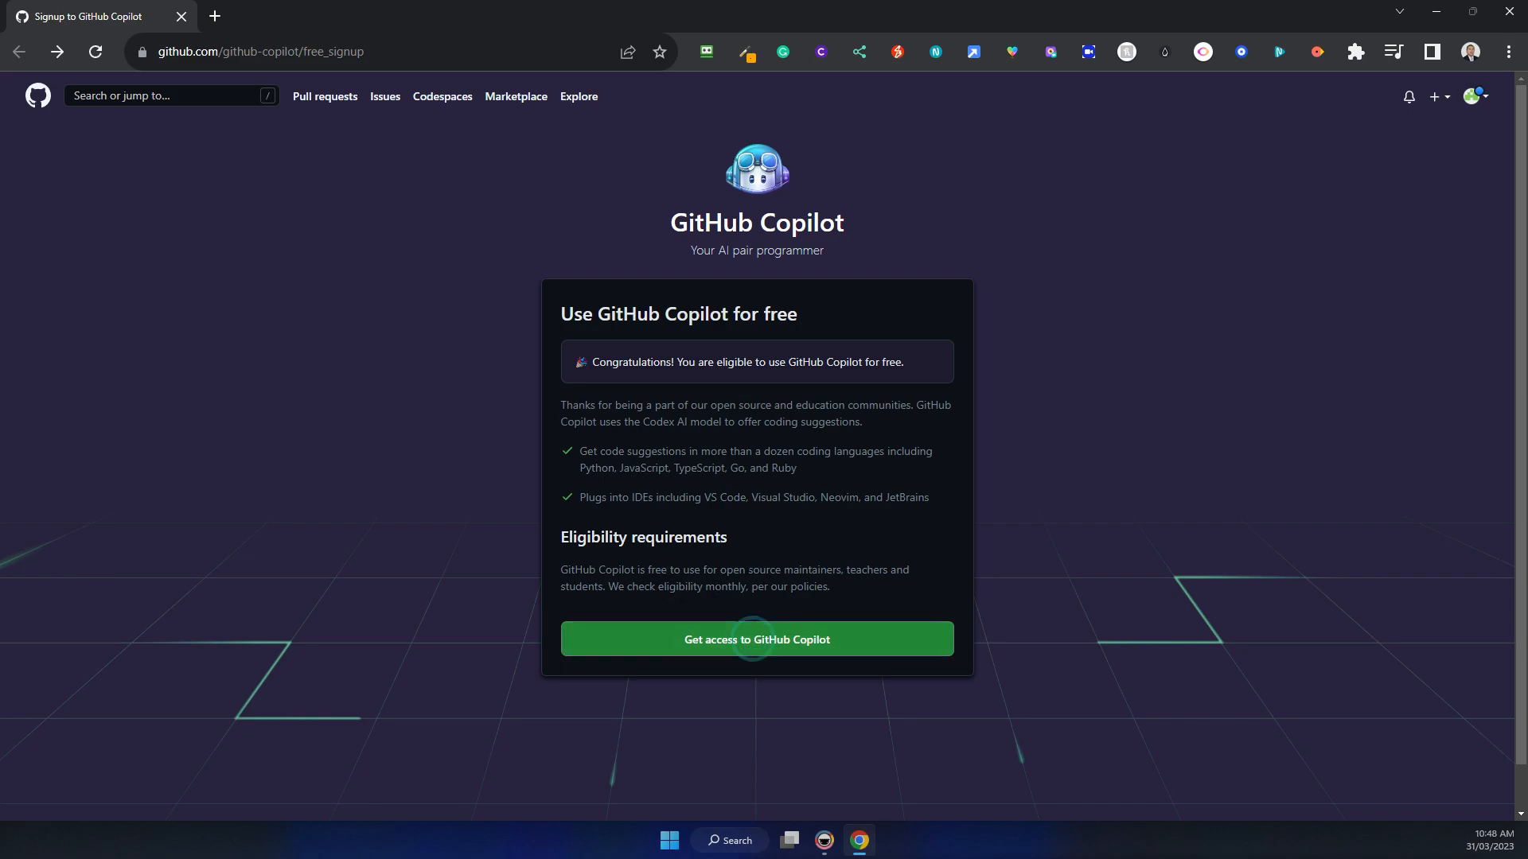
mouse_move(777, 647)
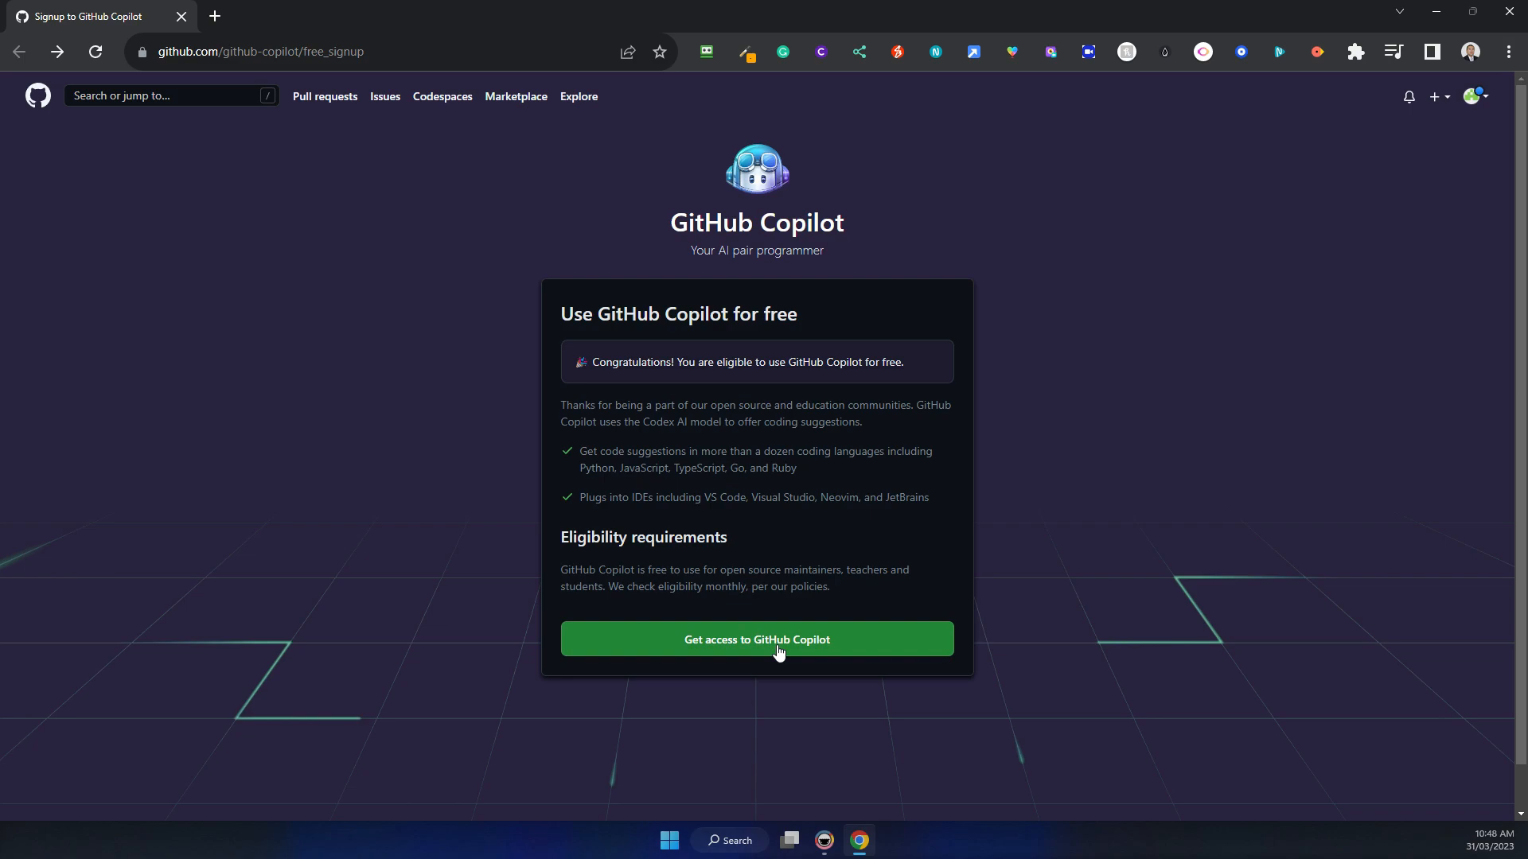
- Request GitHub Copilot access and view the billing summary listing the Copilot add-on at $0.00
click(756, 639)
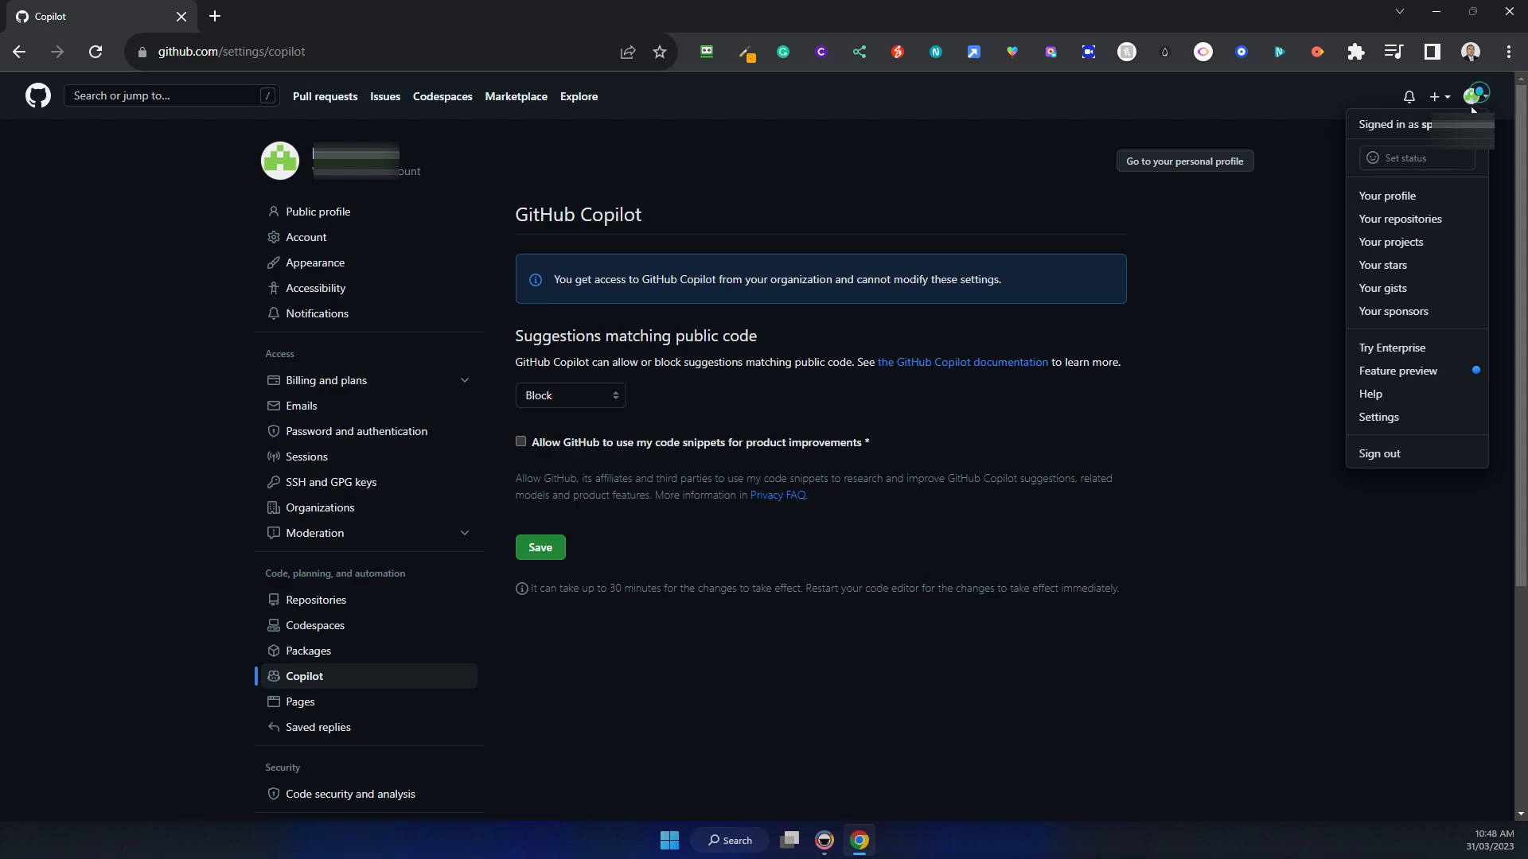
mouse_move(177, 126)
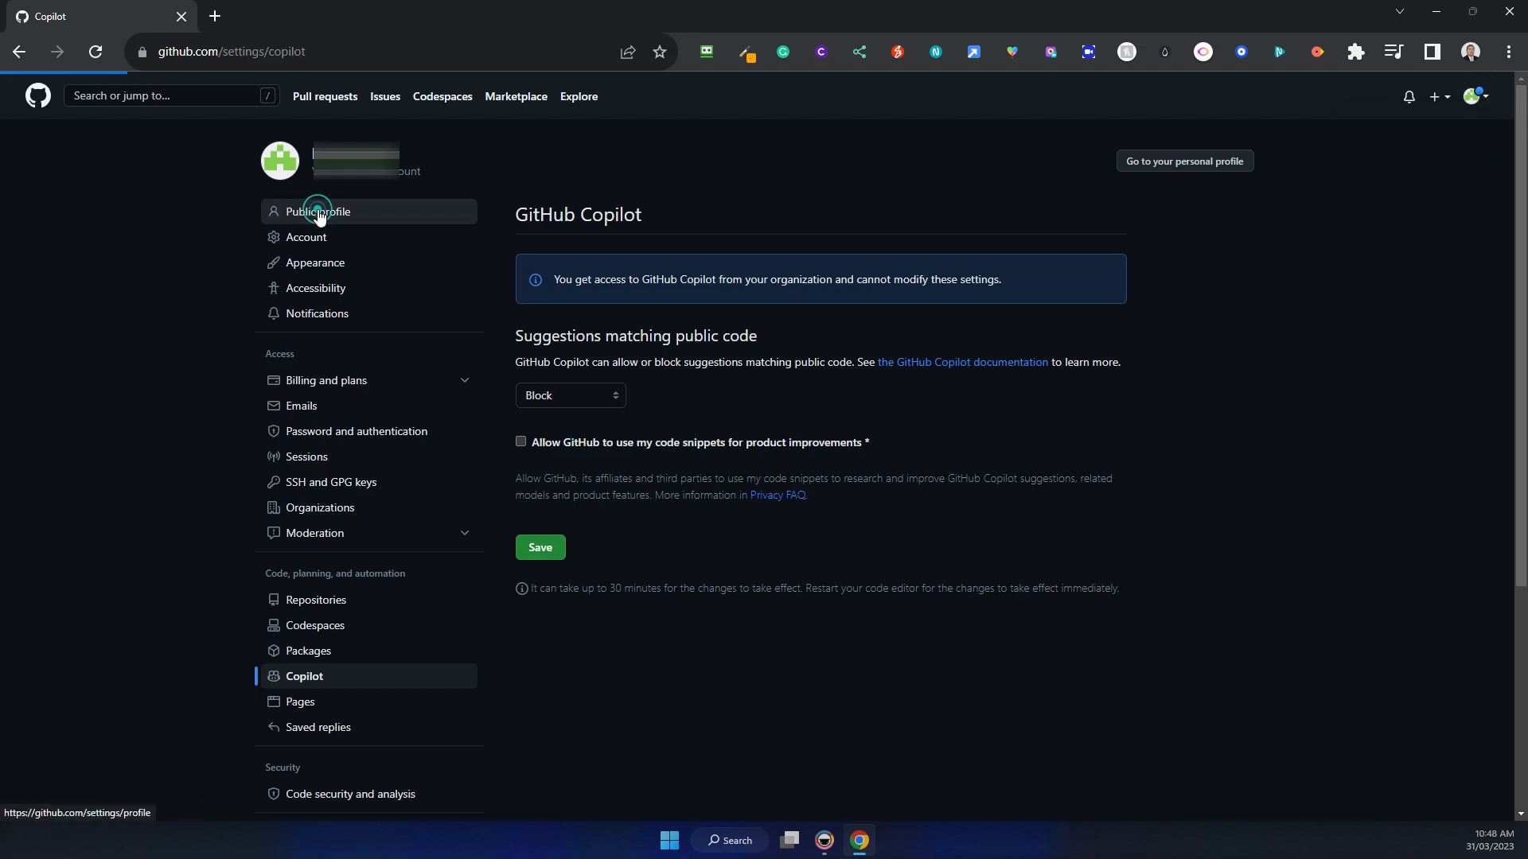
click(320, 211)
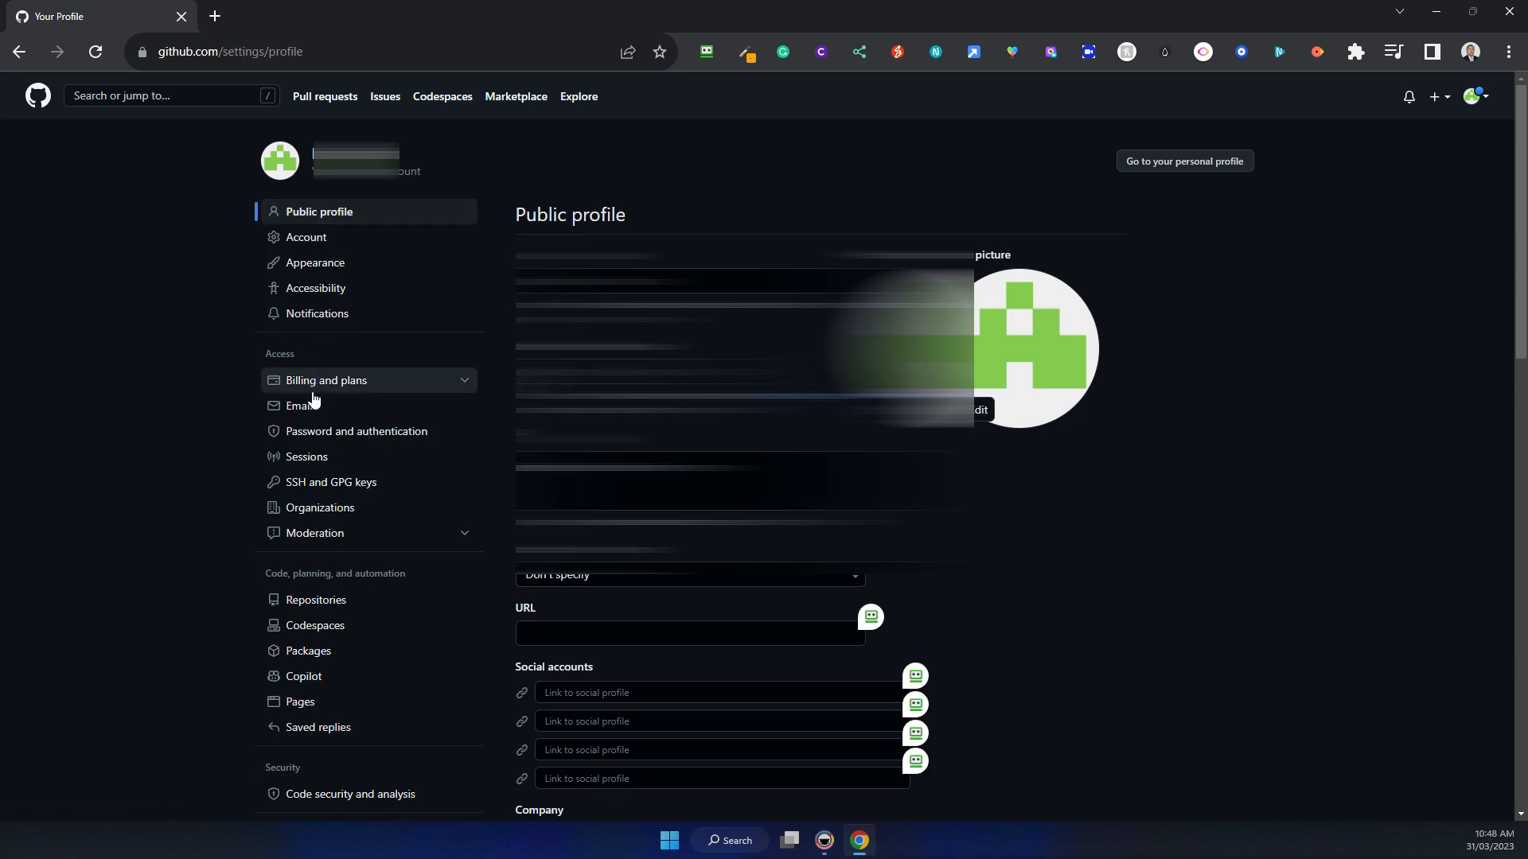
click(325, 380)
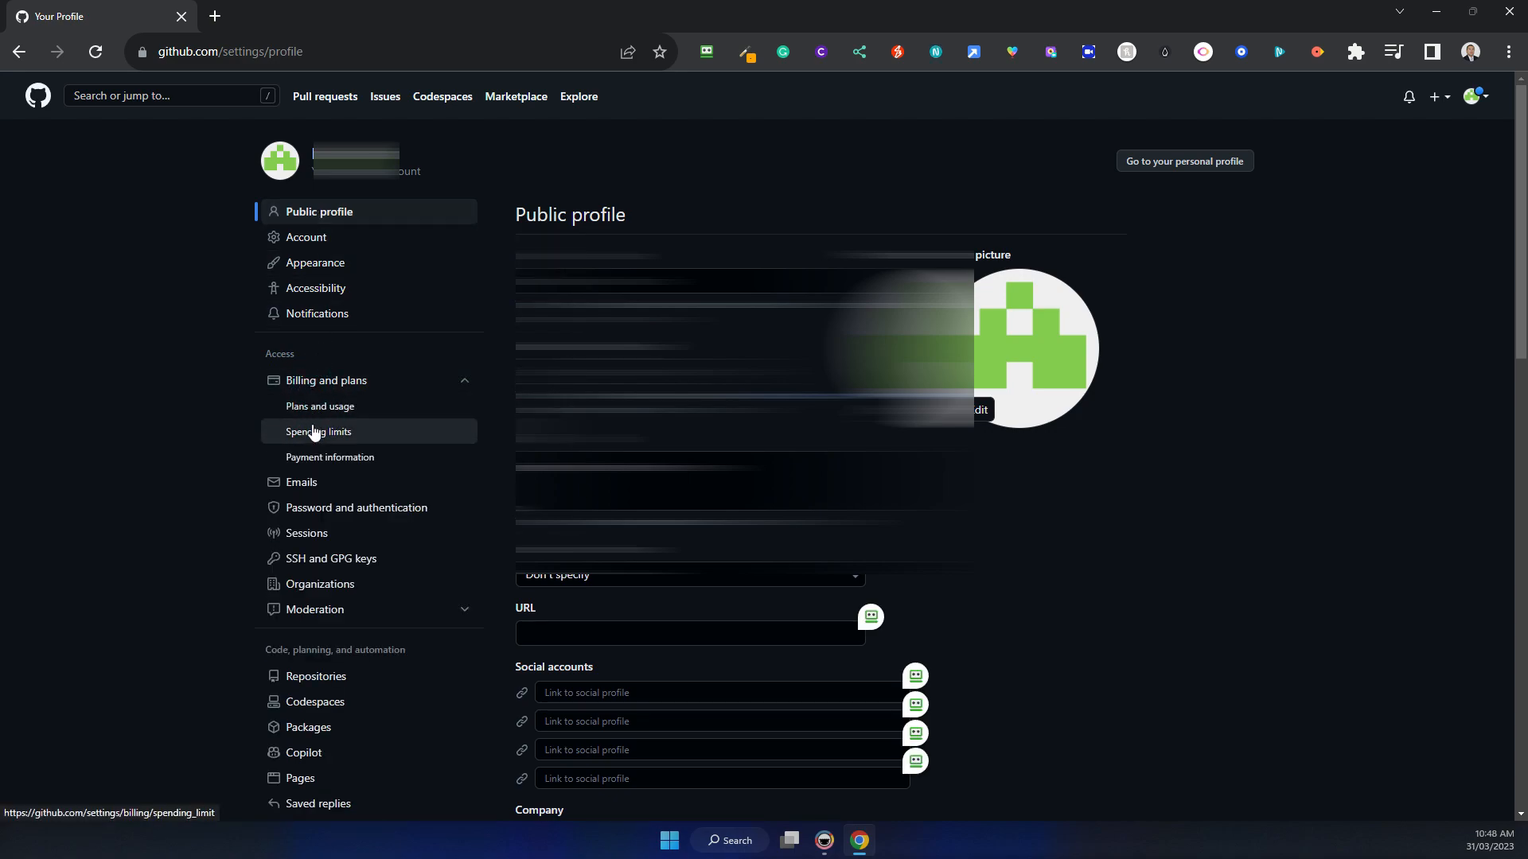
click(320, 406)
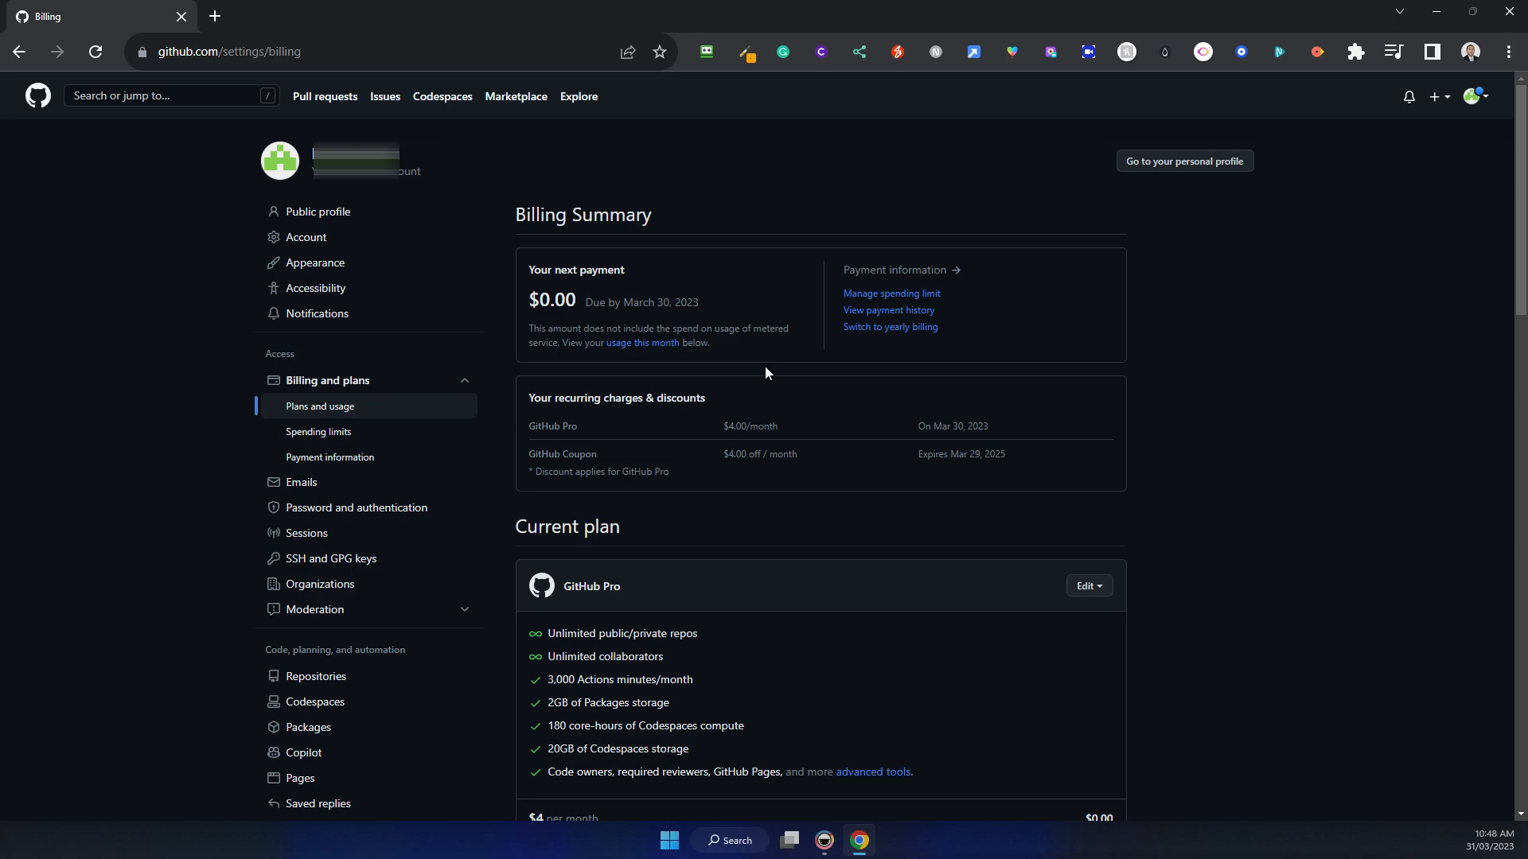
scroll(down, 3)
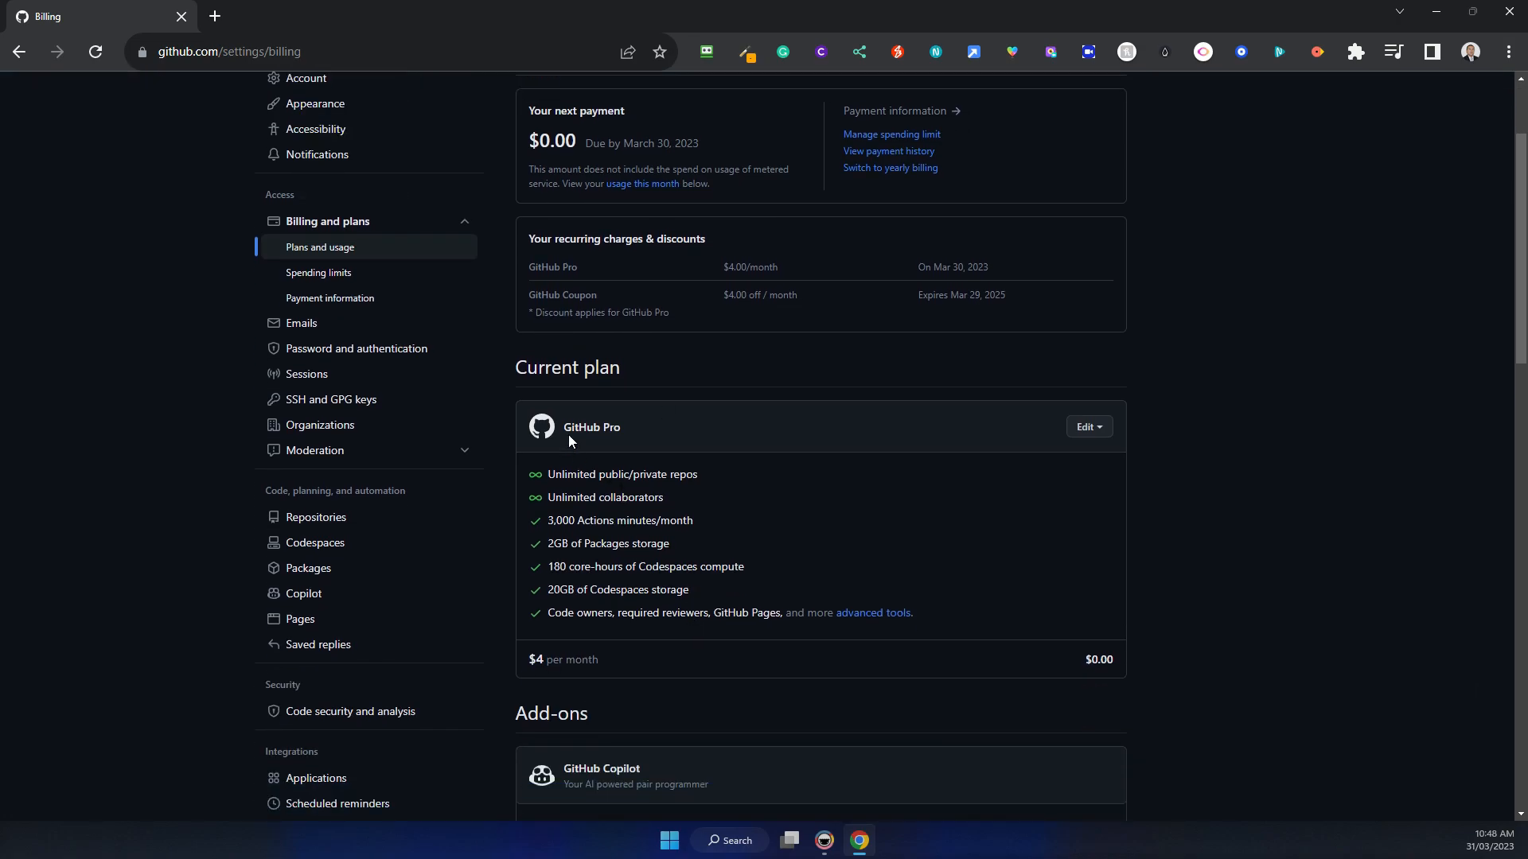
scroll(down, 3)
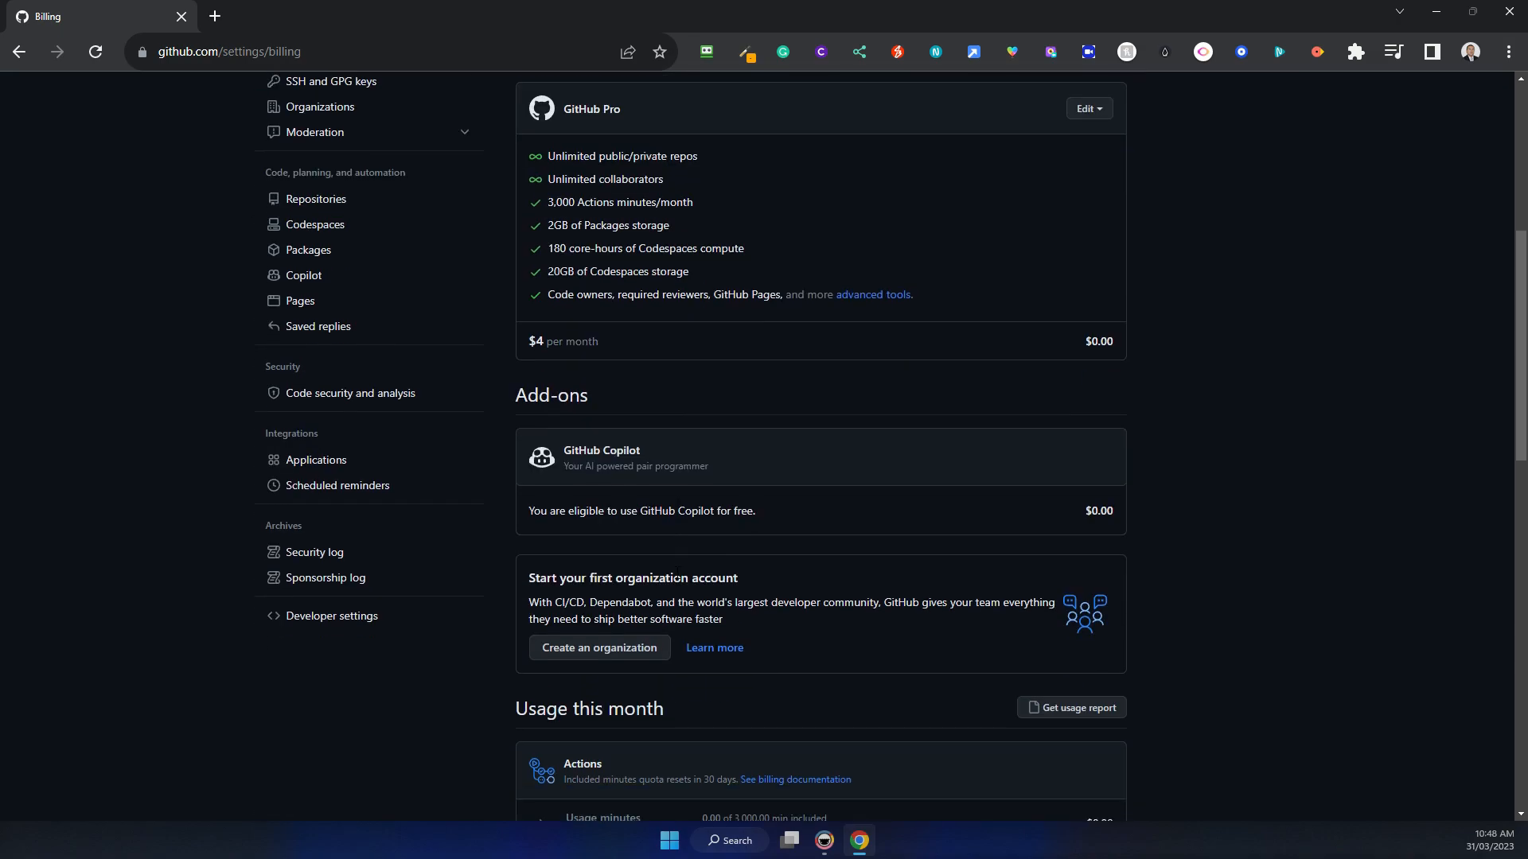
mouse_move(582, 486)
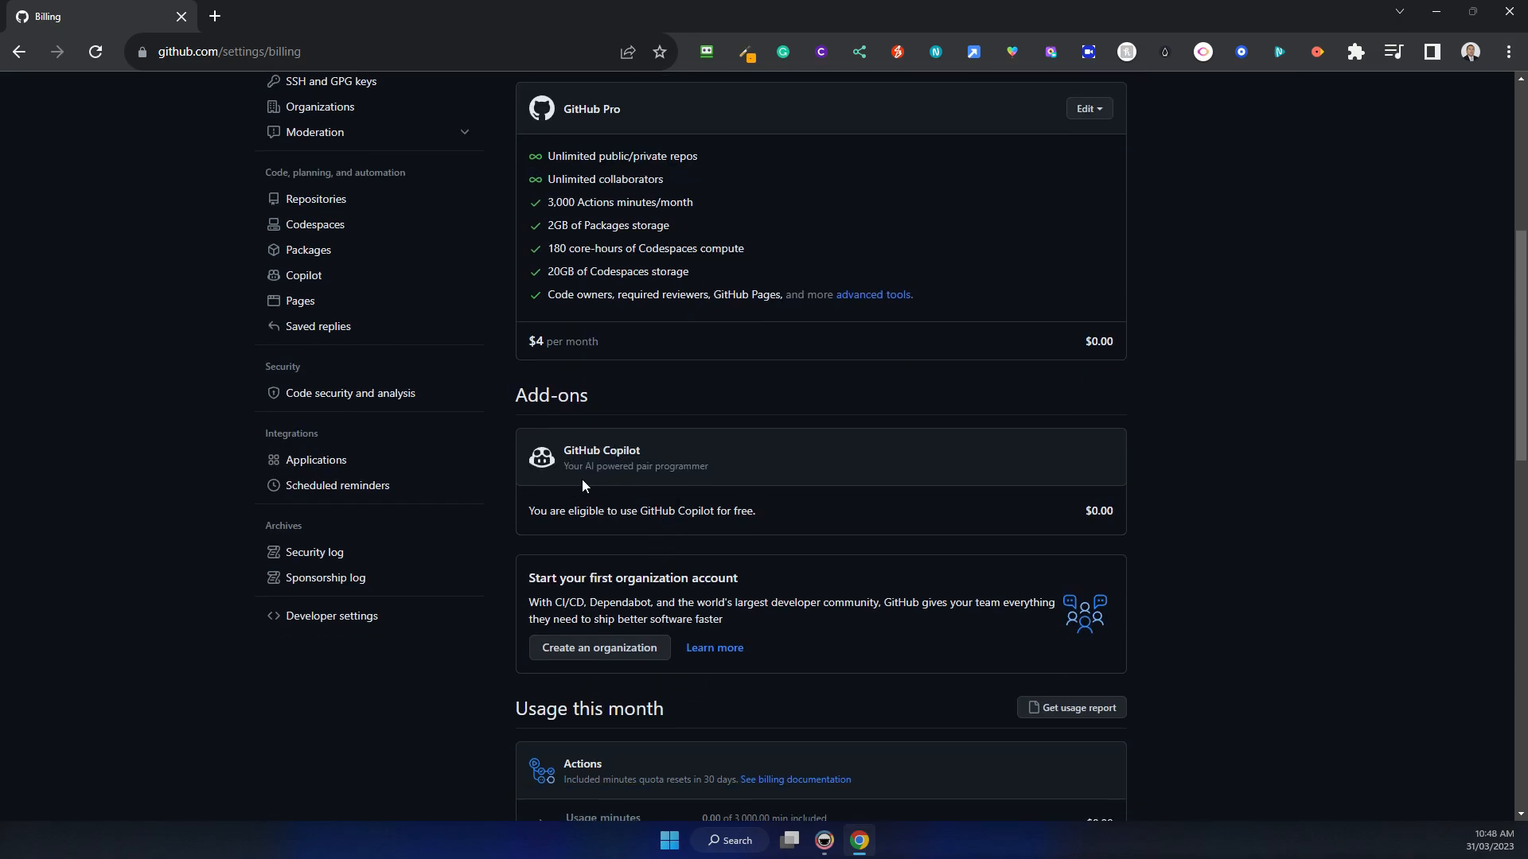
mouse_move(583, 486)
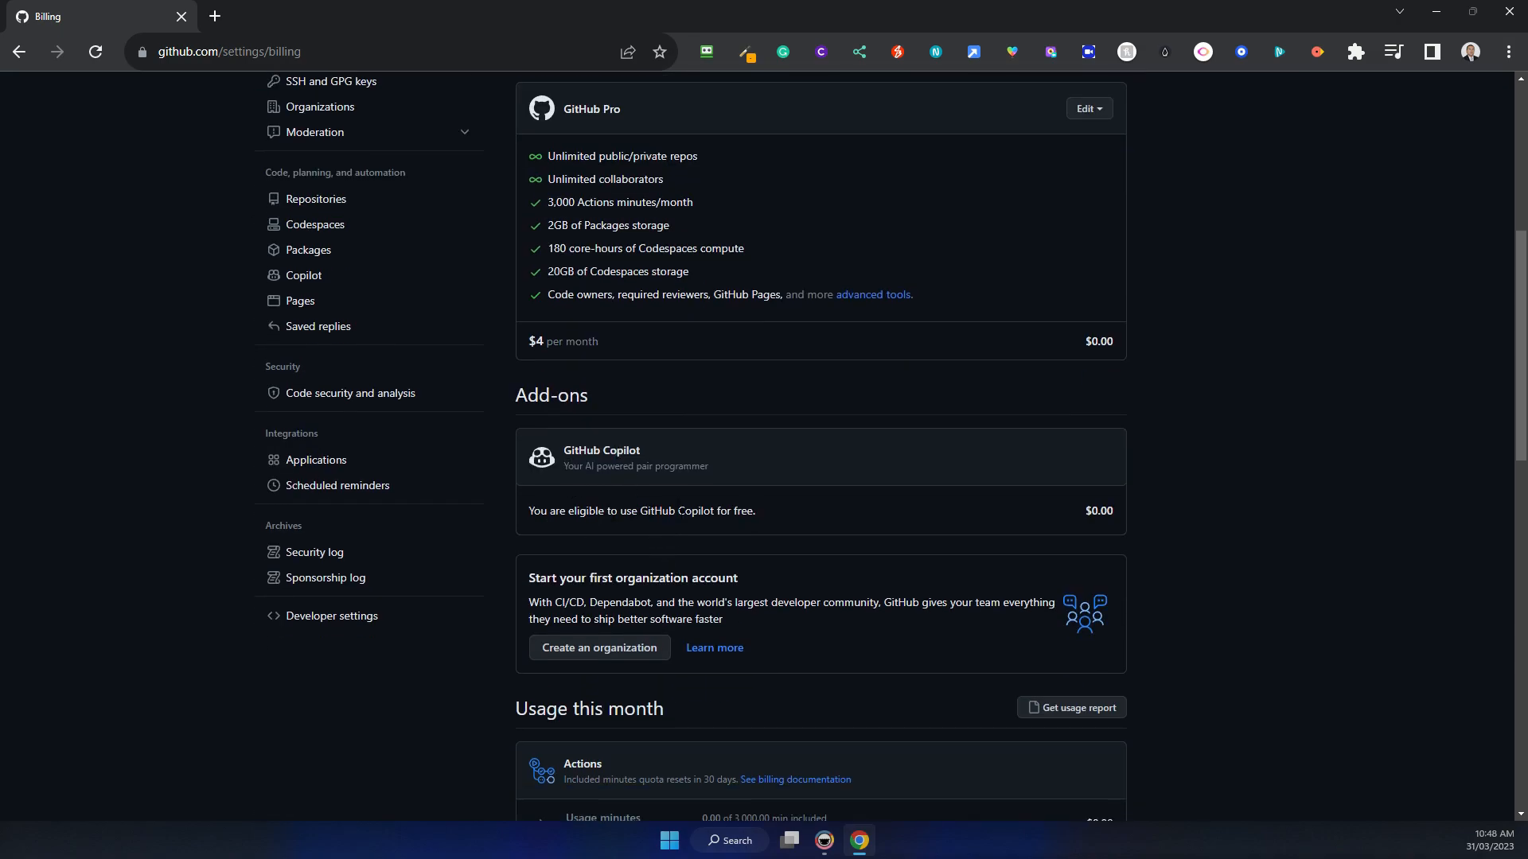
mouse_move(572, 528)
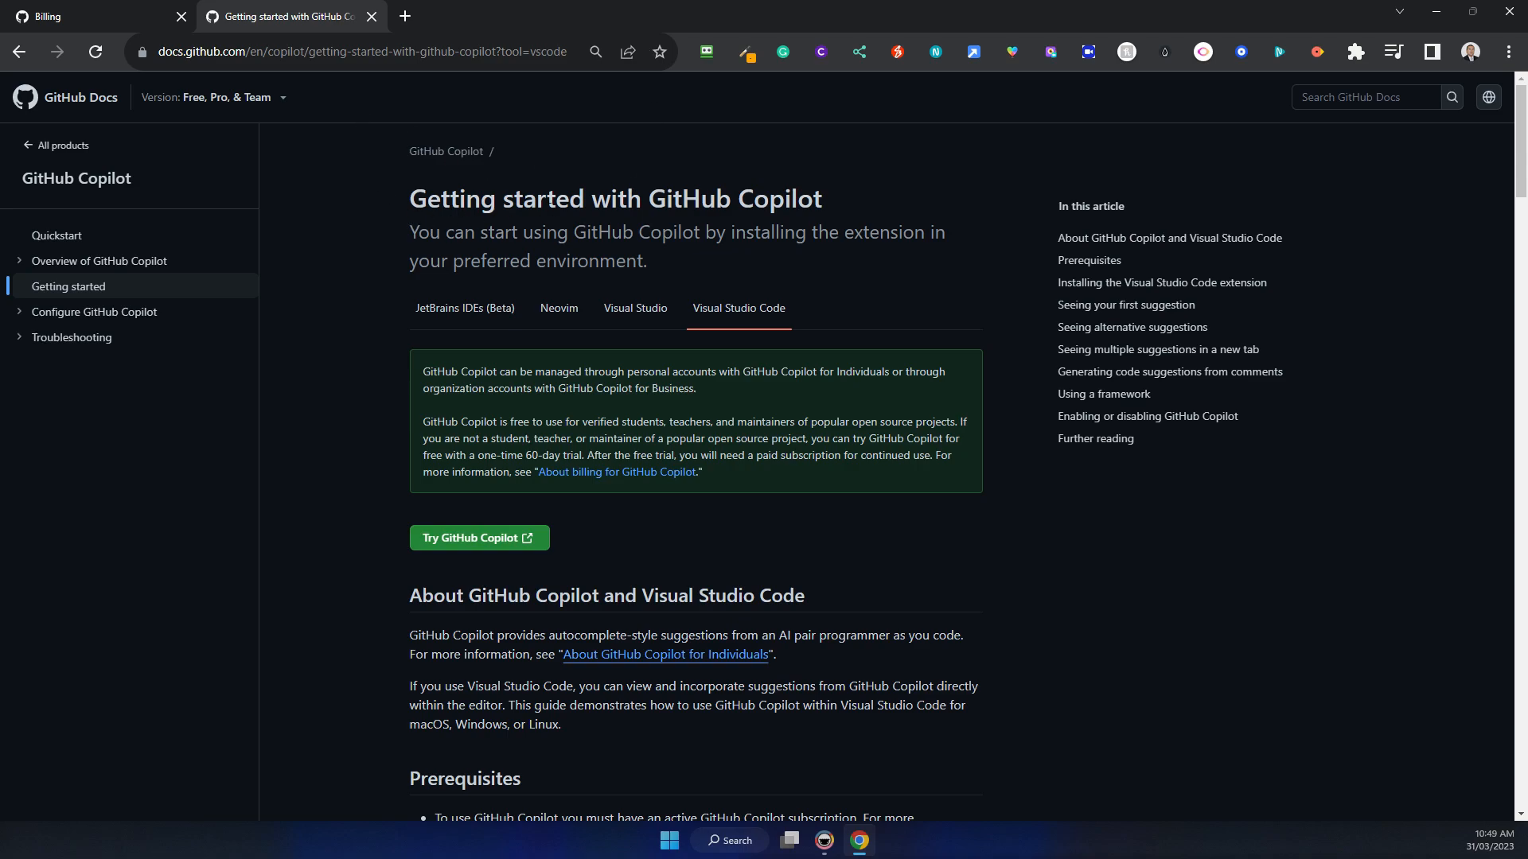
mouse_move(517, 542)
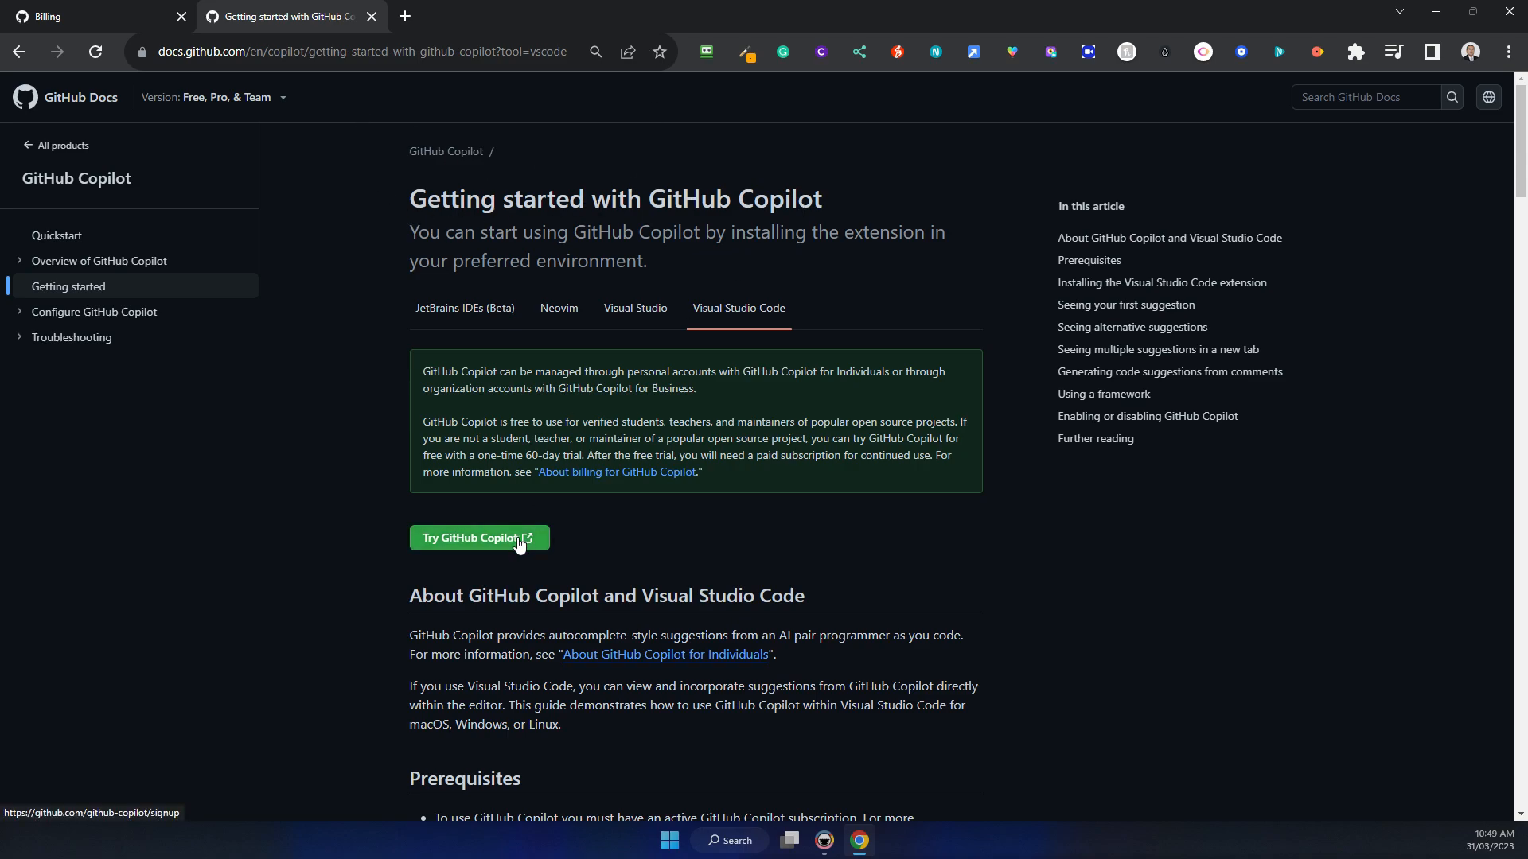
mouse_move(526, 547)
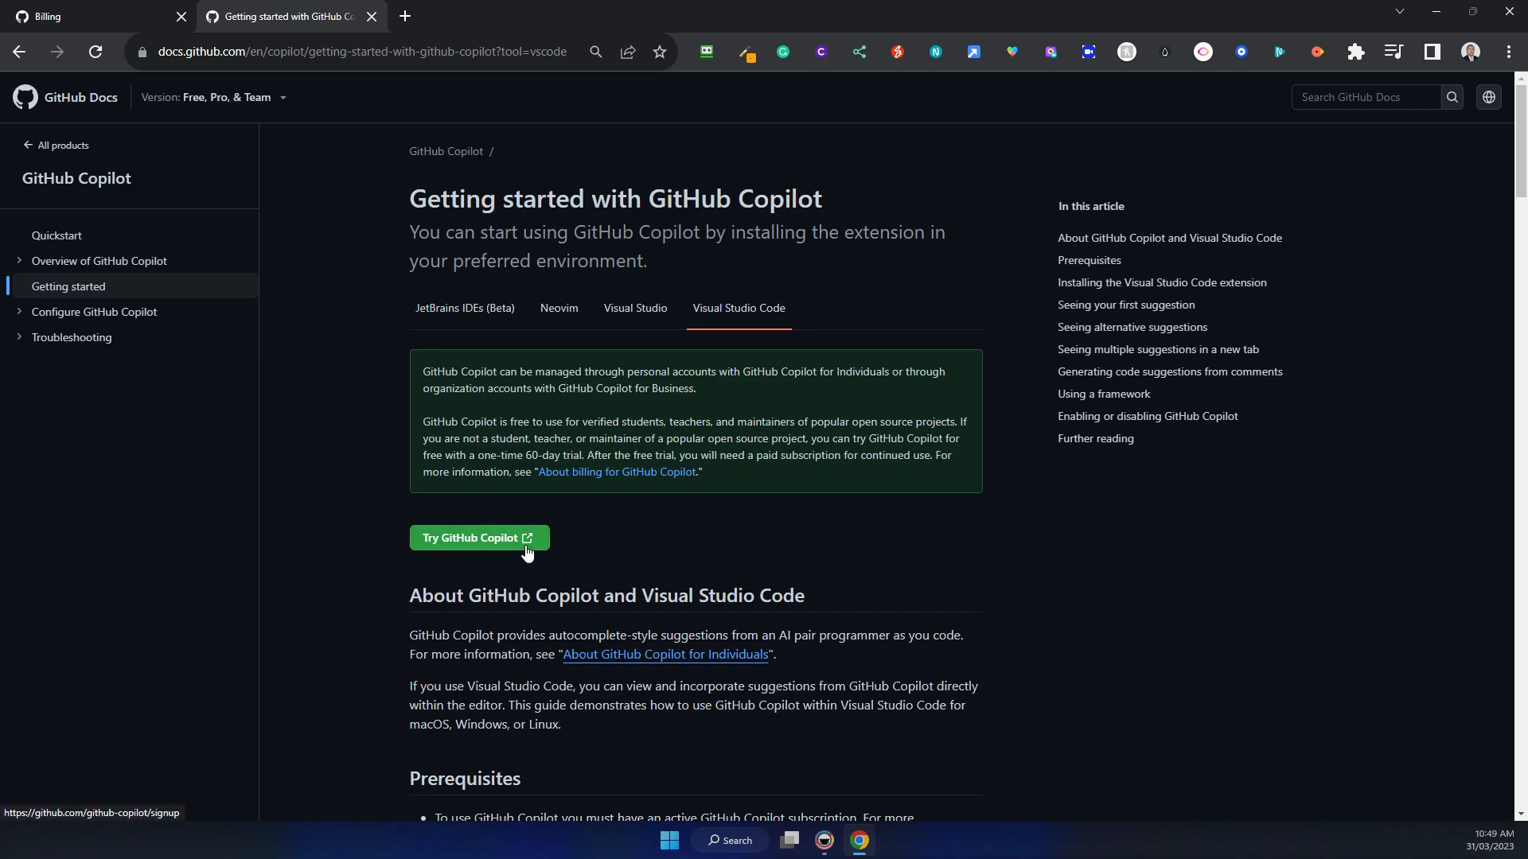
- Launch 'Try GitHub Copilot' from the docs and save settings with public-code matching set to Block
click(477, 538)
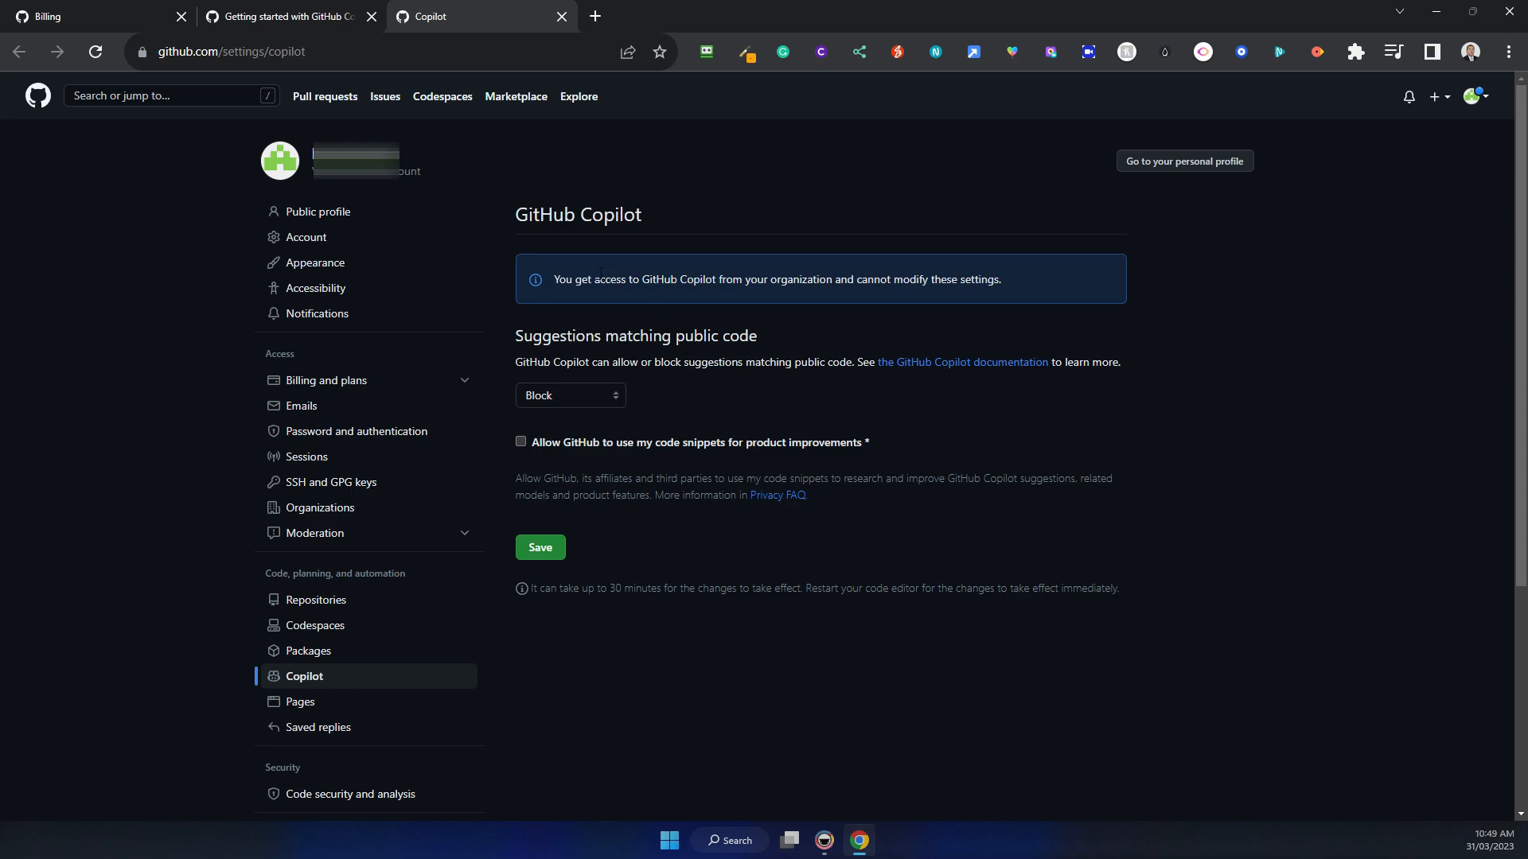
mouse_move(717, 378)
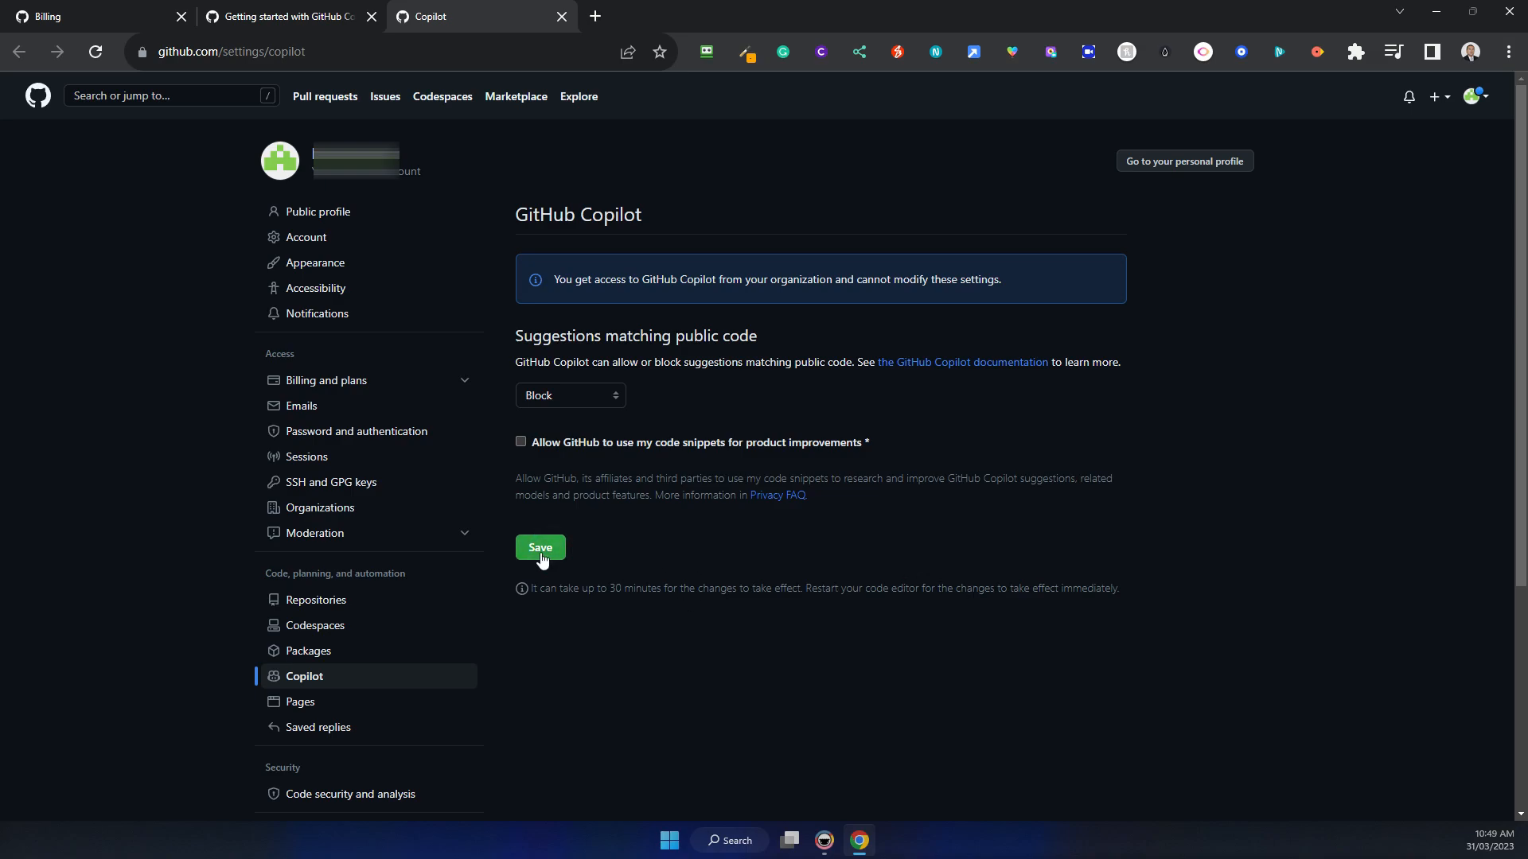
click(539, 547)
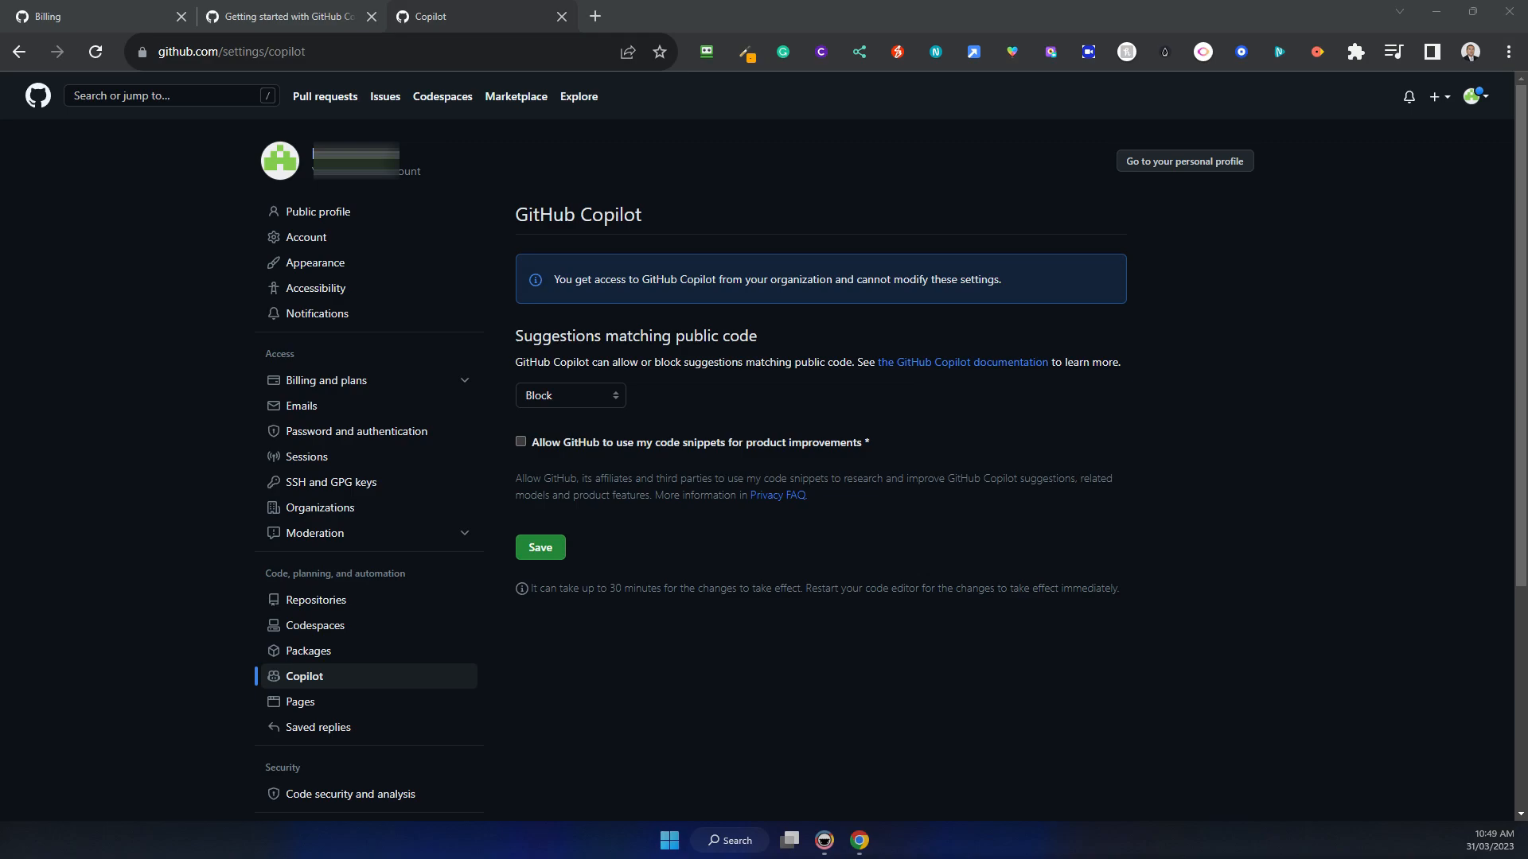
- Switch to VS Code and look through the File and Edit menus
click(875, 840)
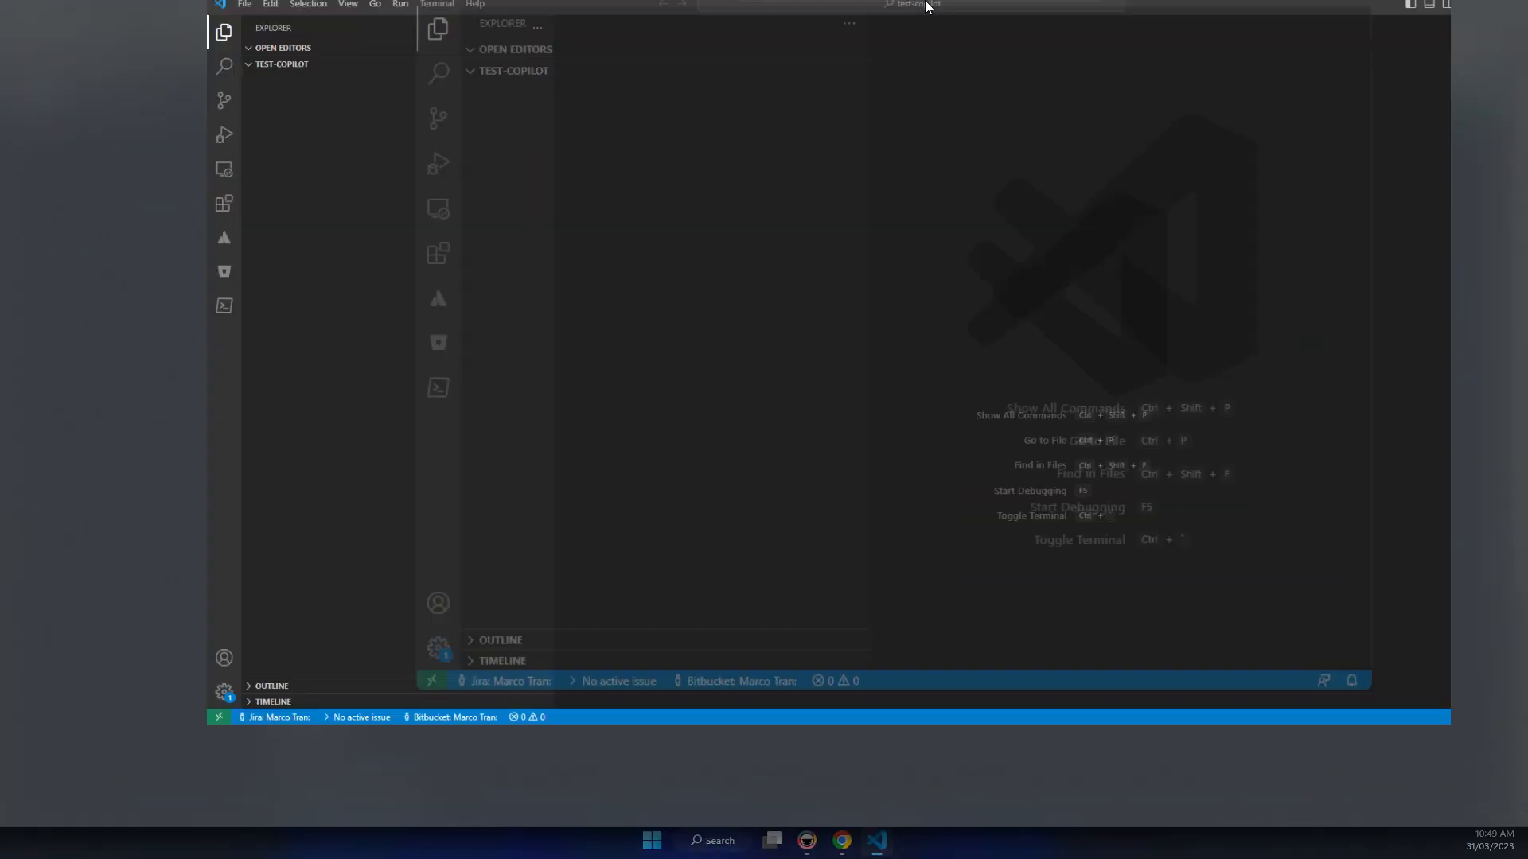
click(40, 14)
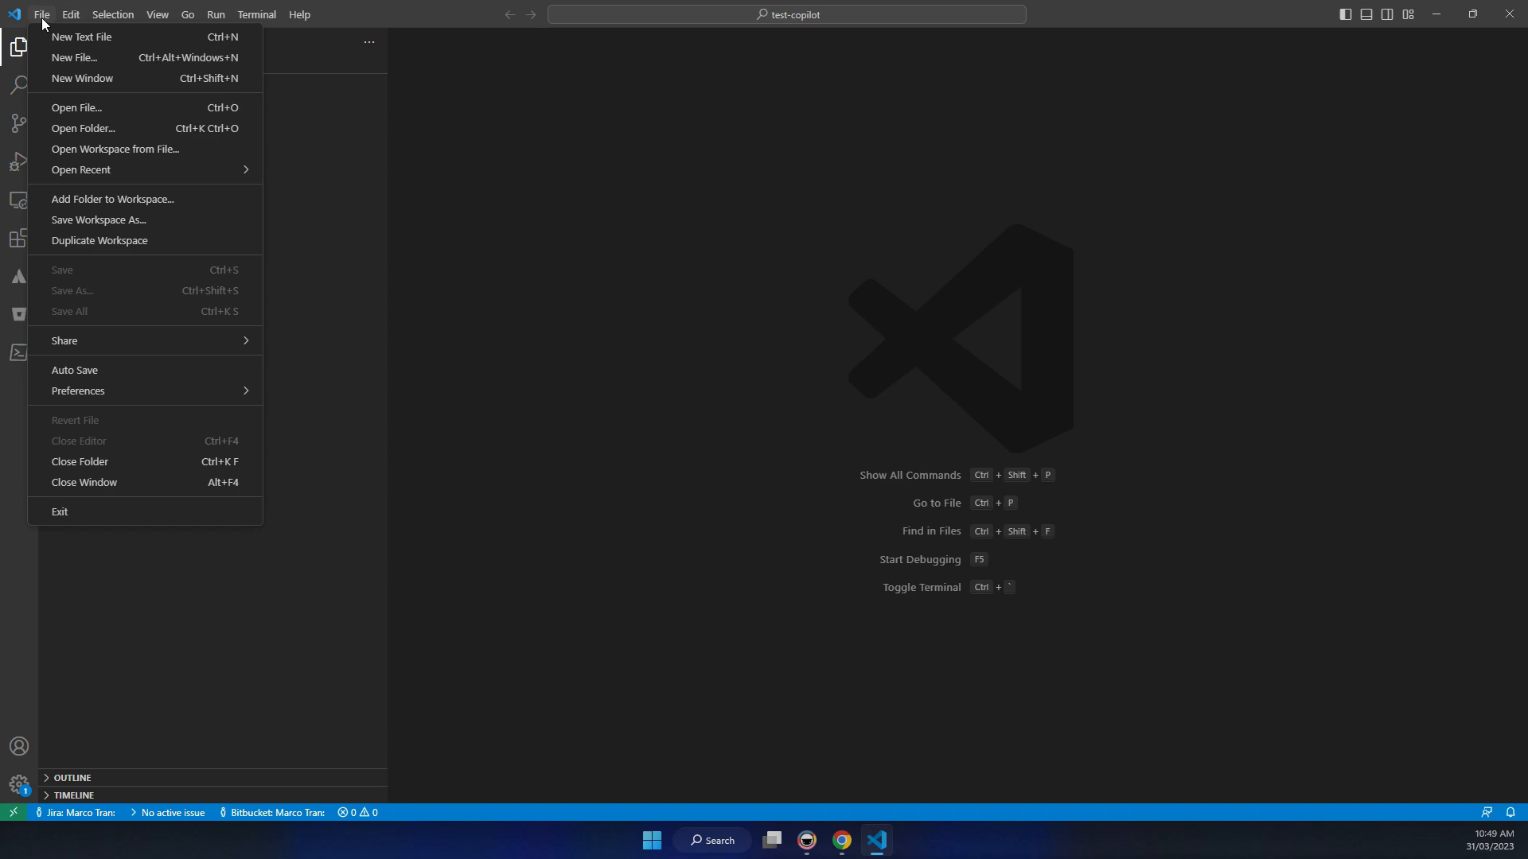
click(69, 13)
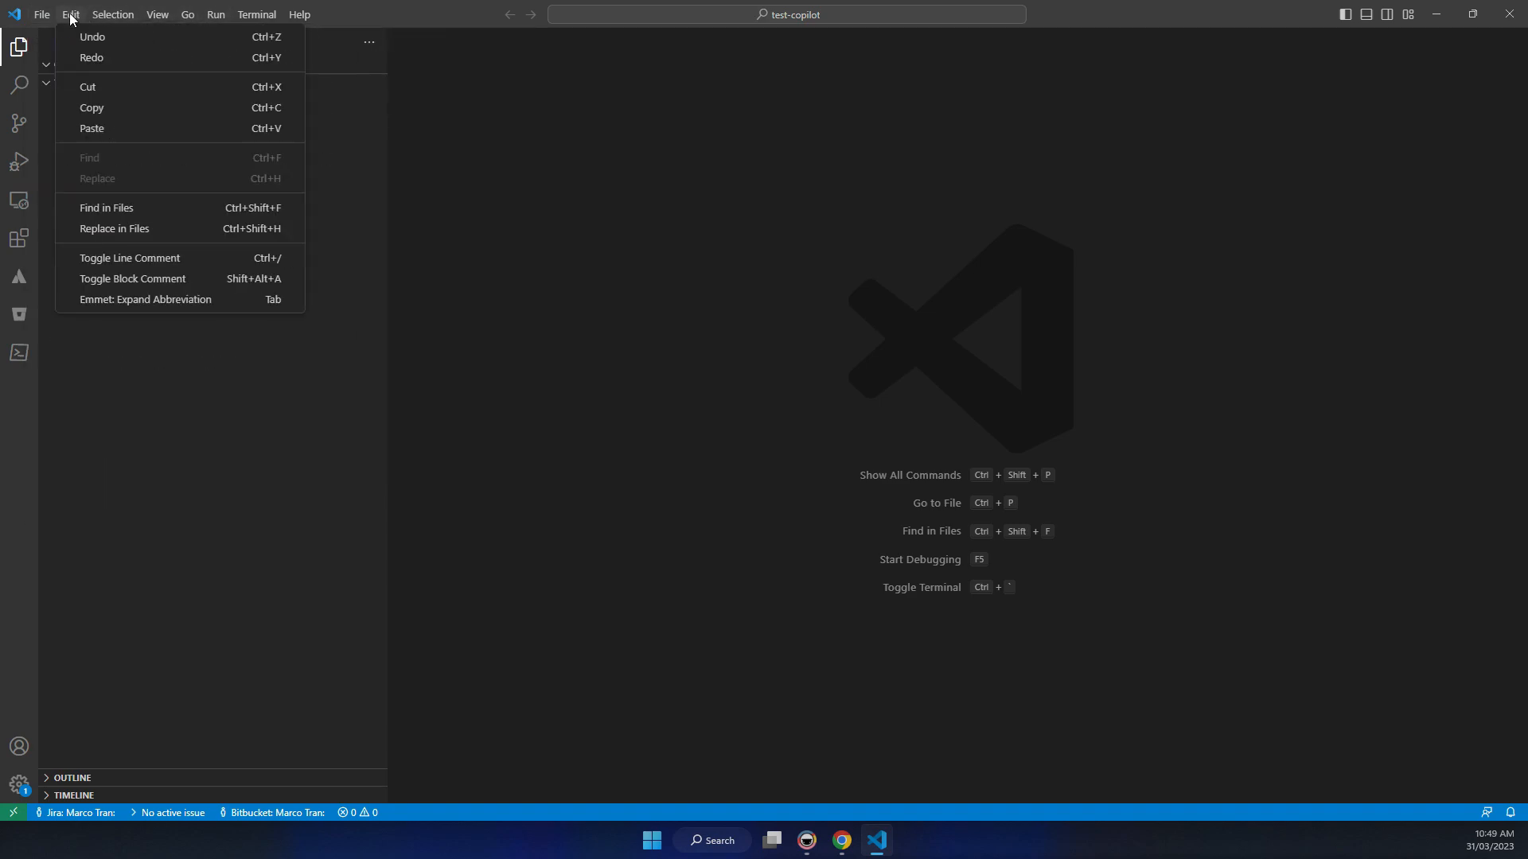
mouse_move(19, 161)
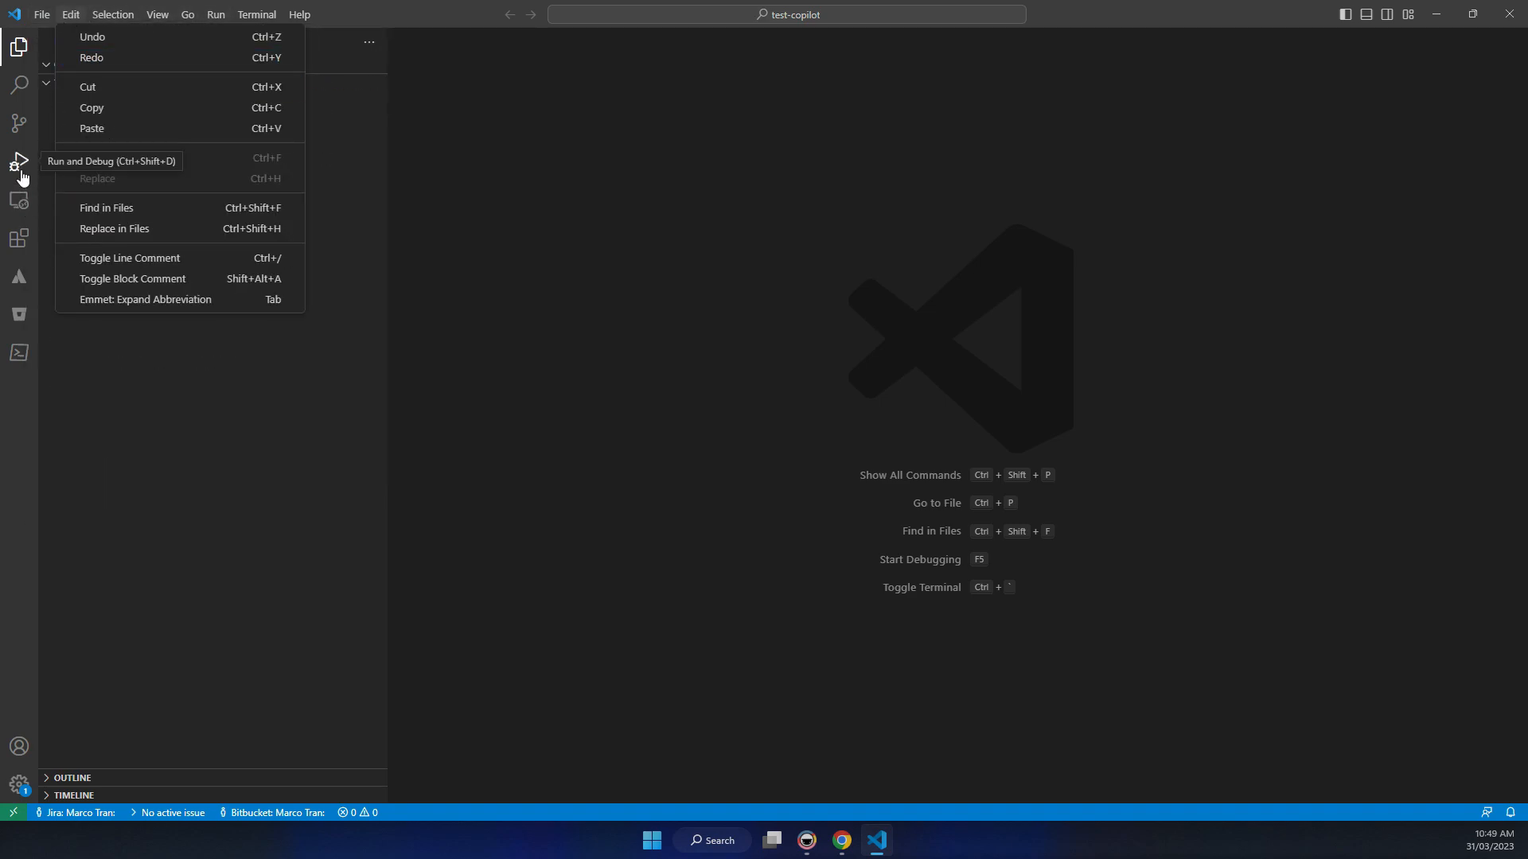
mouse_move(19, 238)
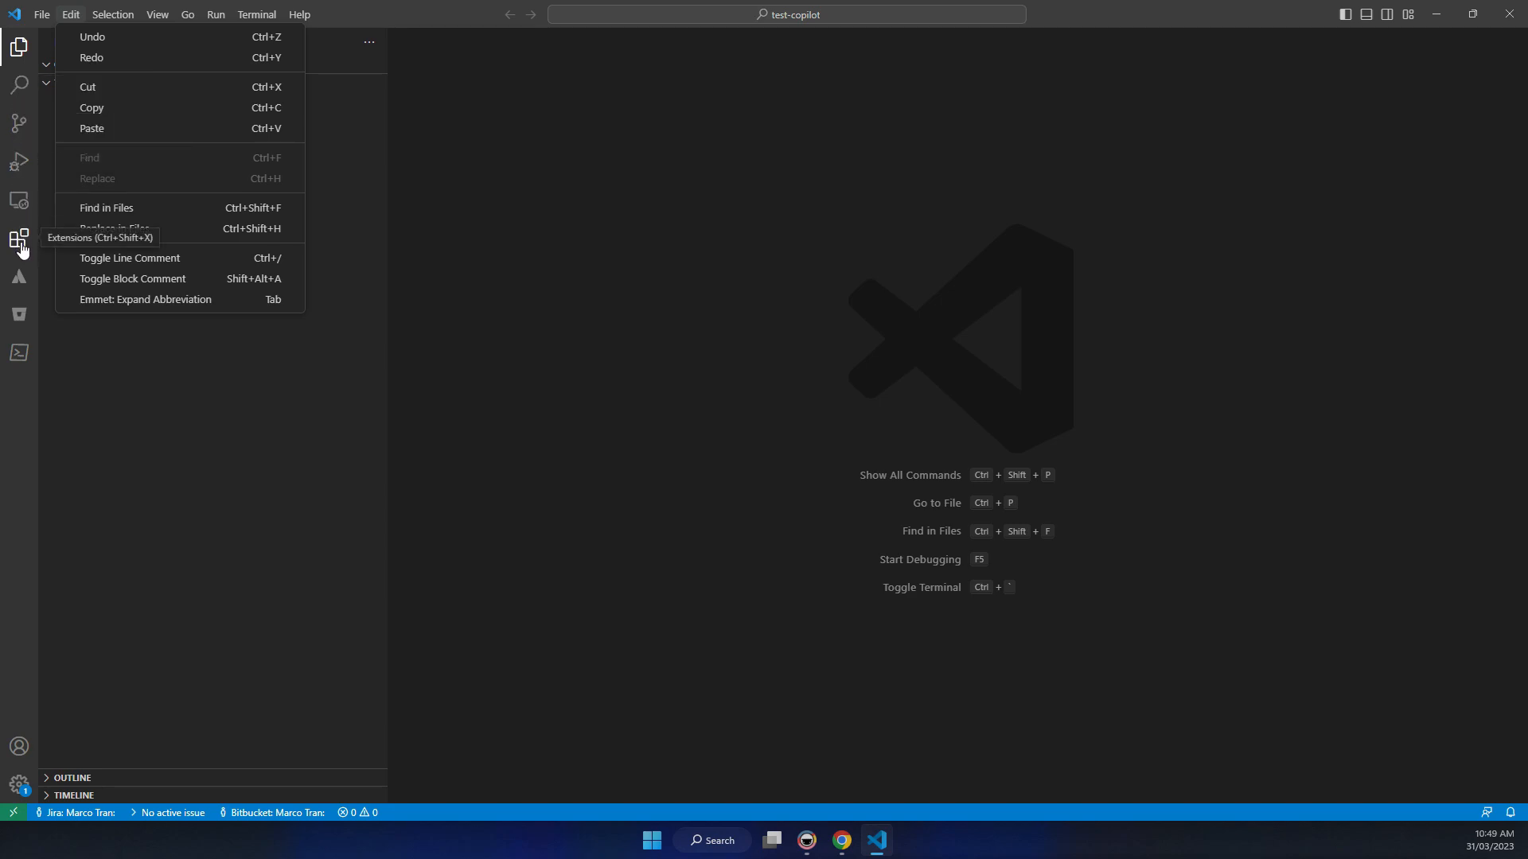
- Search the Extensions view for 'copilot' and install the GitHub Copilot extension
click(20, 239)
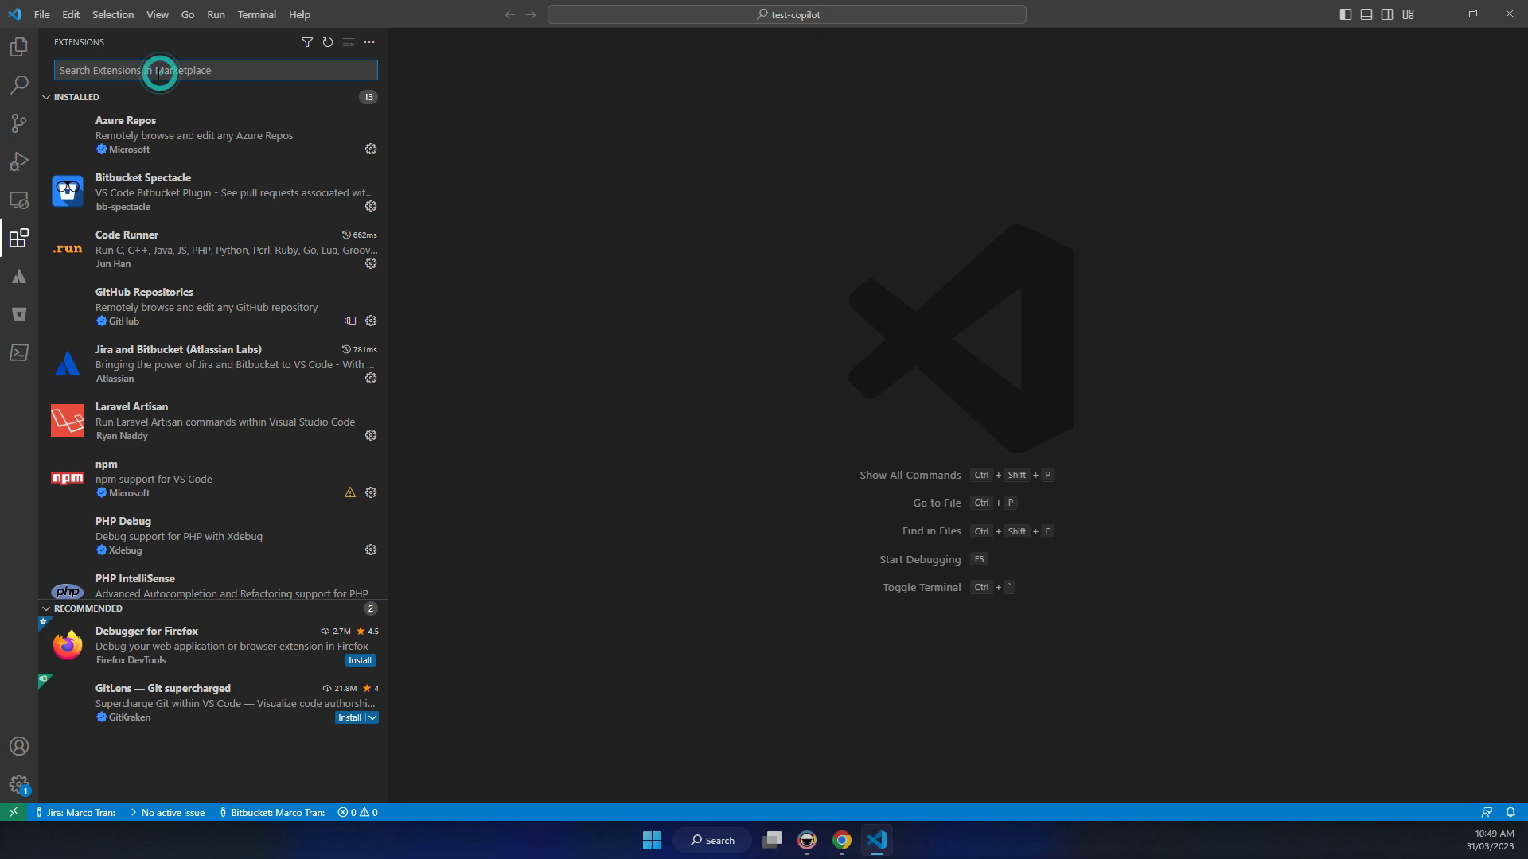
text(cop)
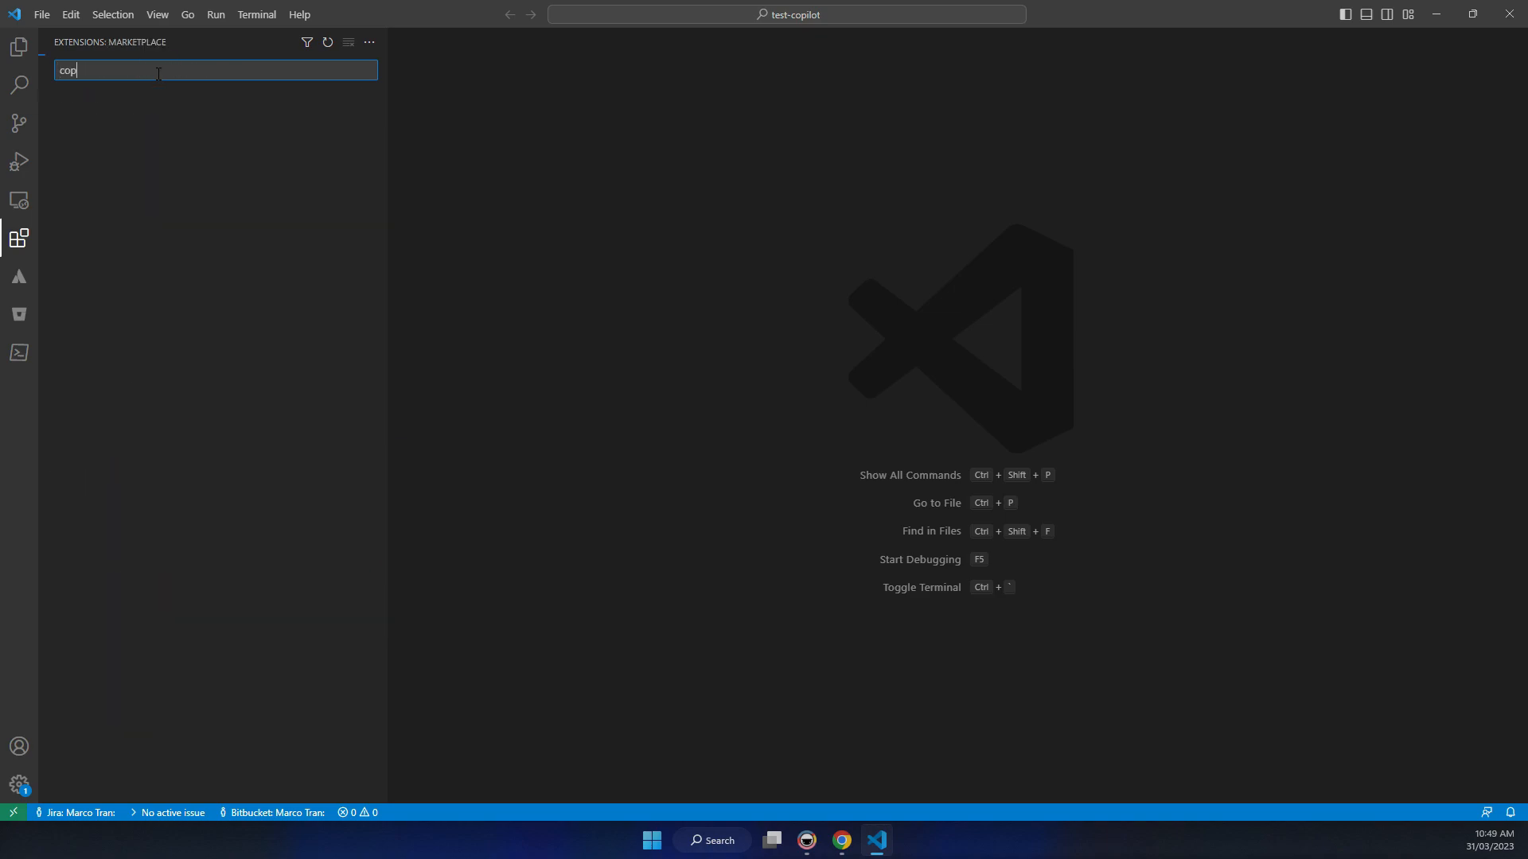
text(ilot)
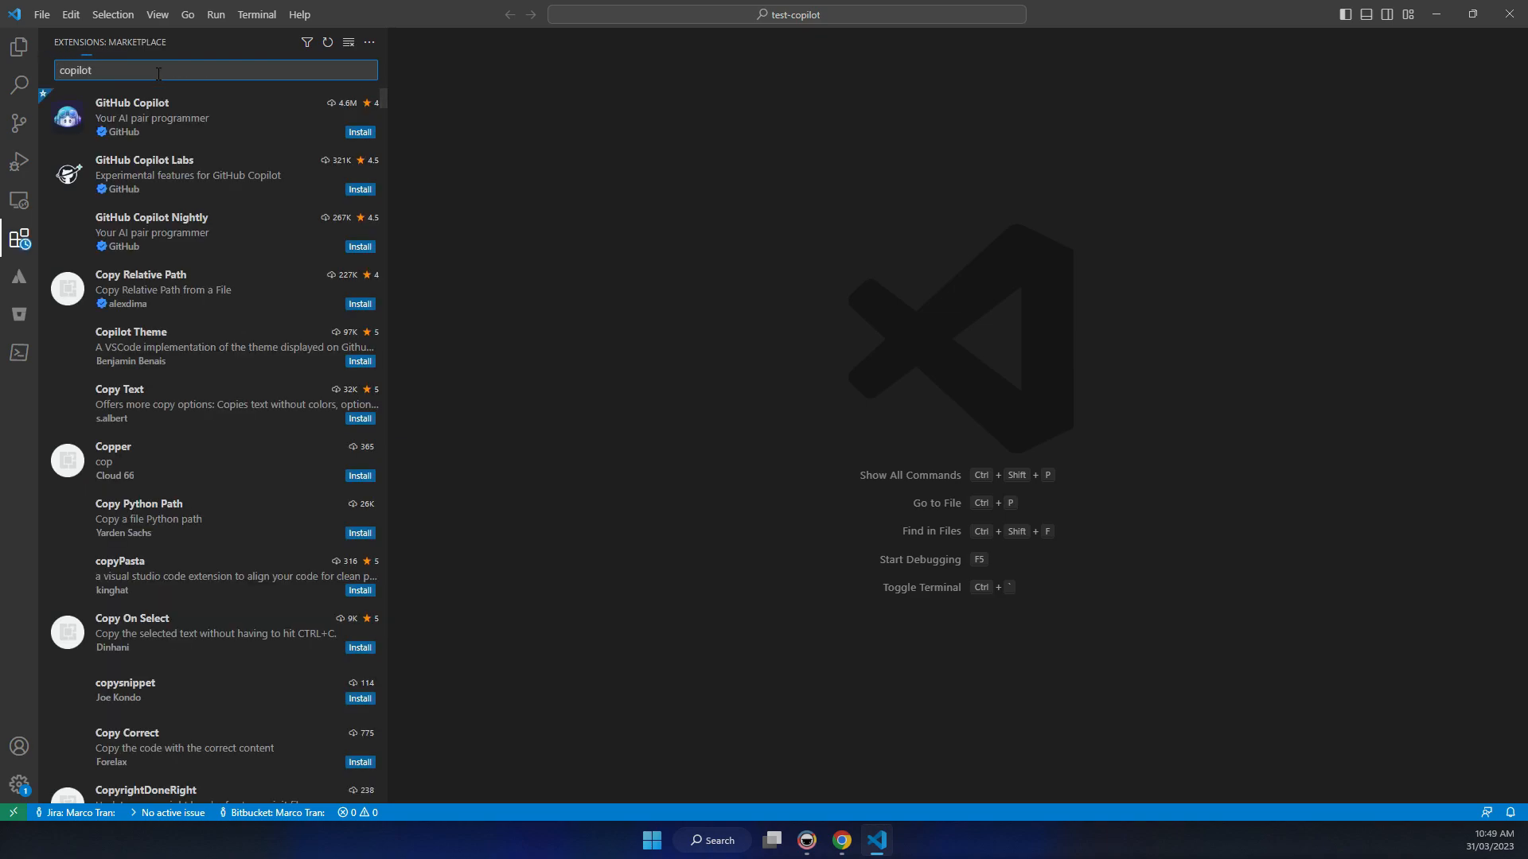
click(361, 131)
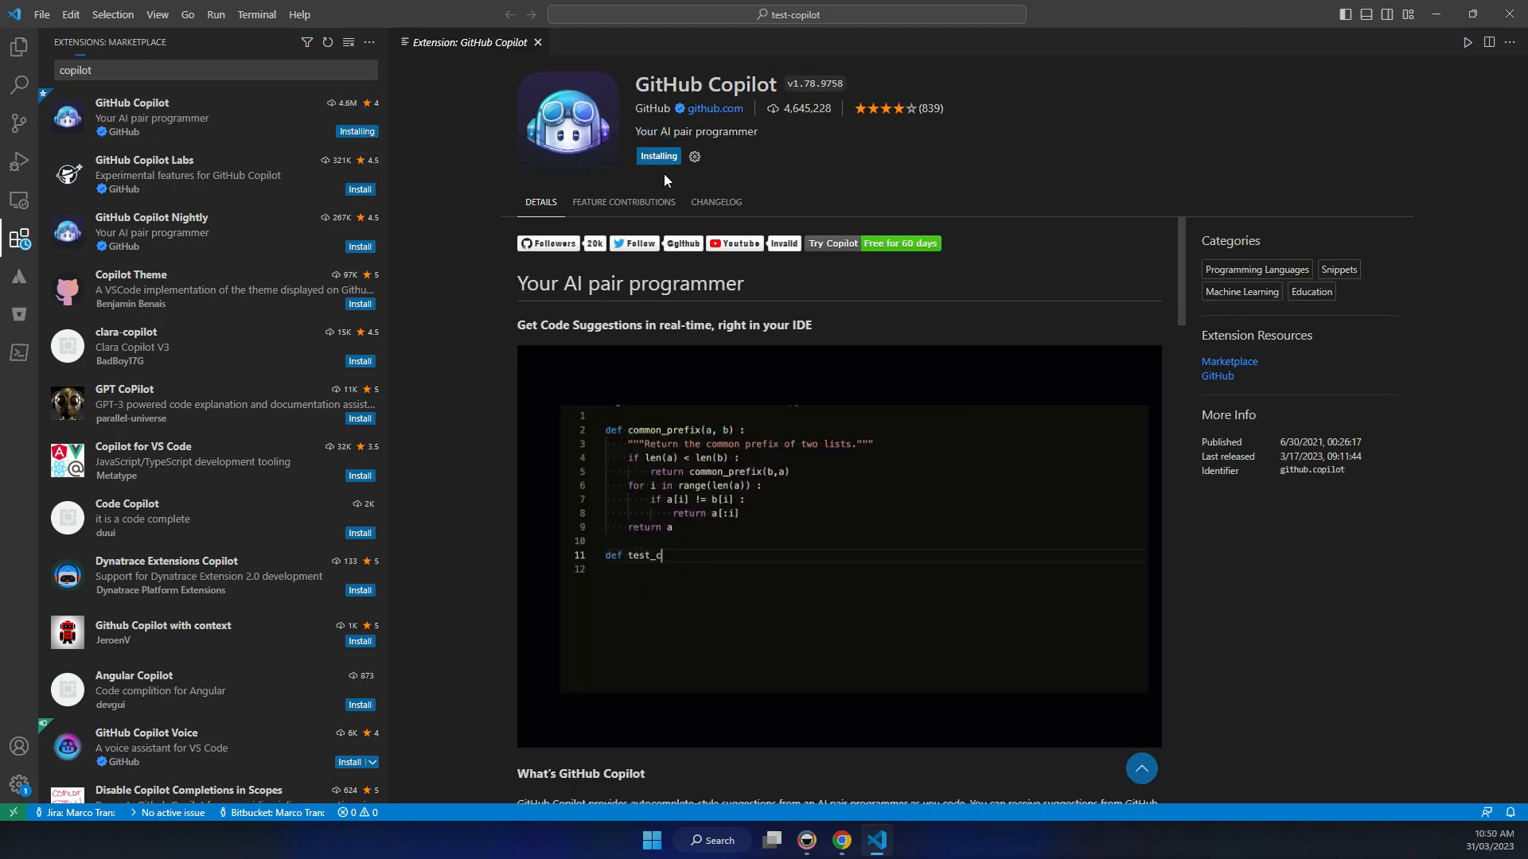
text(ommon_prefix() :)
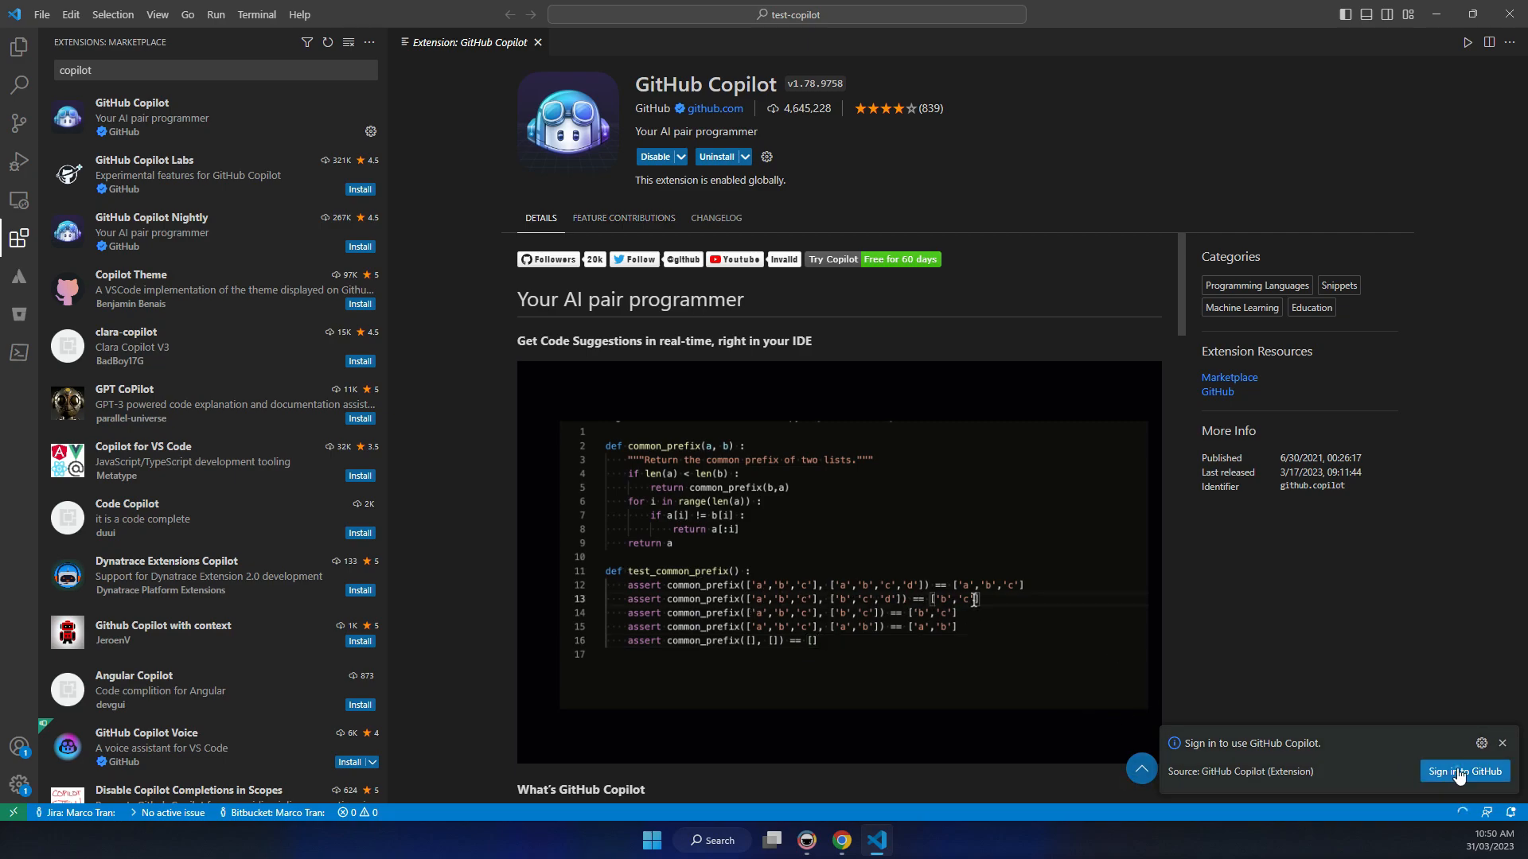
- Sign in to GitHub from the Copilot notification and authorize Visual-Studio-Code
click(1464, 772)
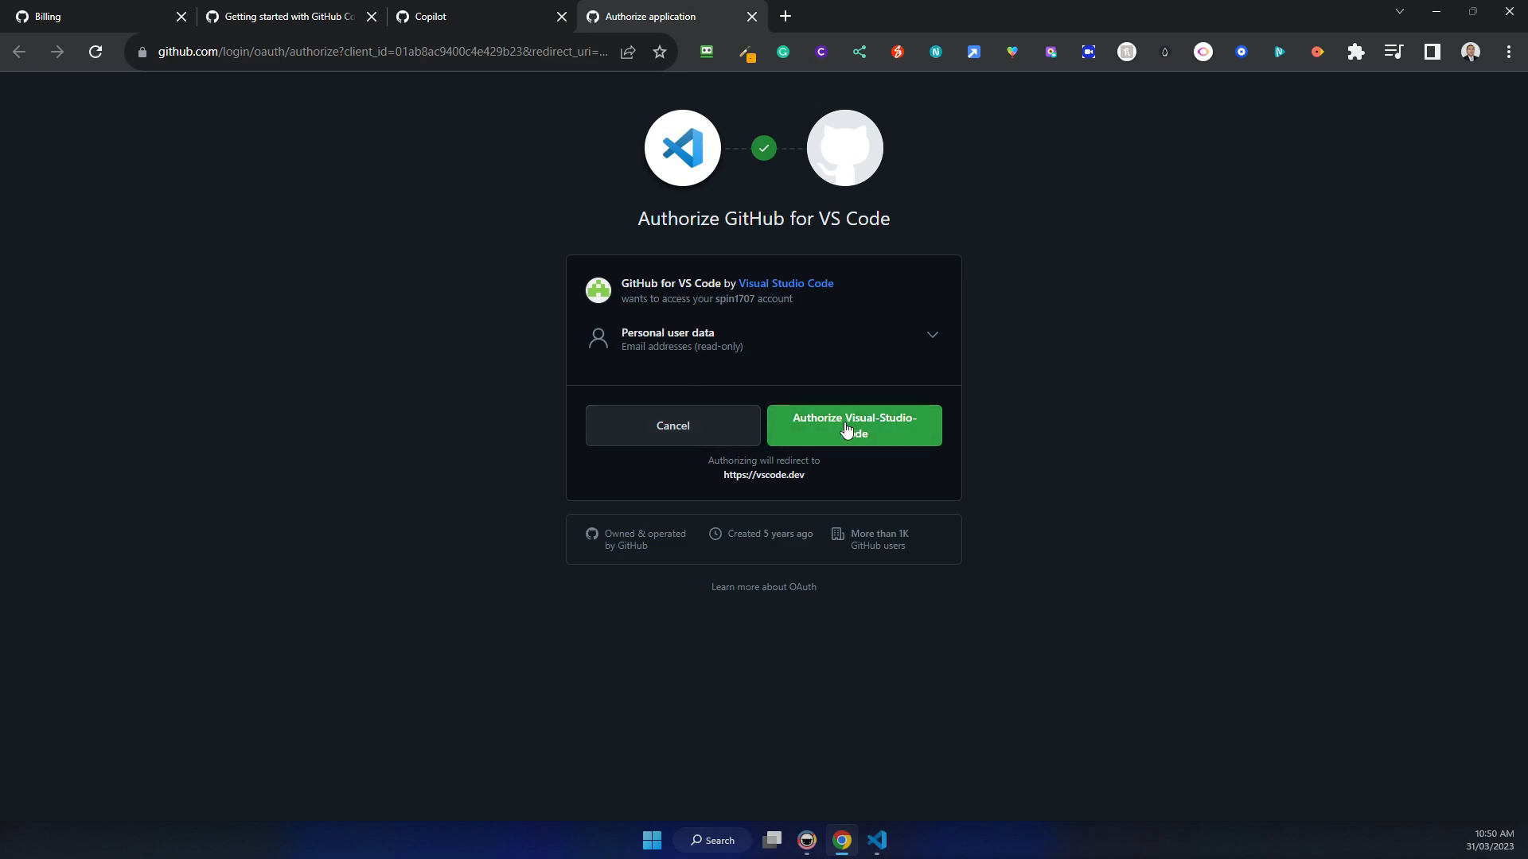
click(854, 425)
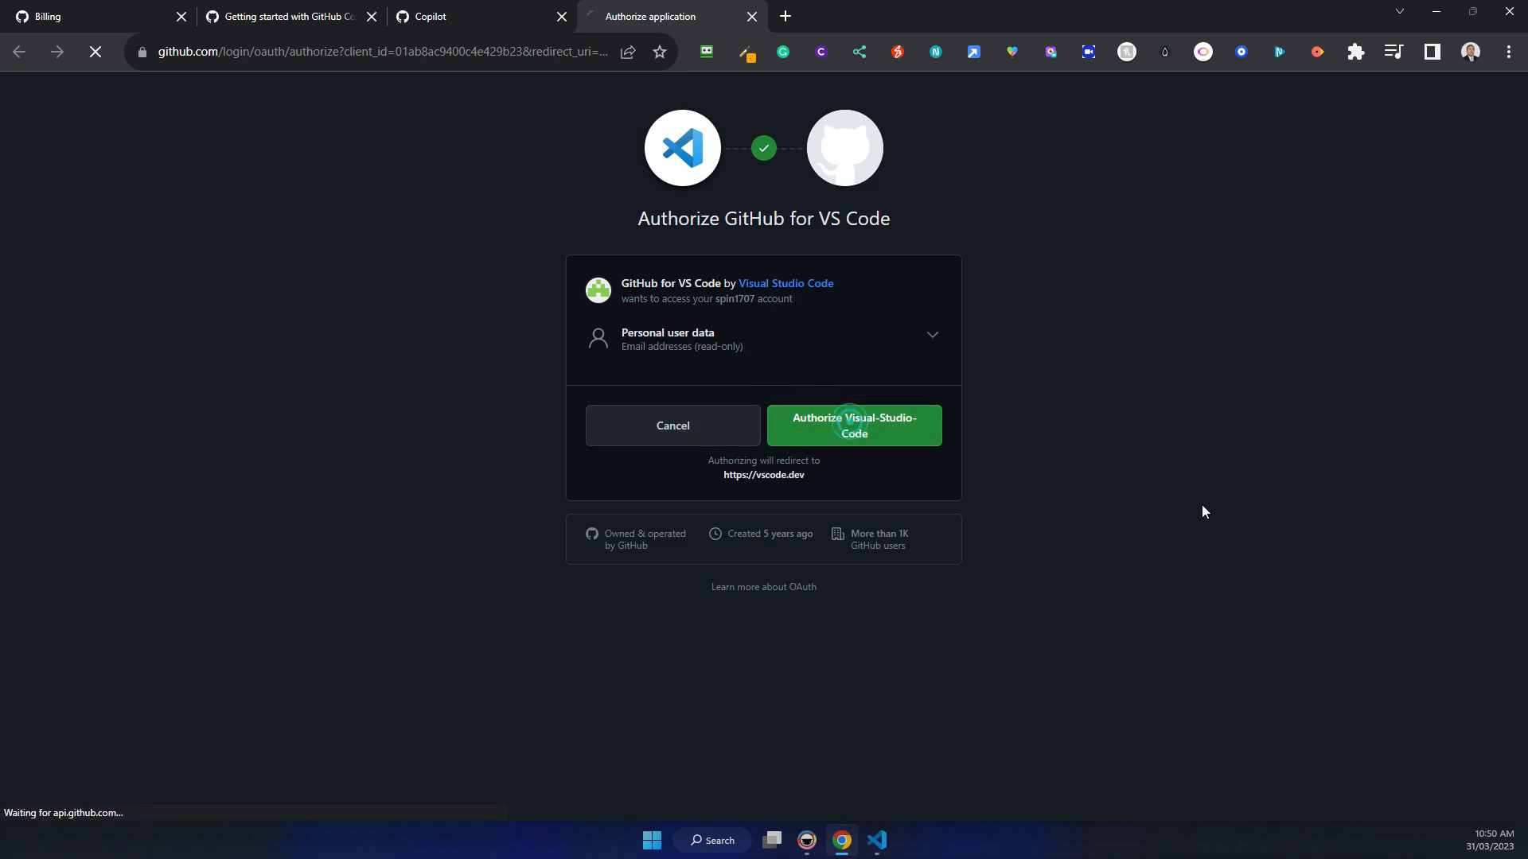
click(854, 425)
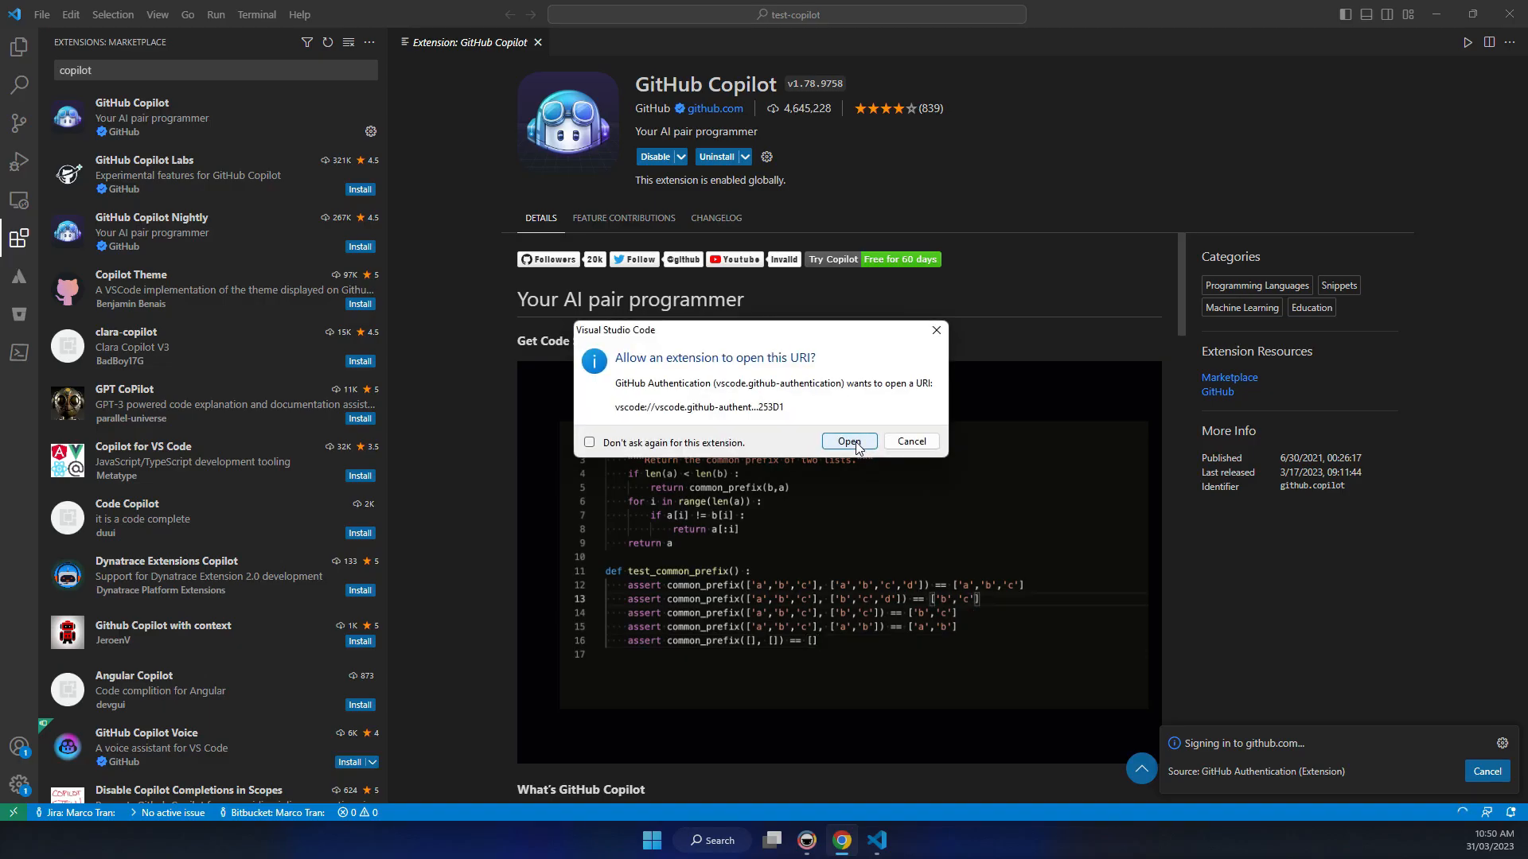
- Allow the extension to open the sign-in URI to finish GitHub authentication
click(847, 442)
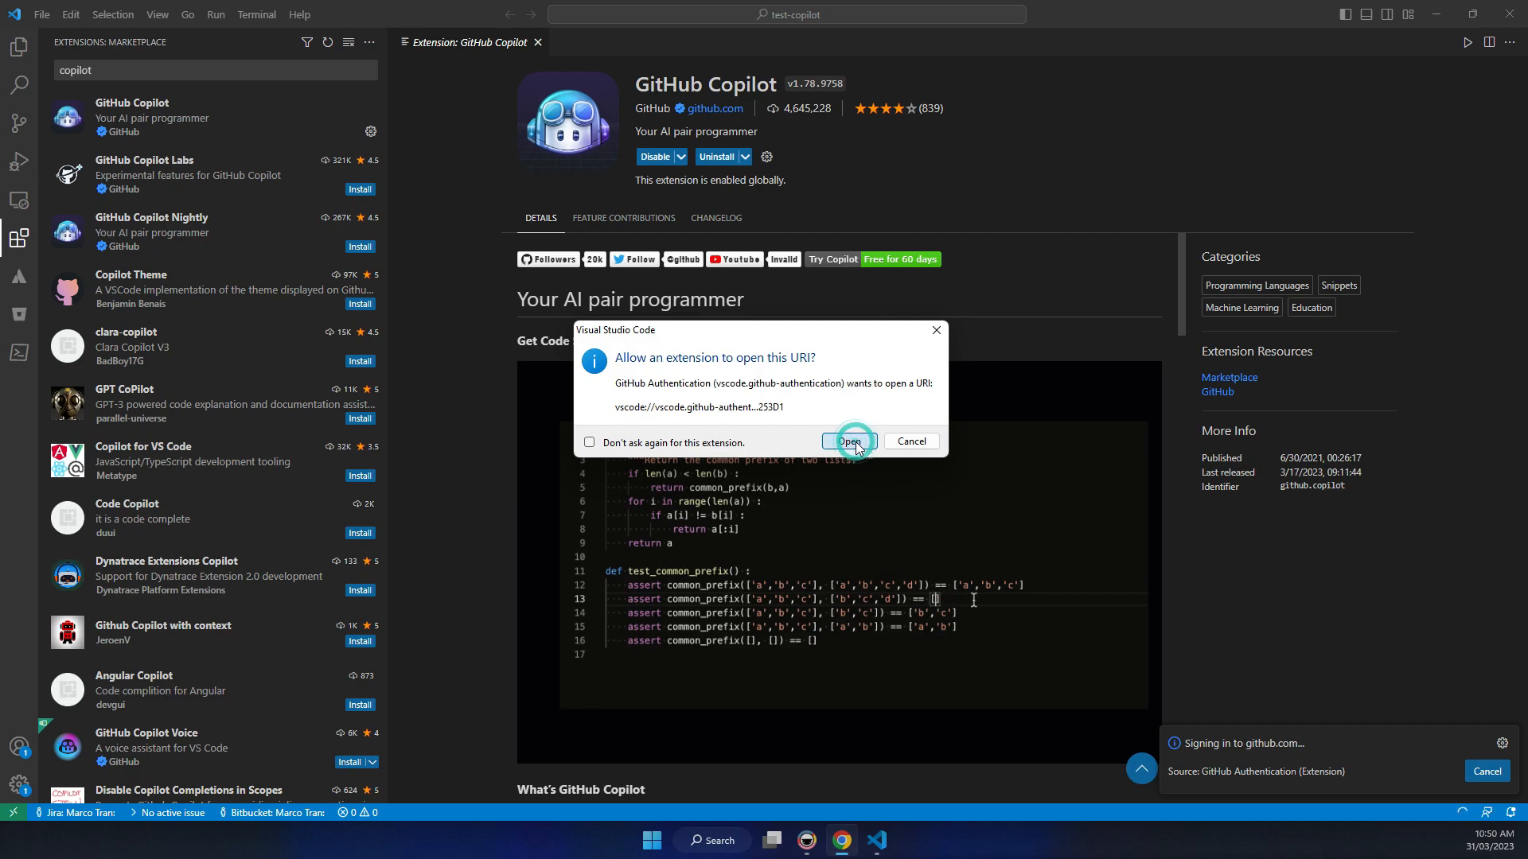
click(847, 441)
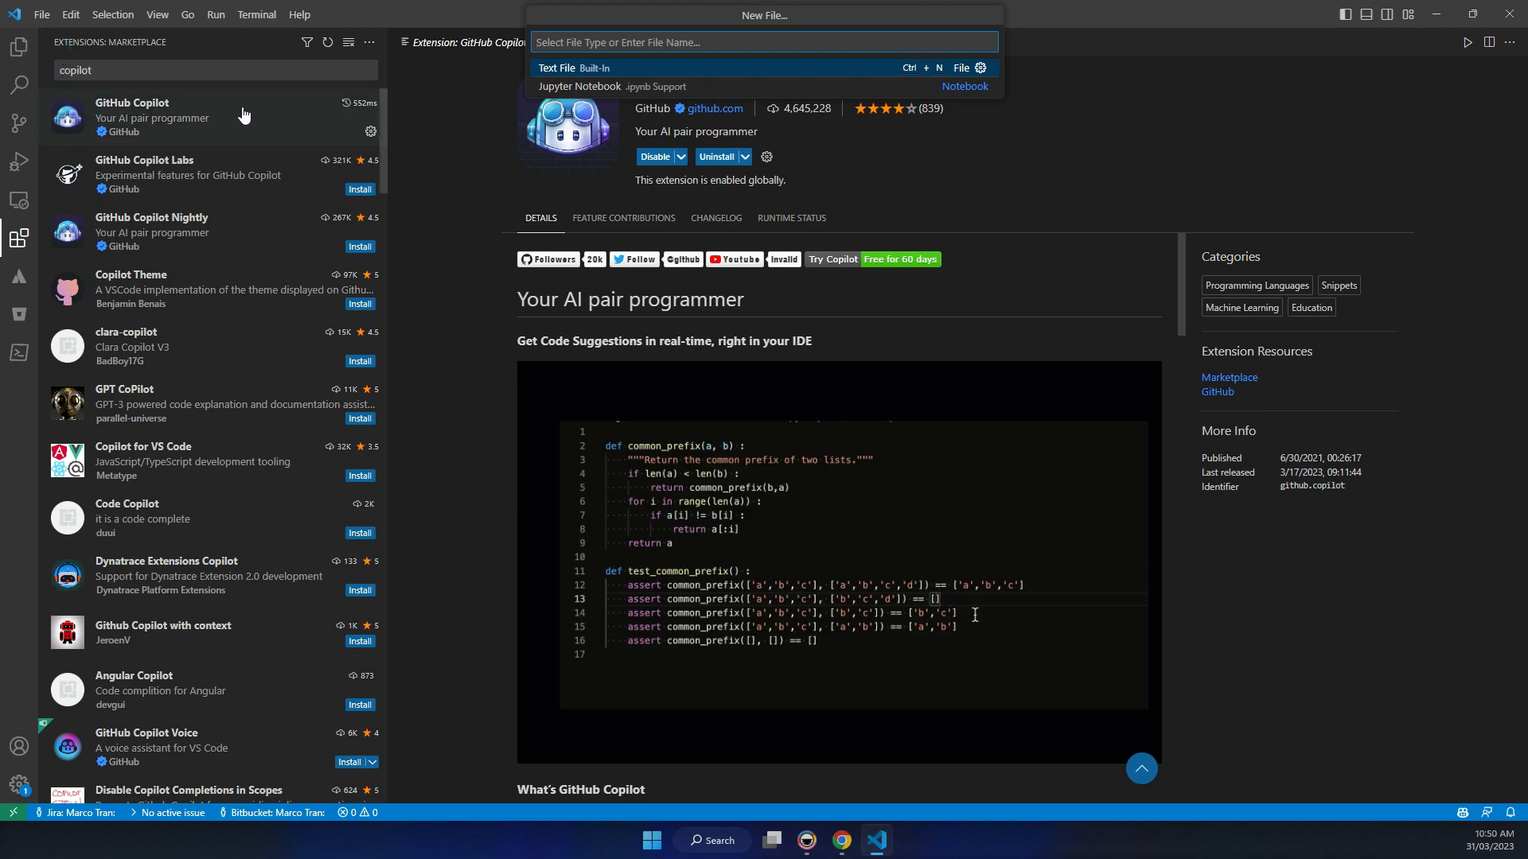
- Create a new untitled file and set its language mode to PHP
click(19, 48)
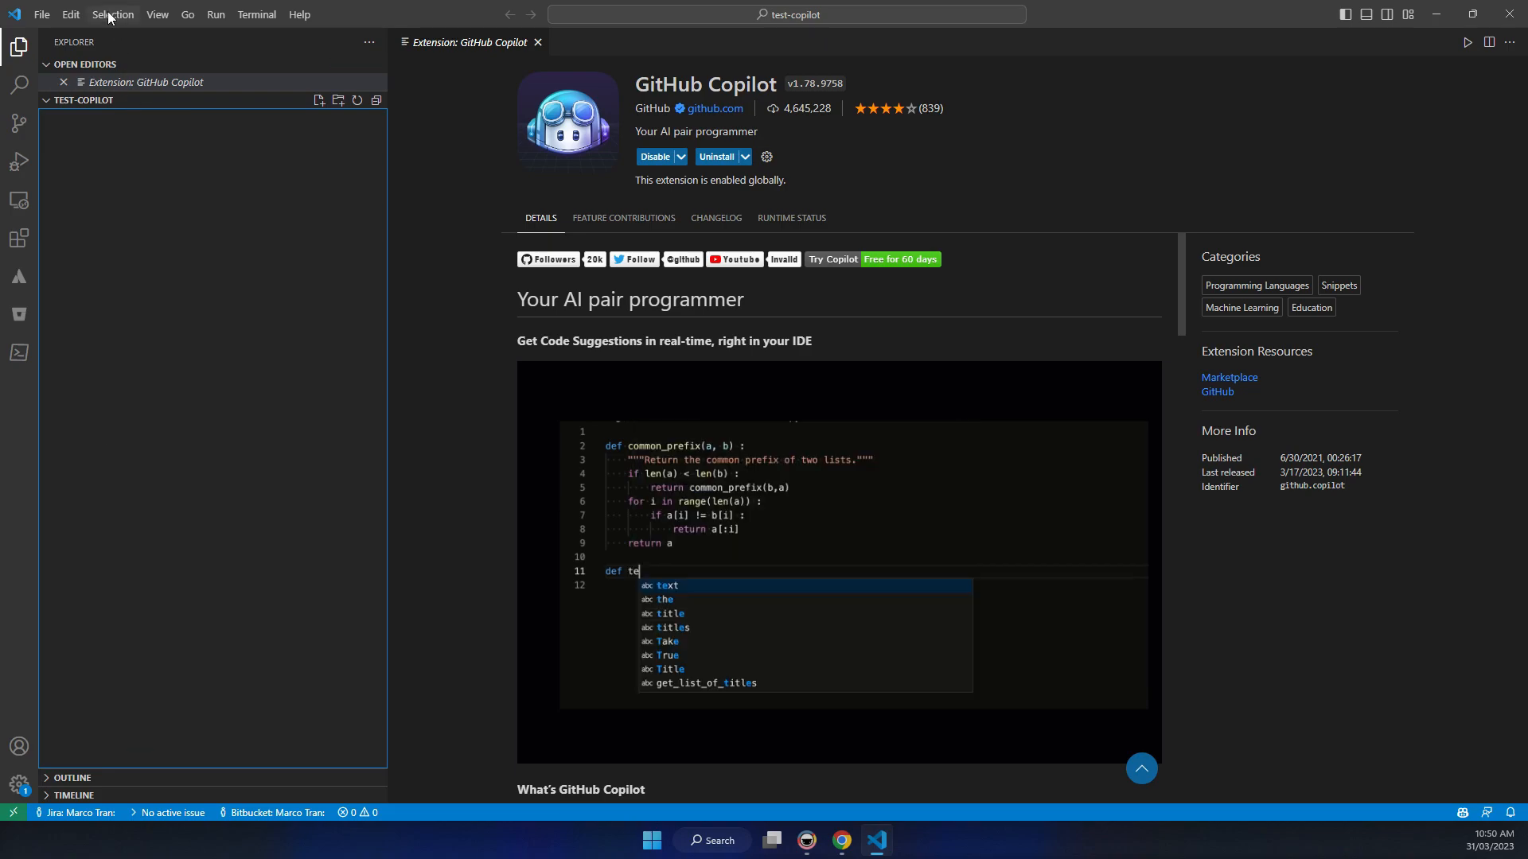
click(41, 13)
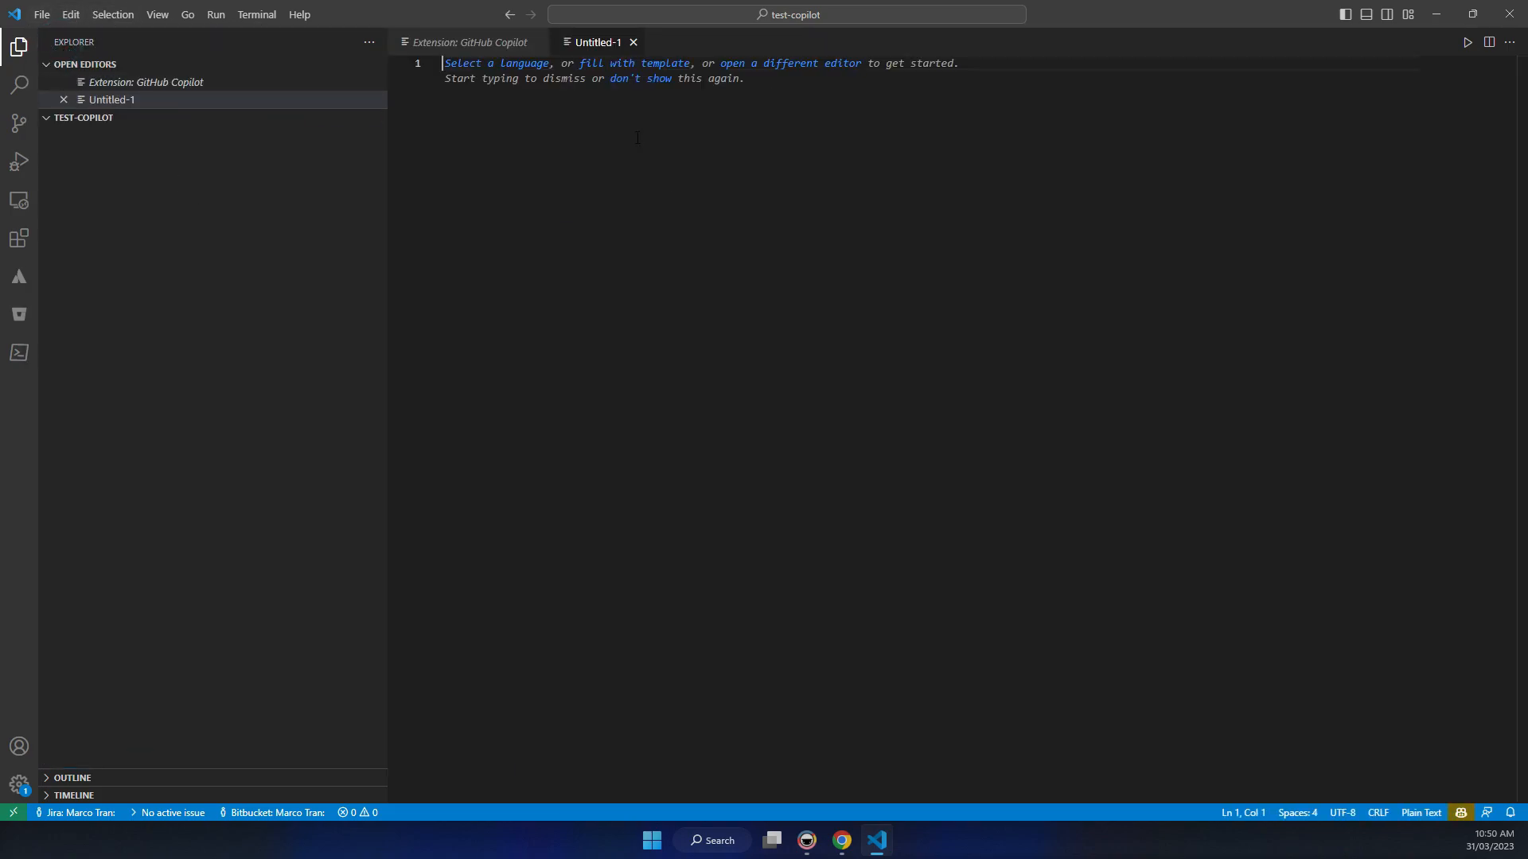
click(498, 63)
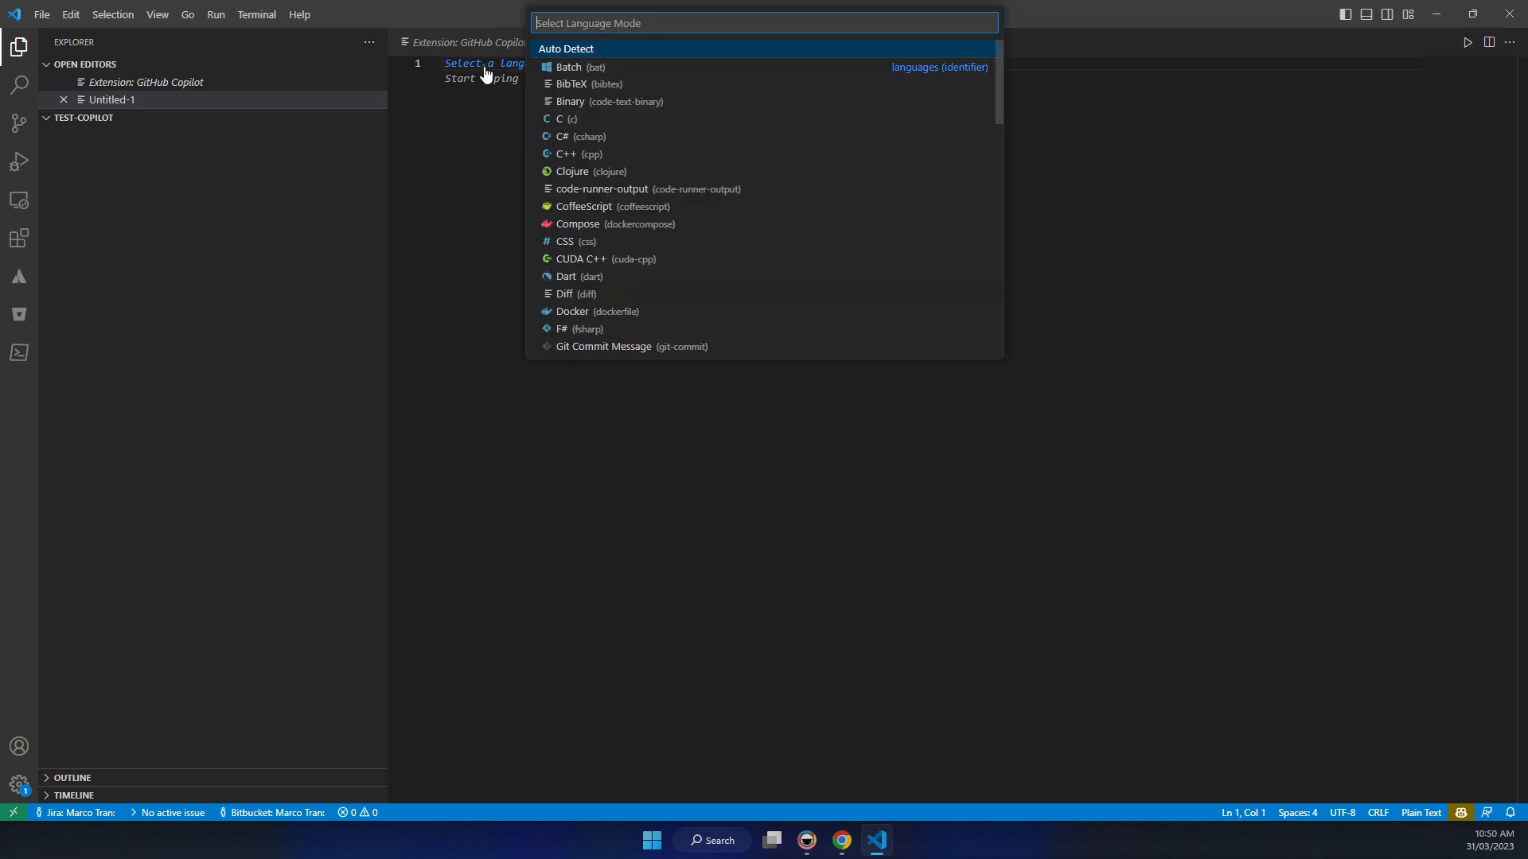
mouse_move(590, 286)
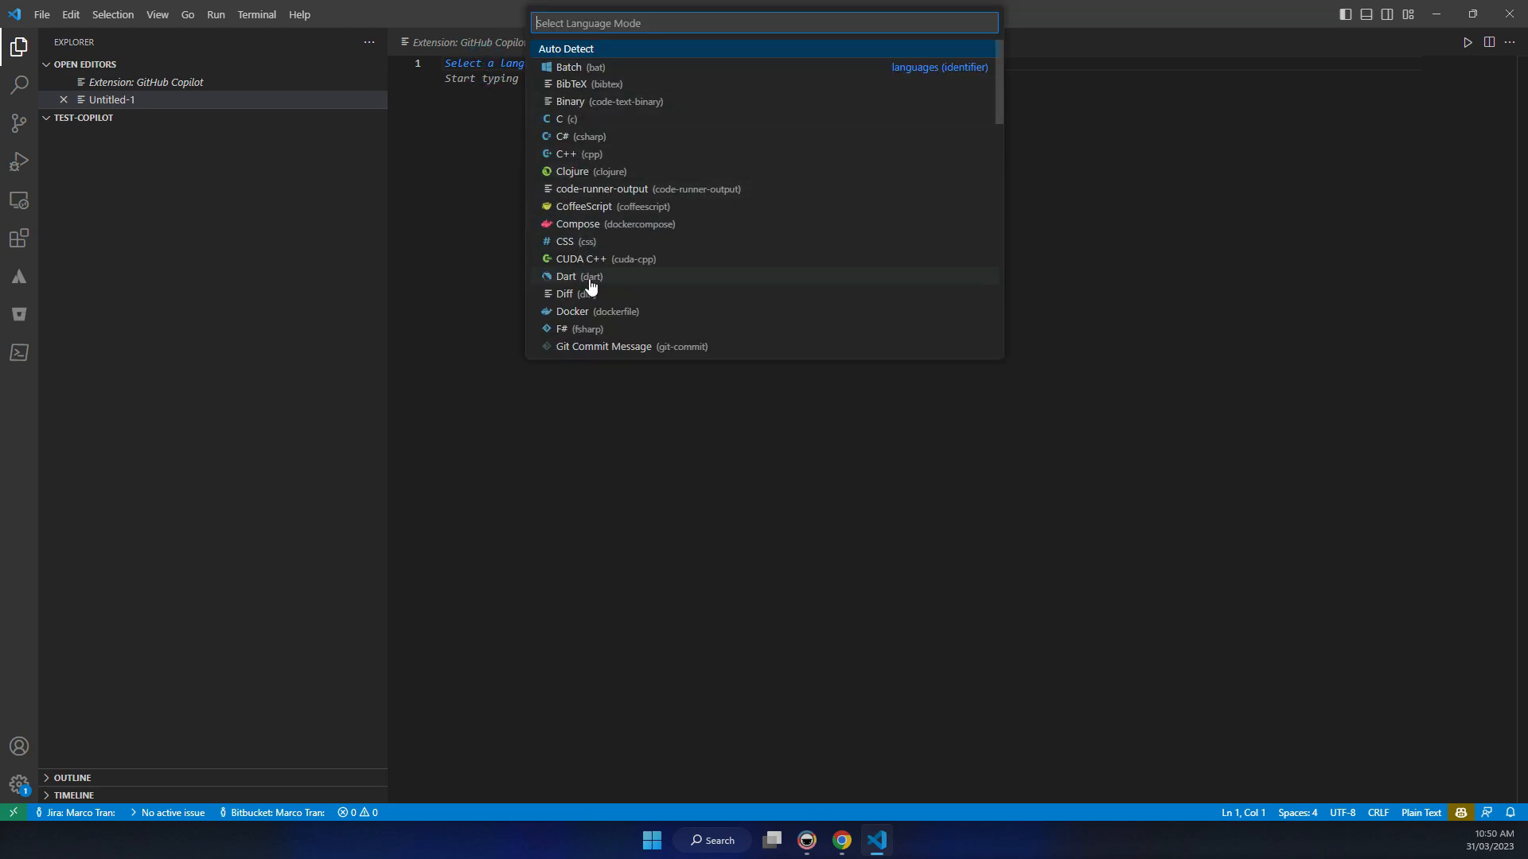
scroll(down, 3)
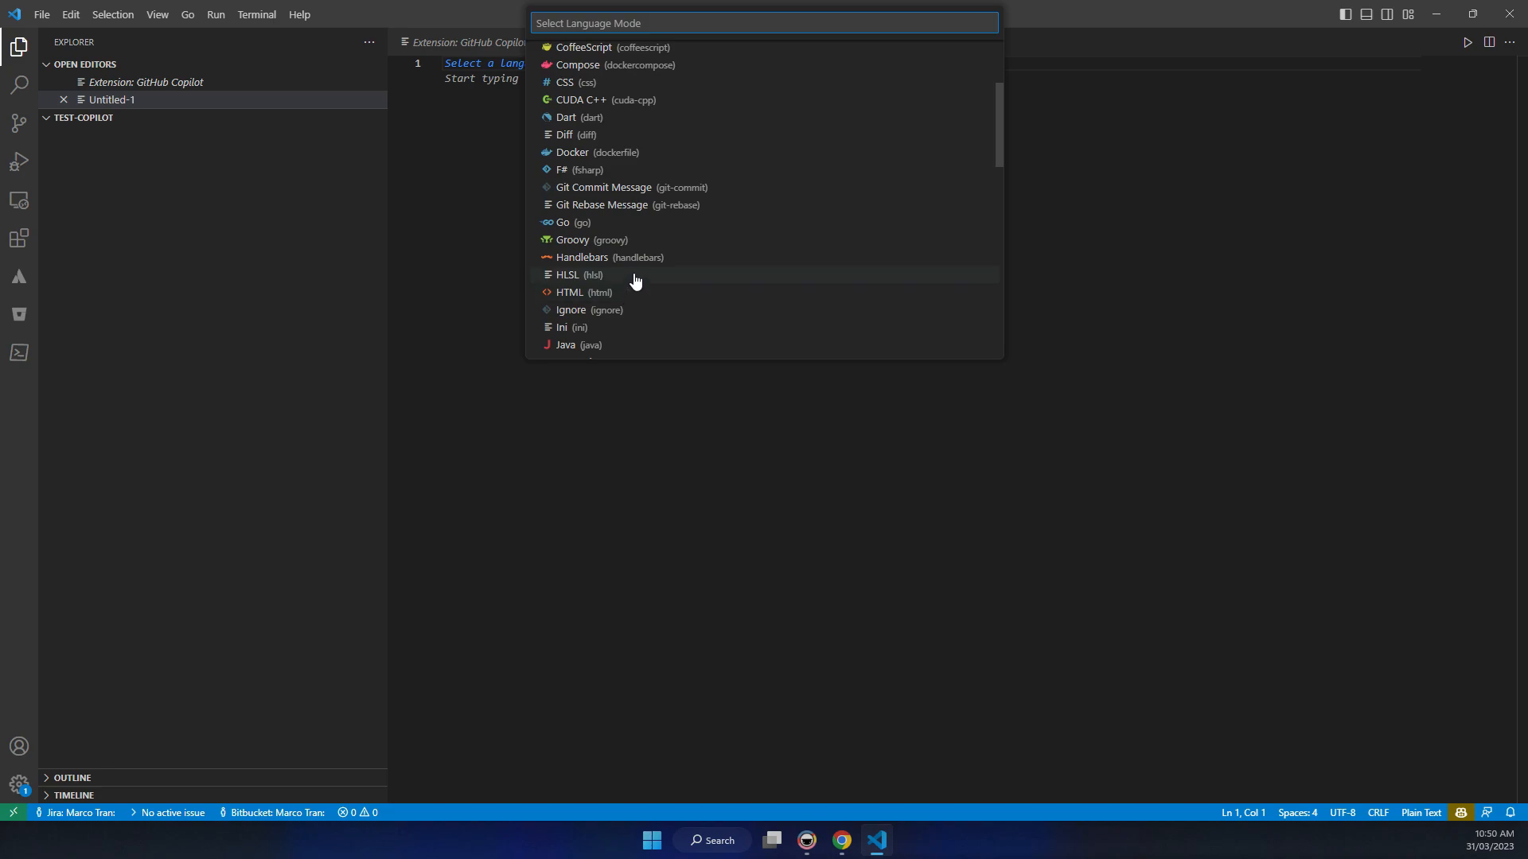
text(p)
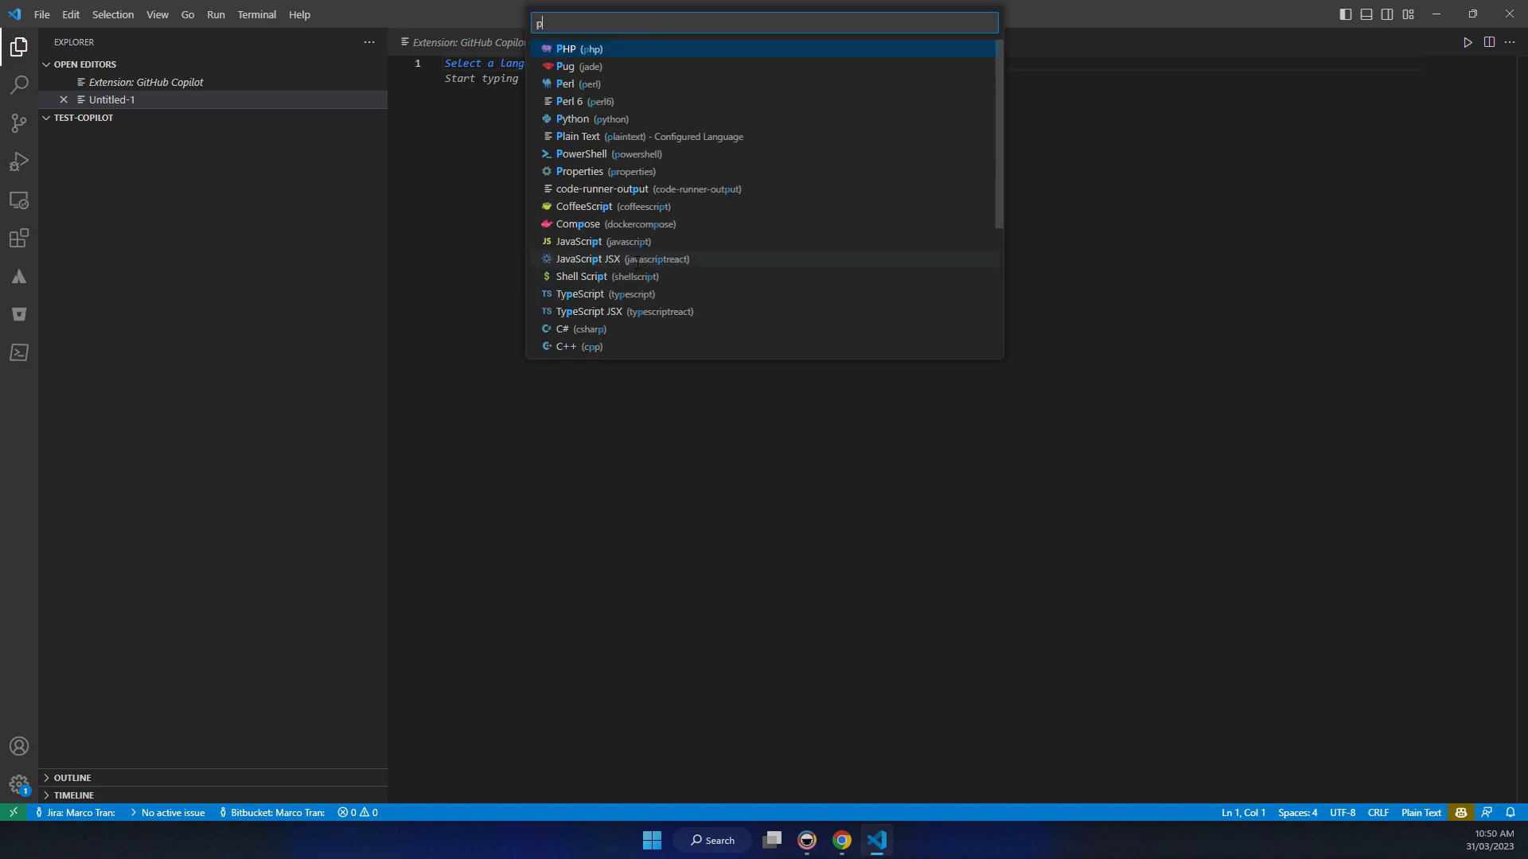
text(hp)
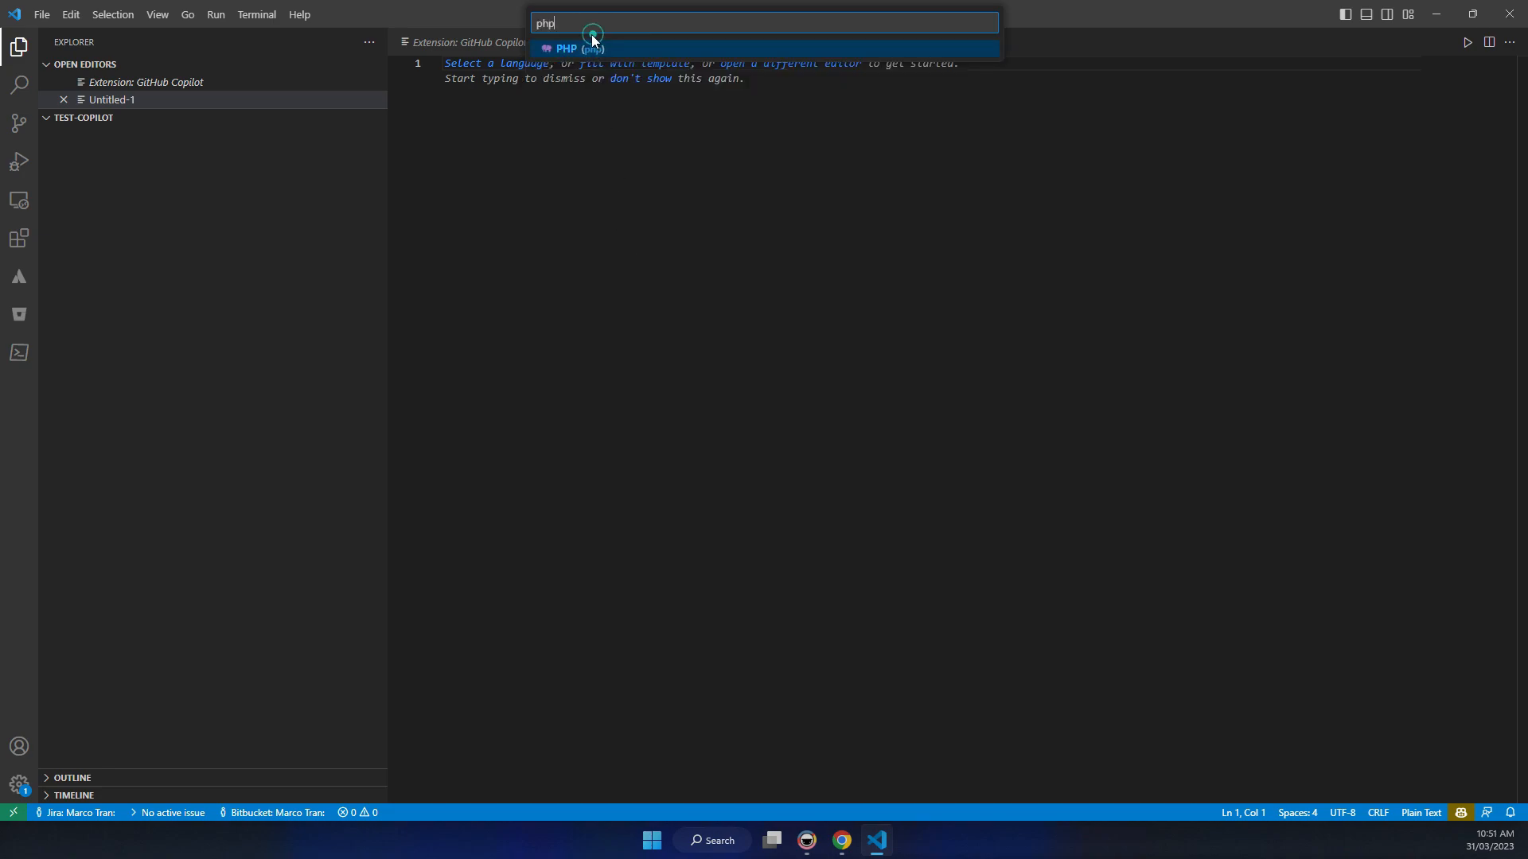
click(565, 48)
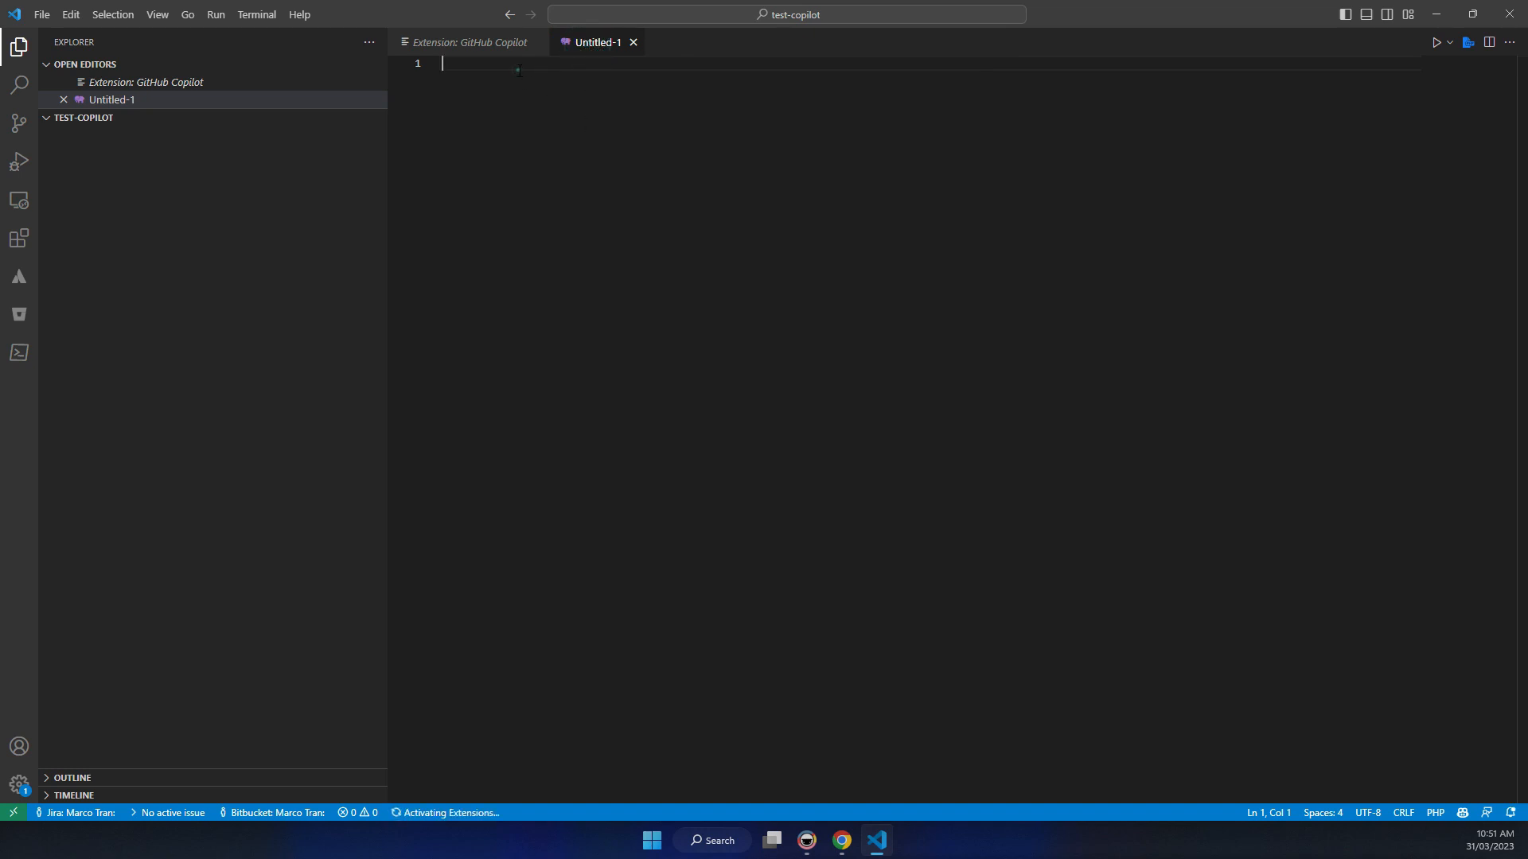
- Type the comment '#Create a table with 3 fields, id, name, and age'
text(#)
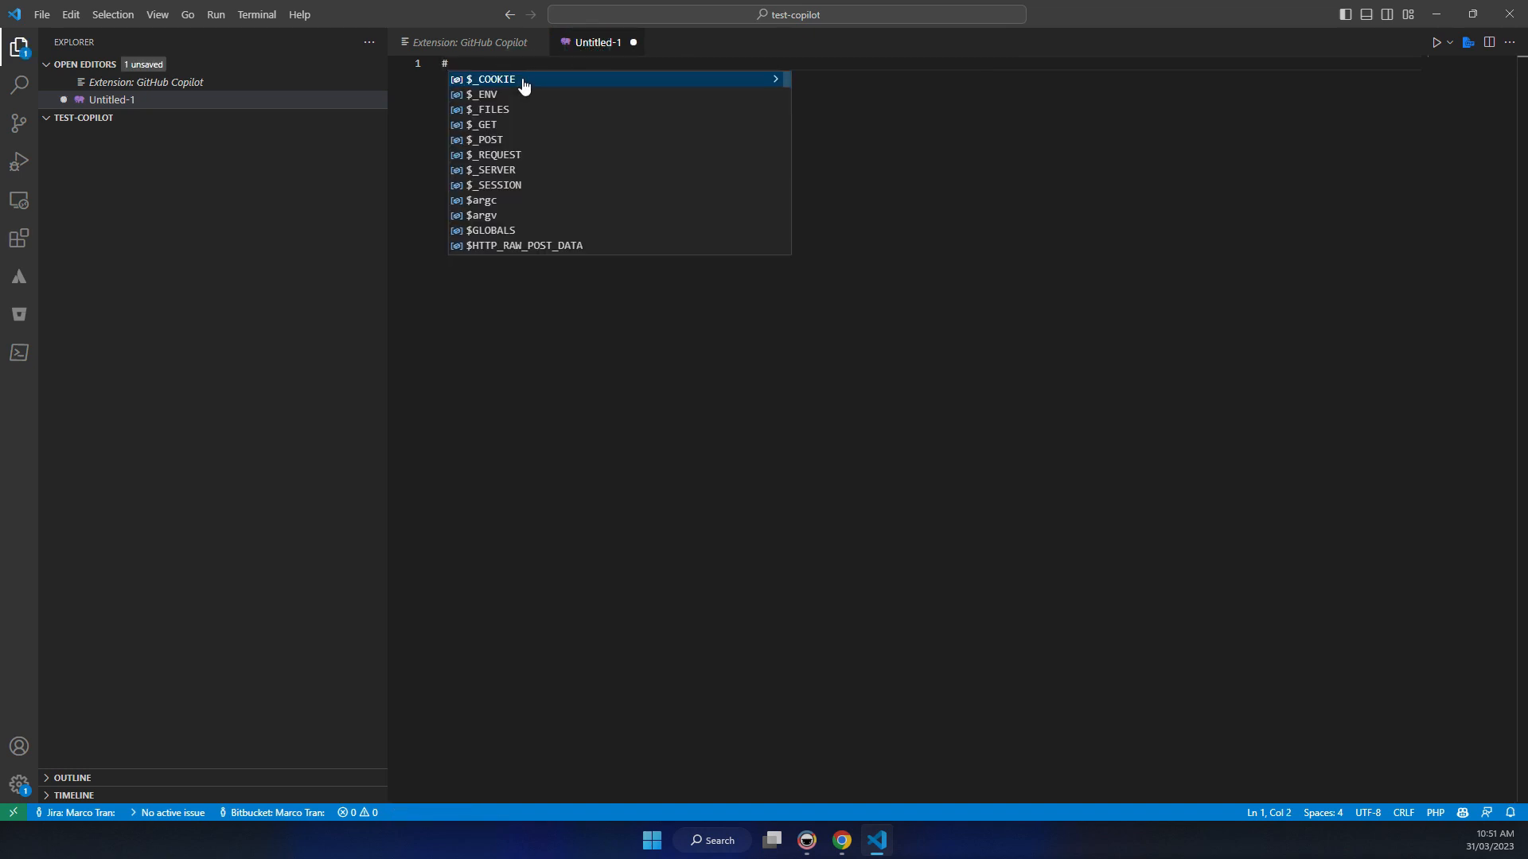
text(G)
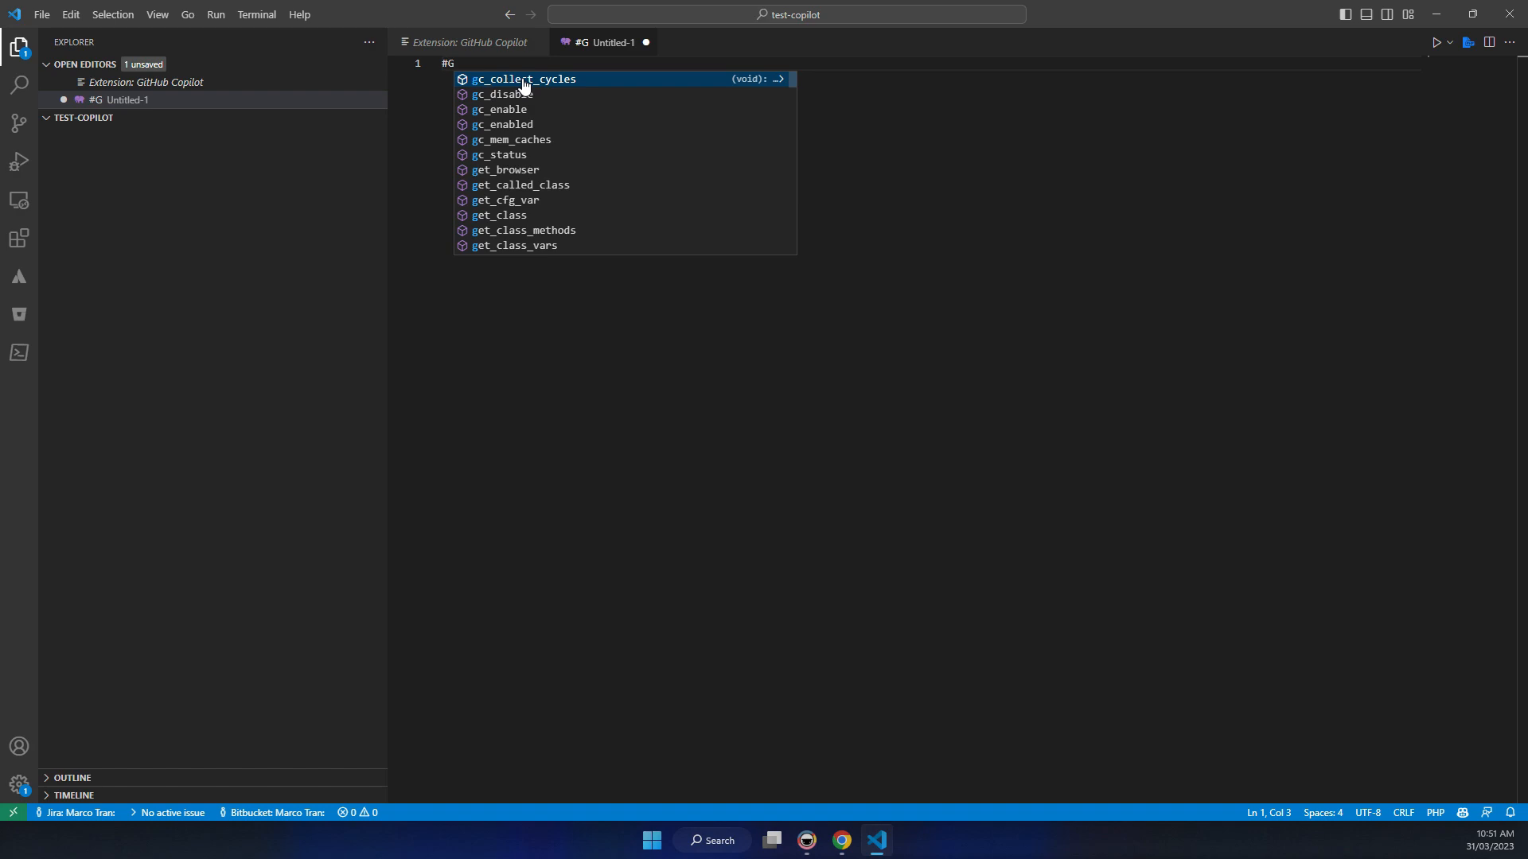
text(Create a)
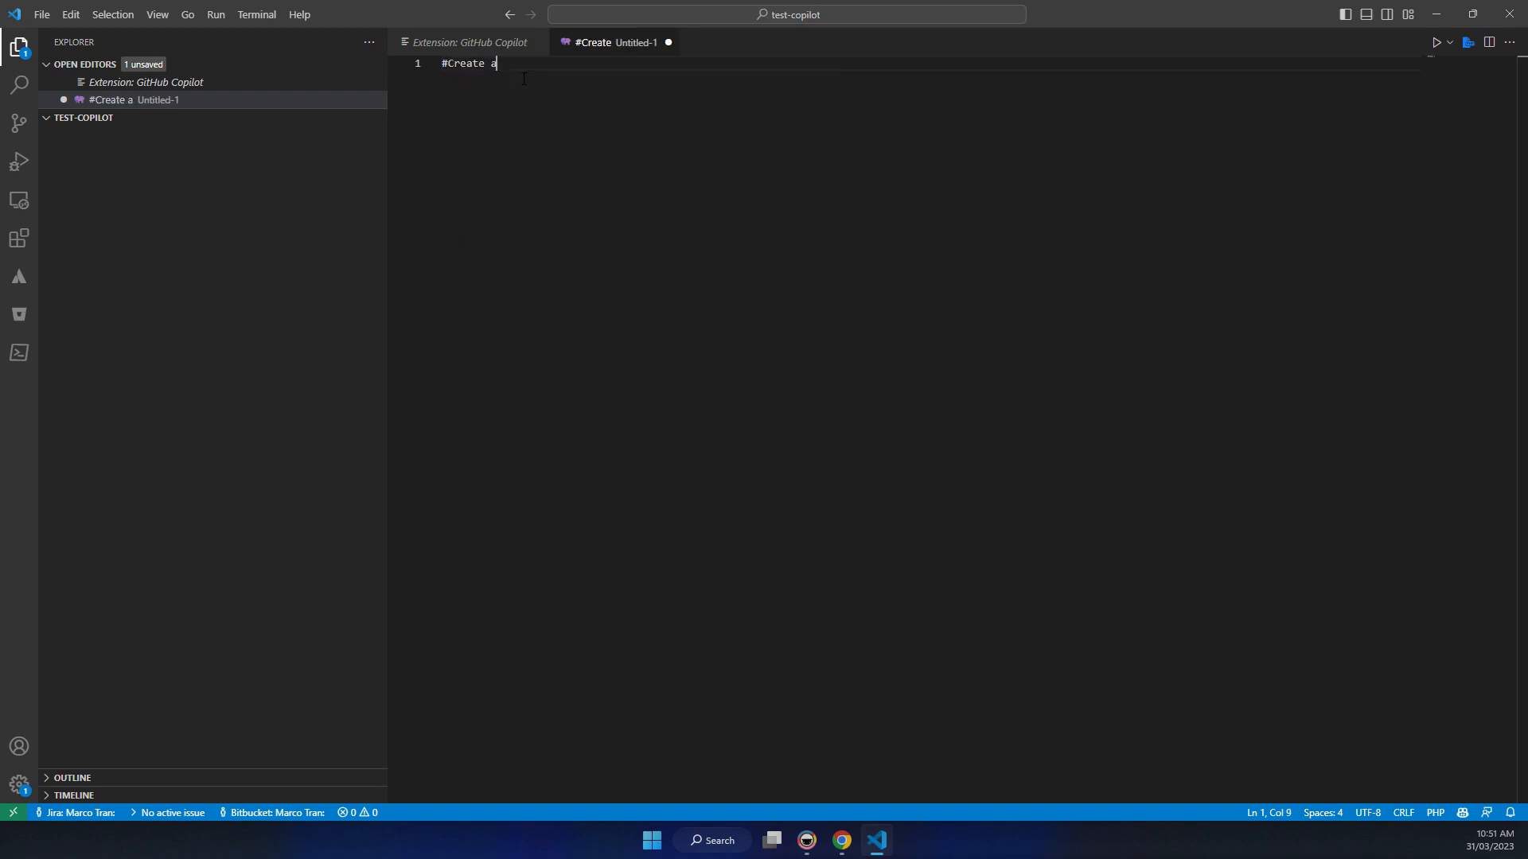
text(table)
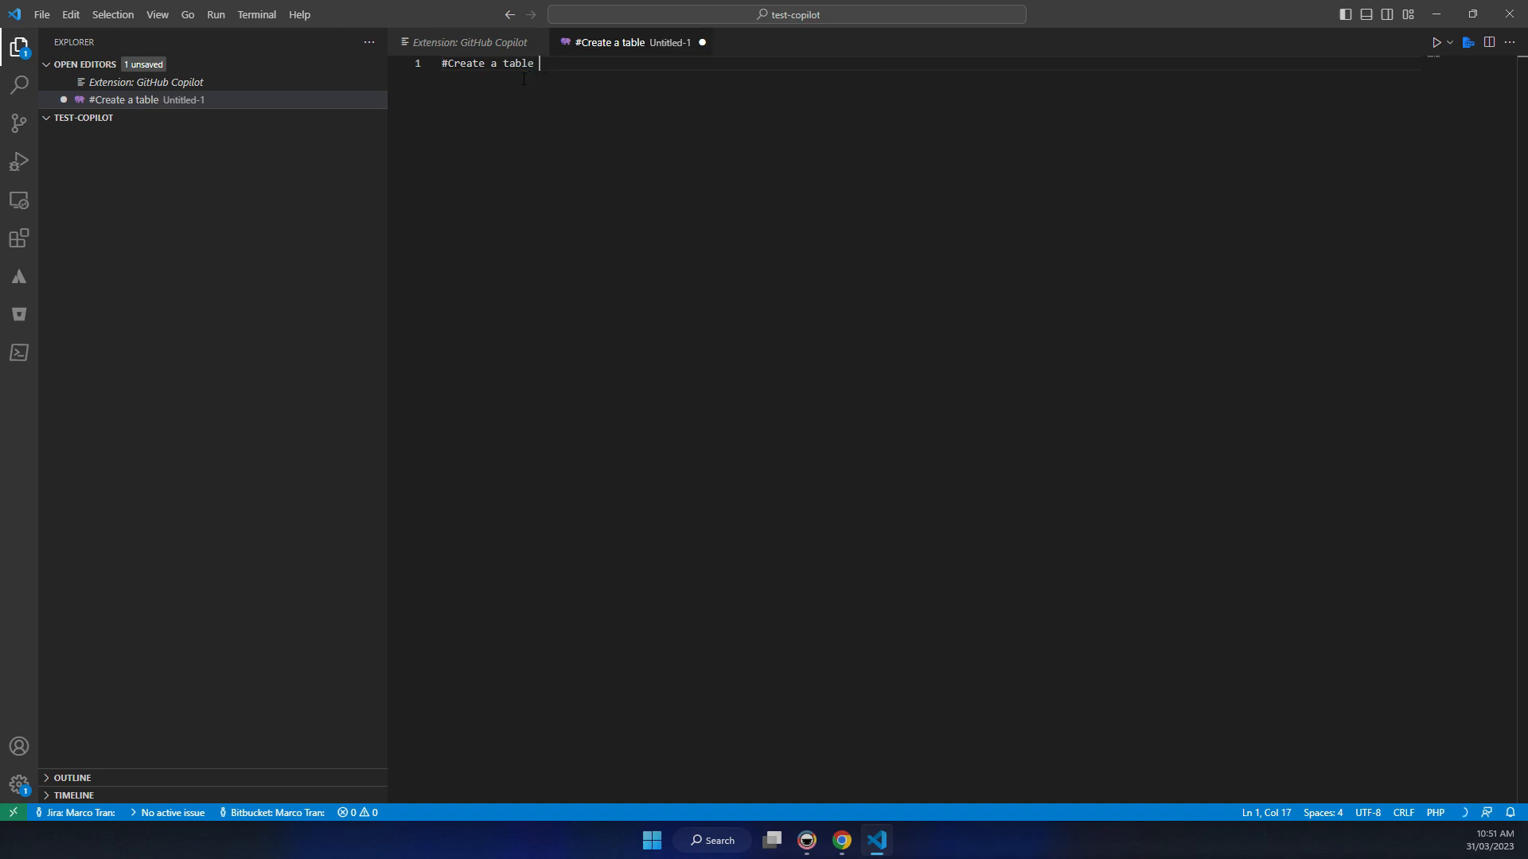
text(with 3 fields)
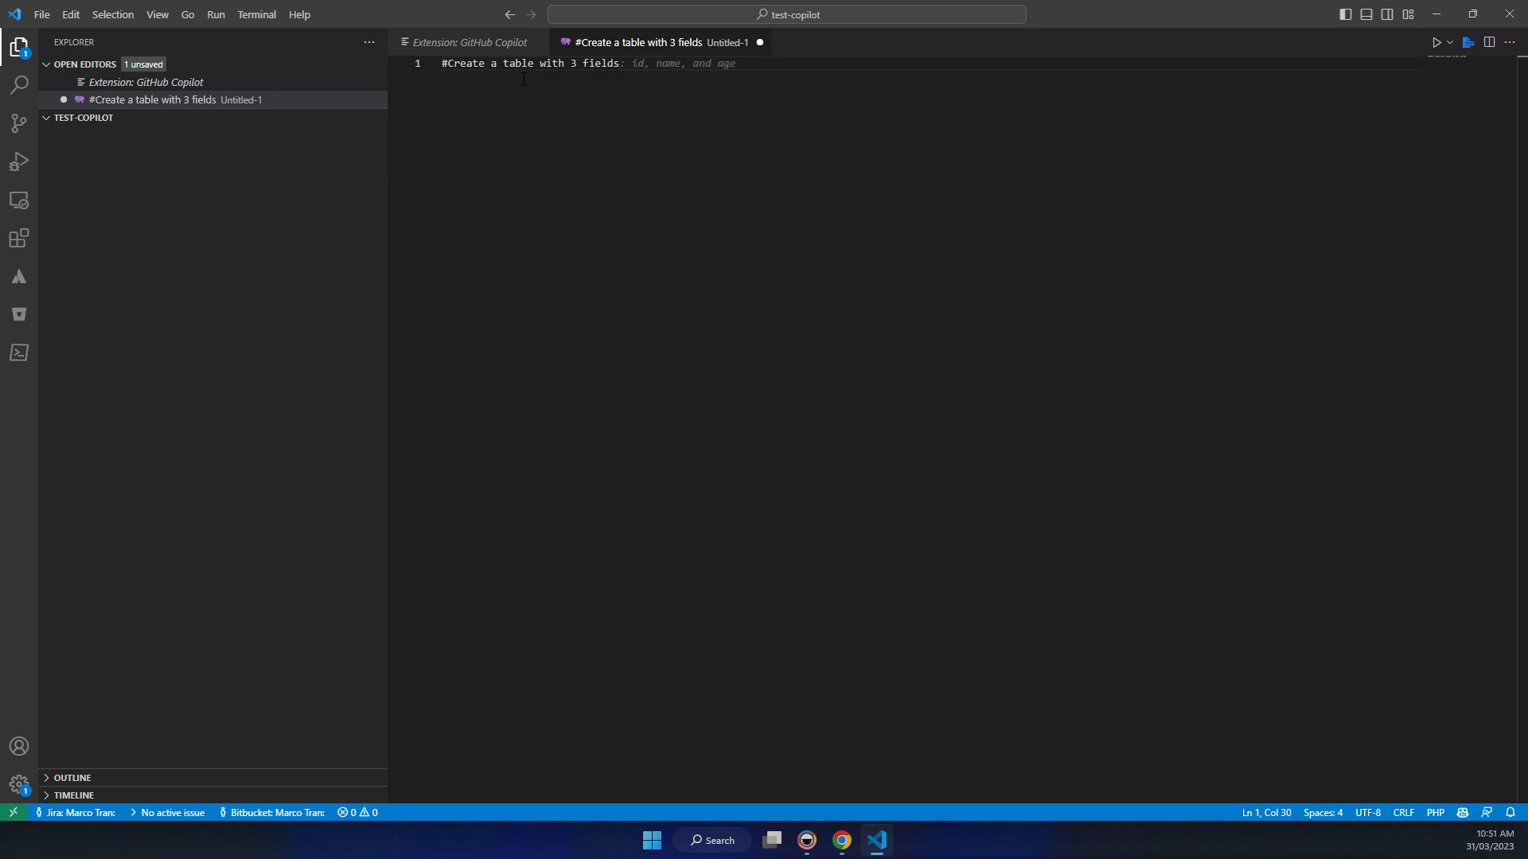
text(, id,)
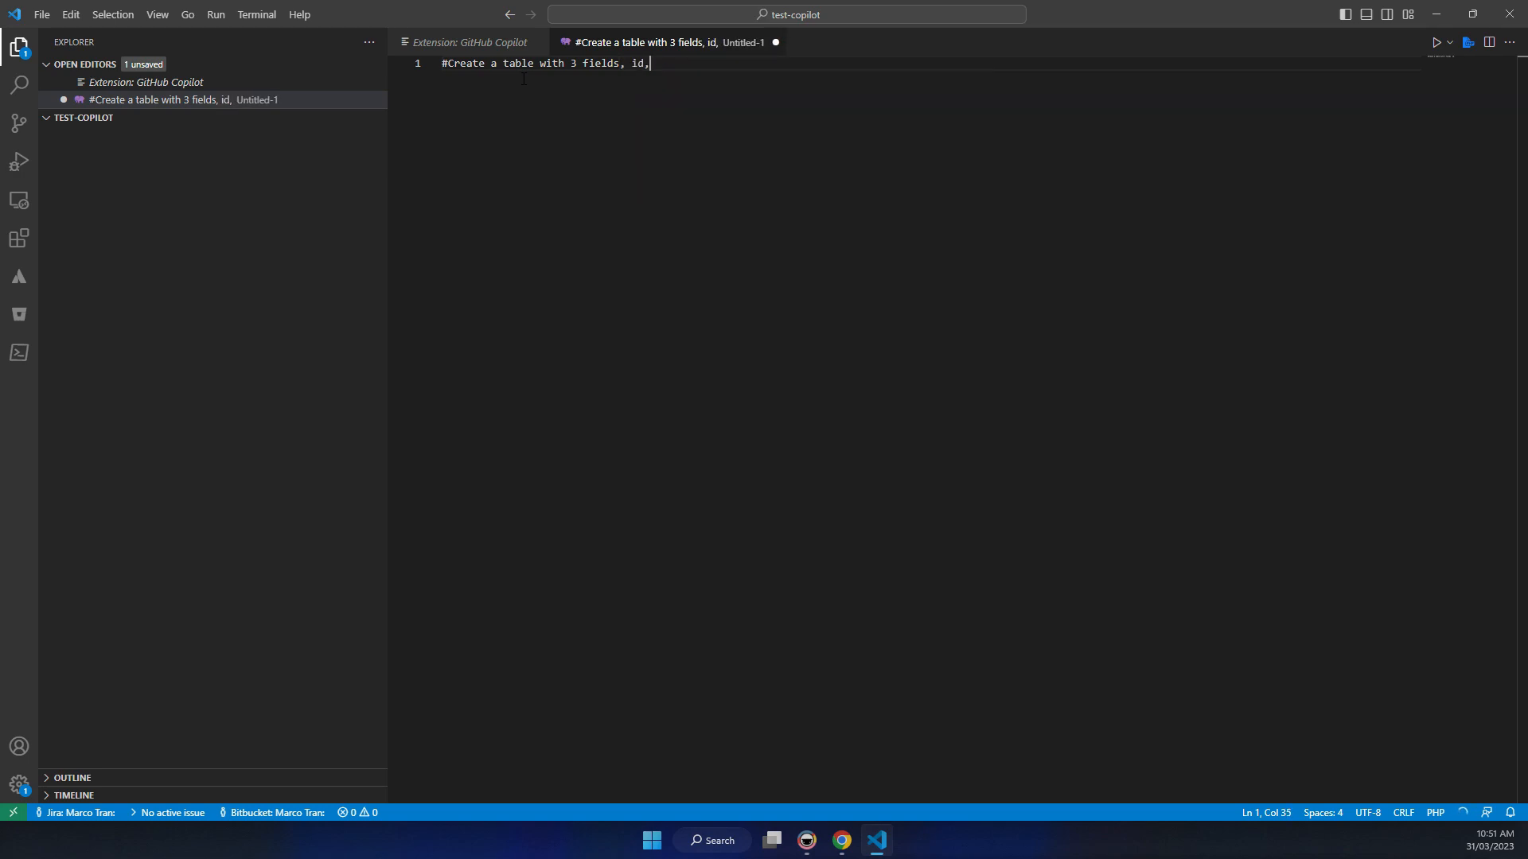
text(name, and age)
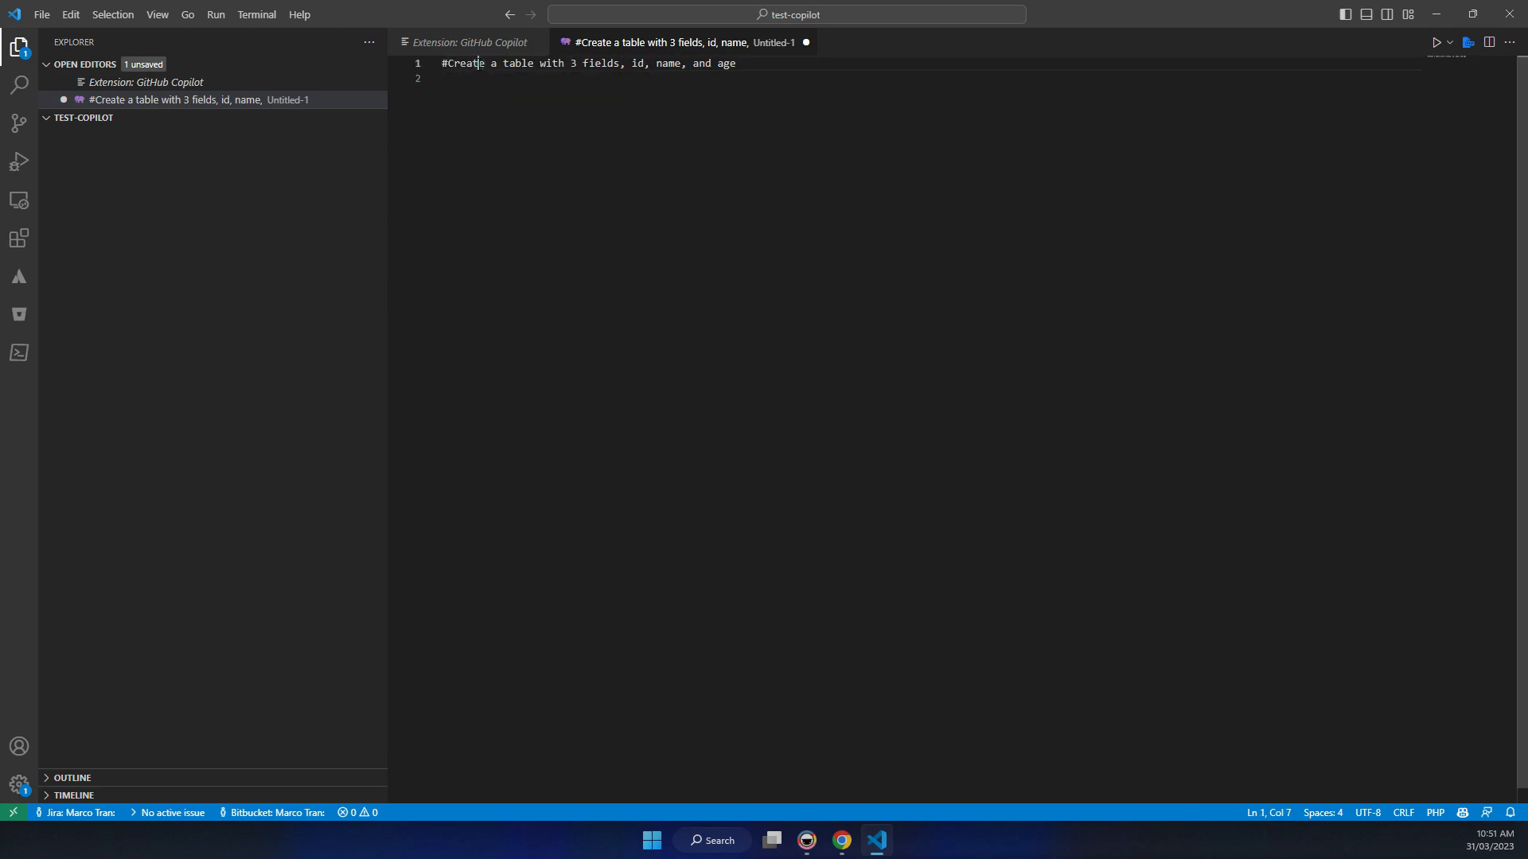
- Accept Copilot's CREATE TABLE people statement with id, name and age, then add a new line
click(743, 63)
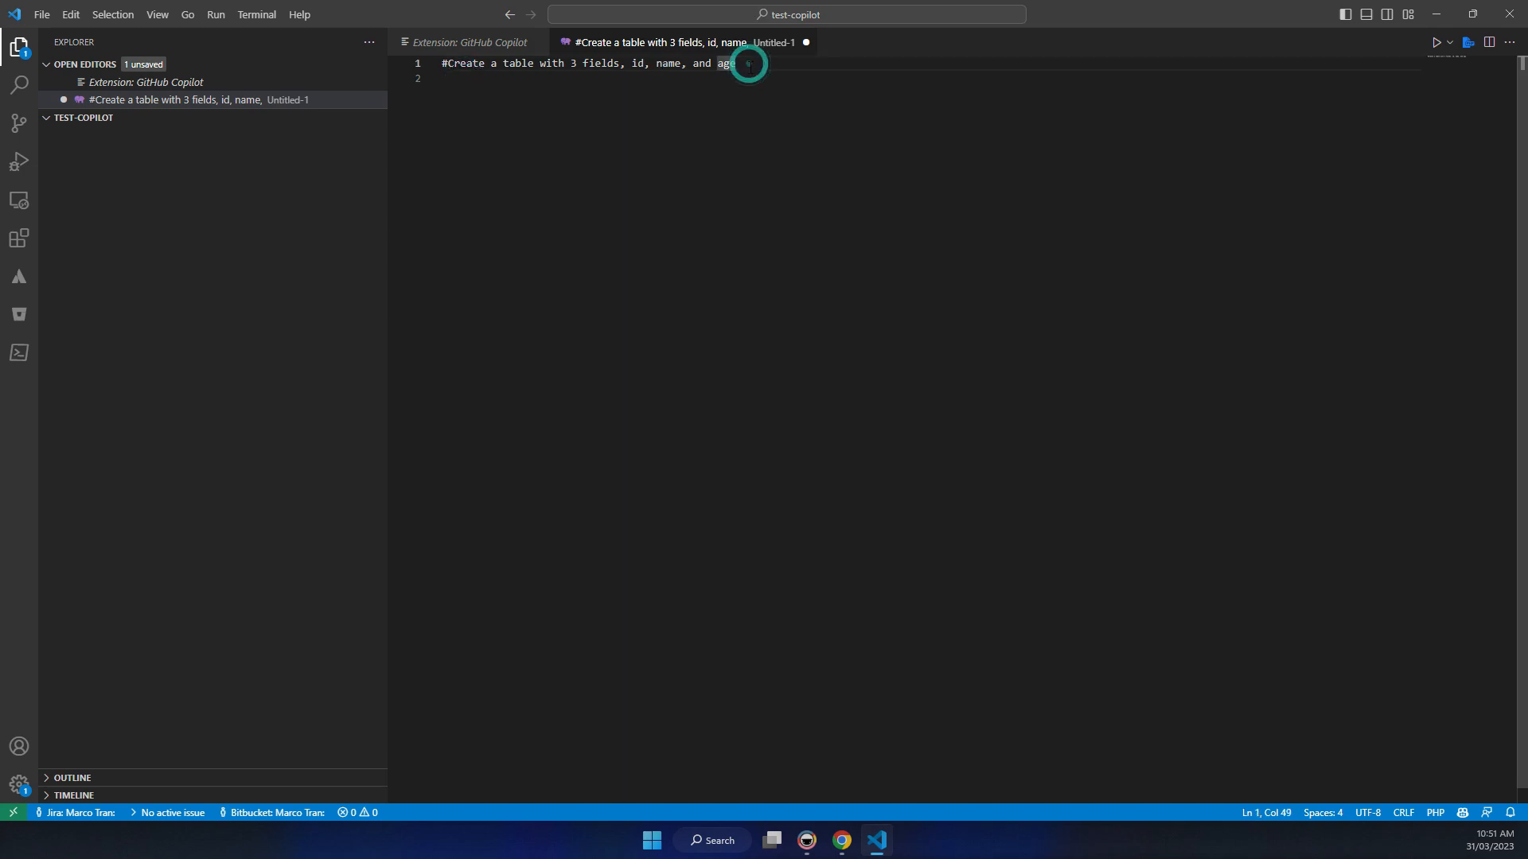
key(Enter)
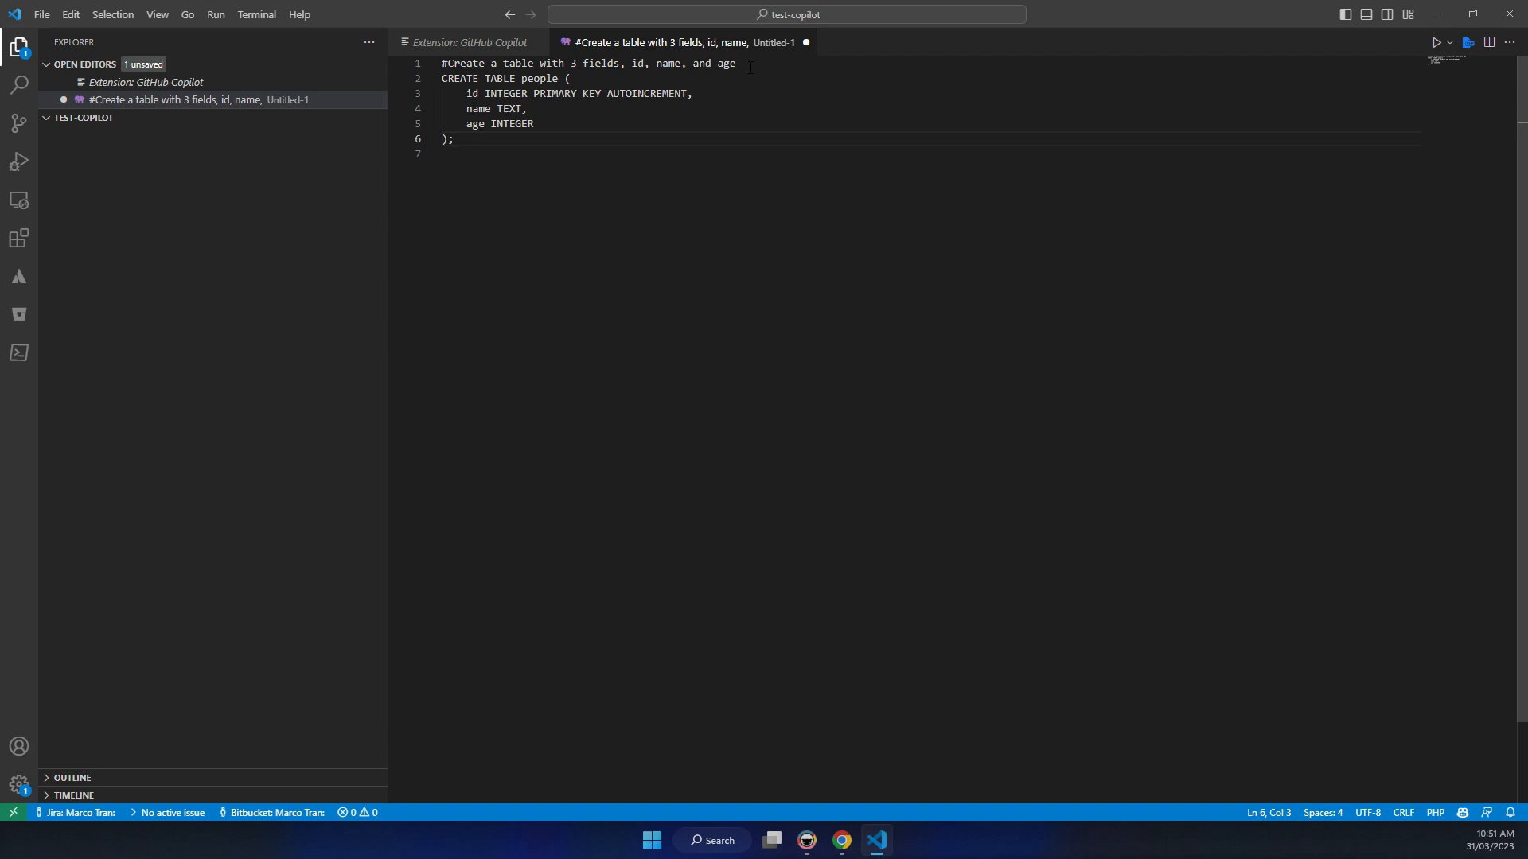
key(Return)
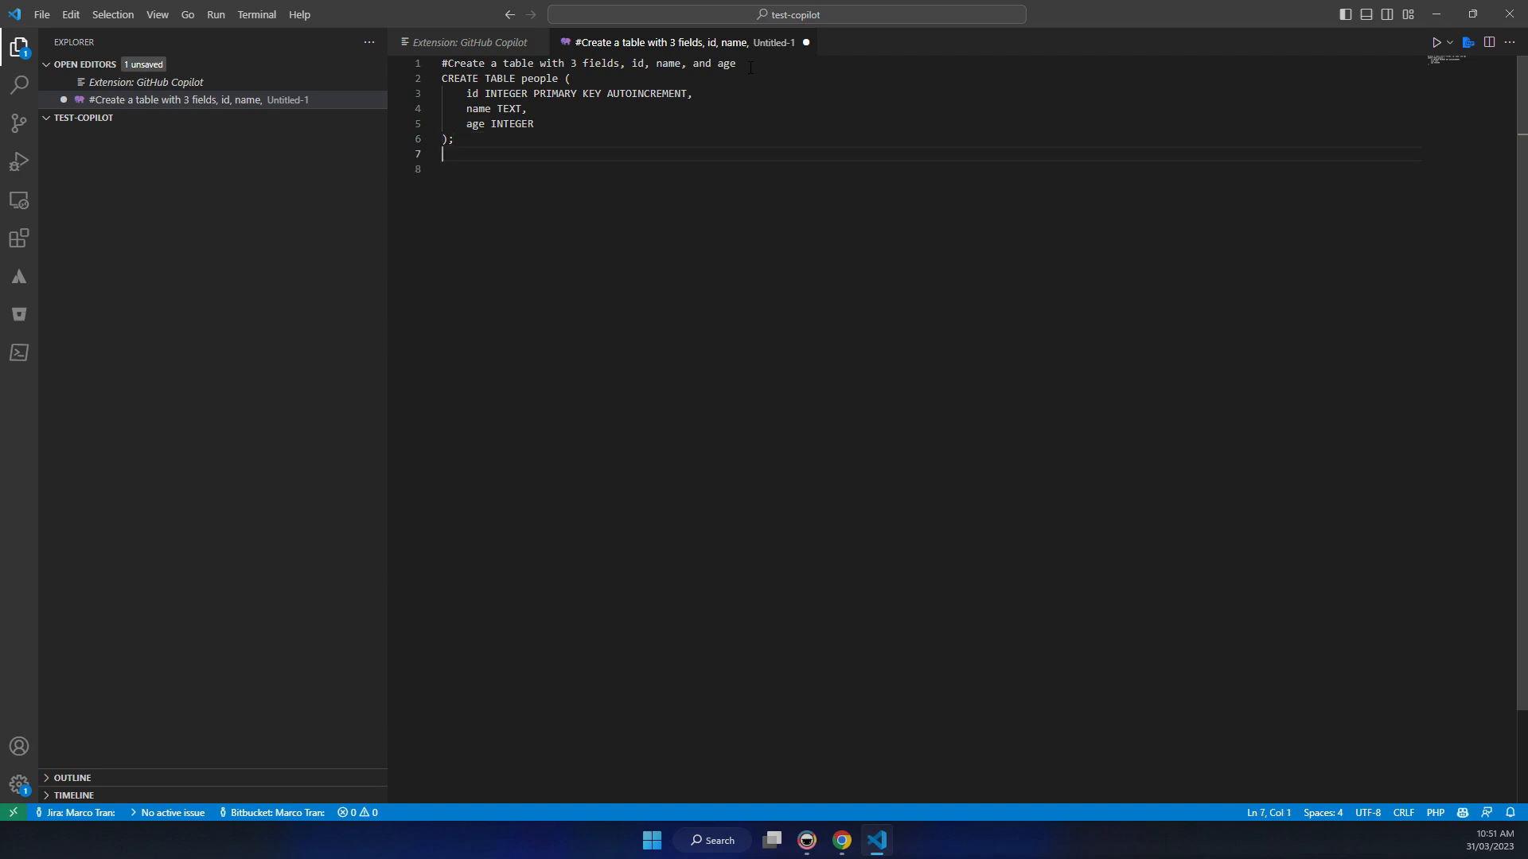
- Write a comment asking for a field where the user enters the name and age
text(#)
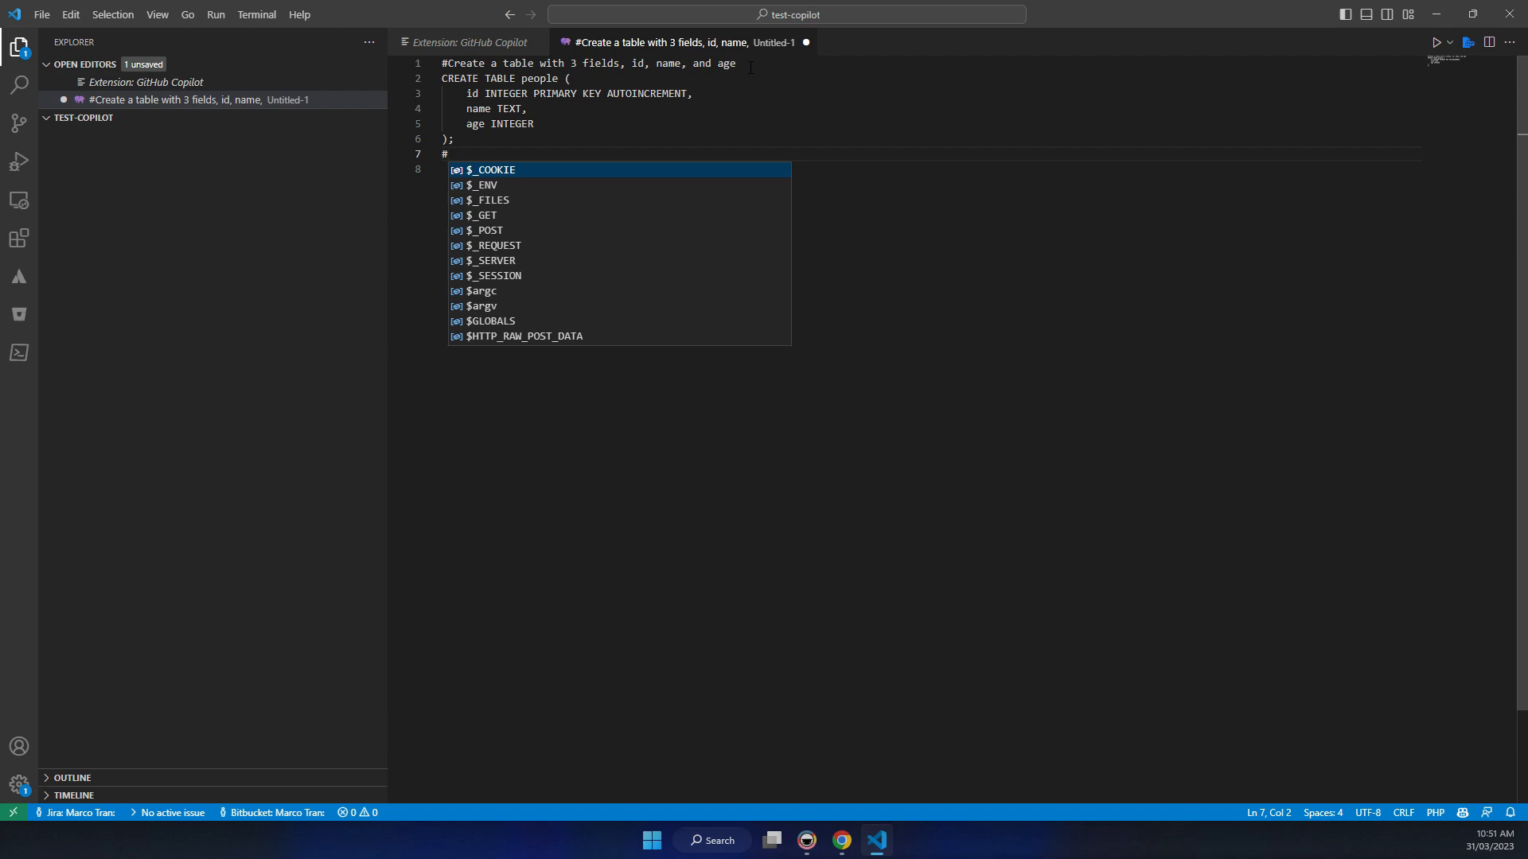
text(Create a)
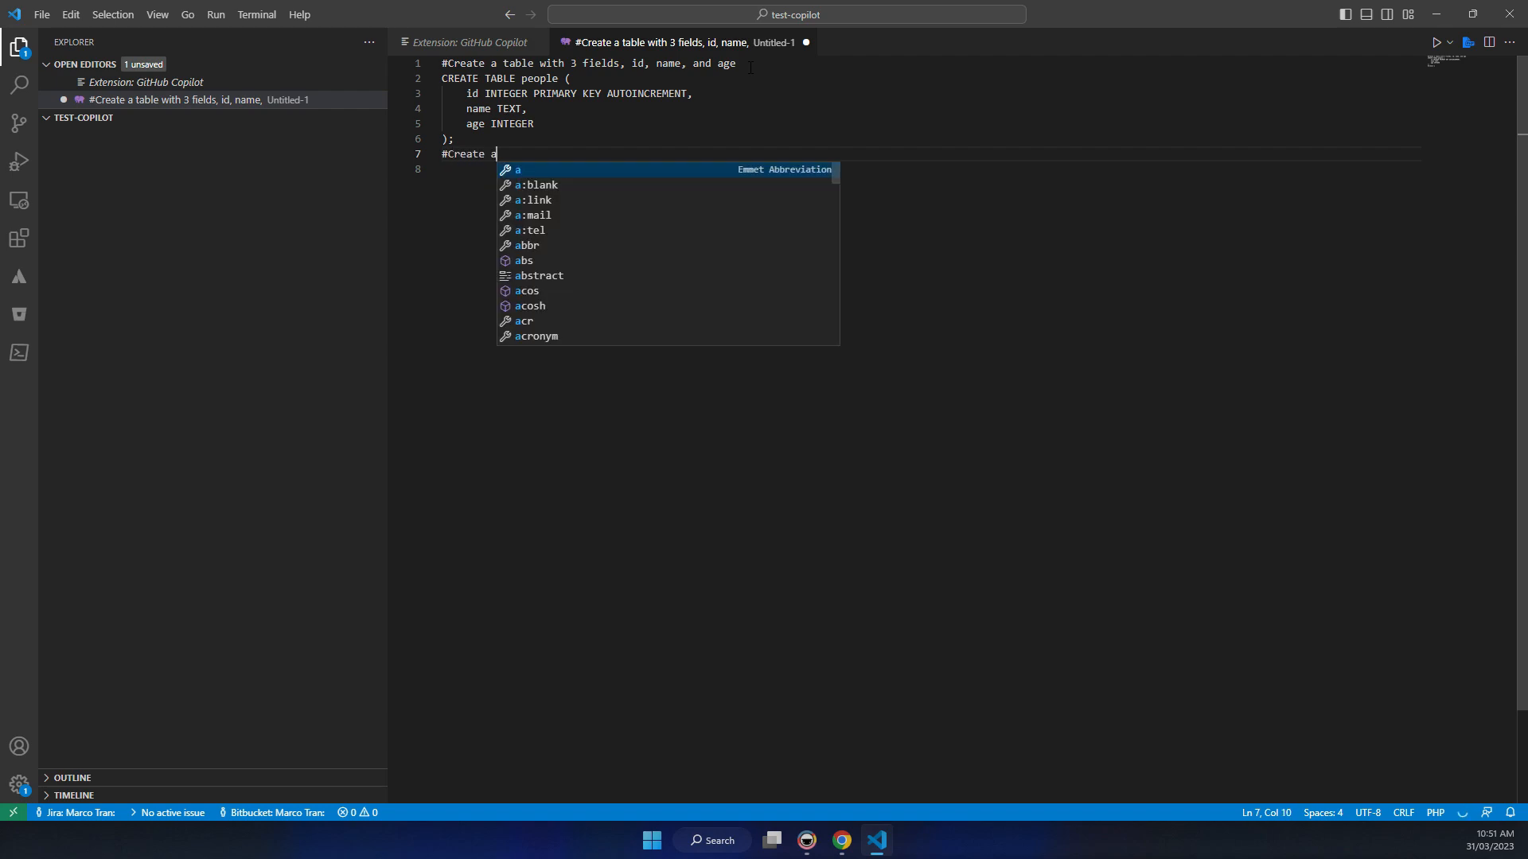
text(field)
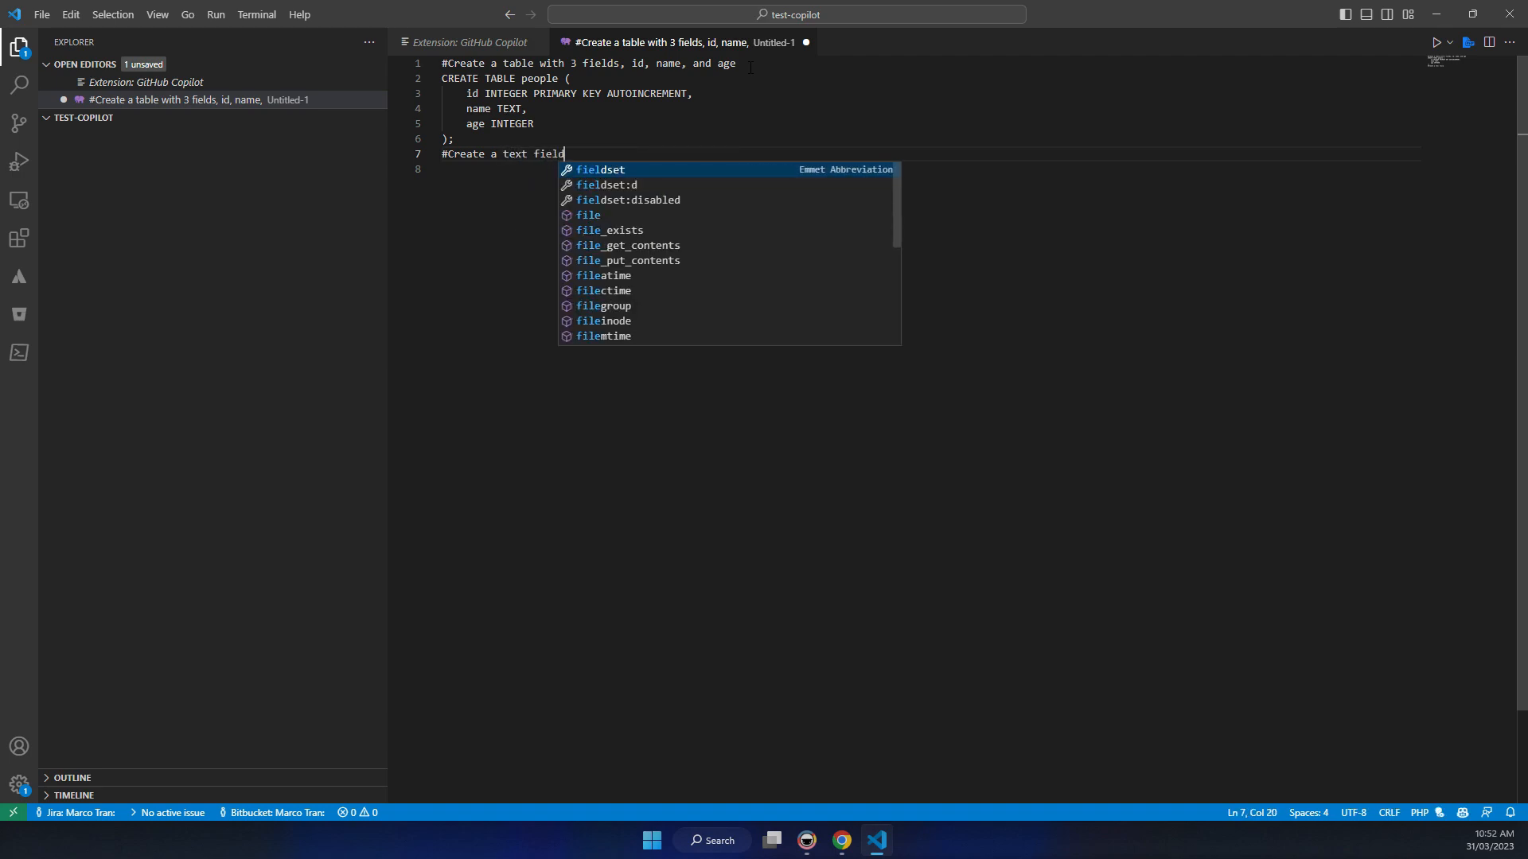
text(for u)
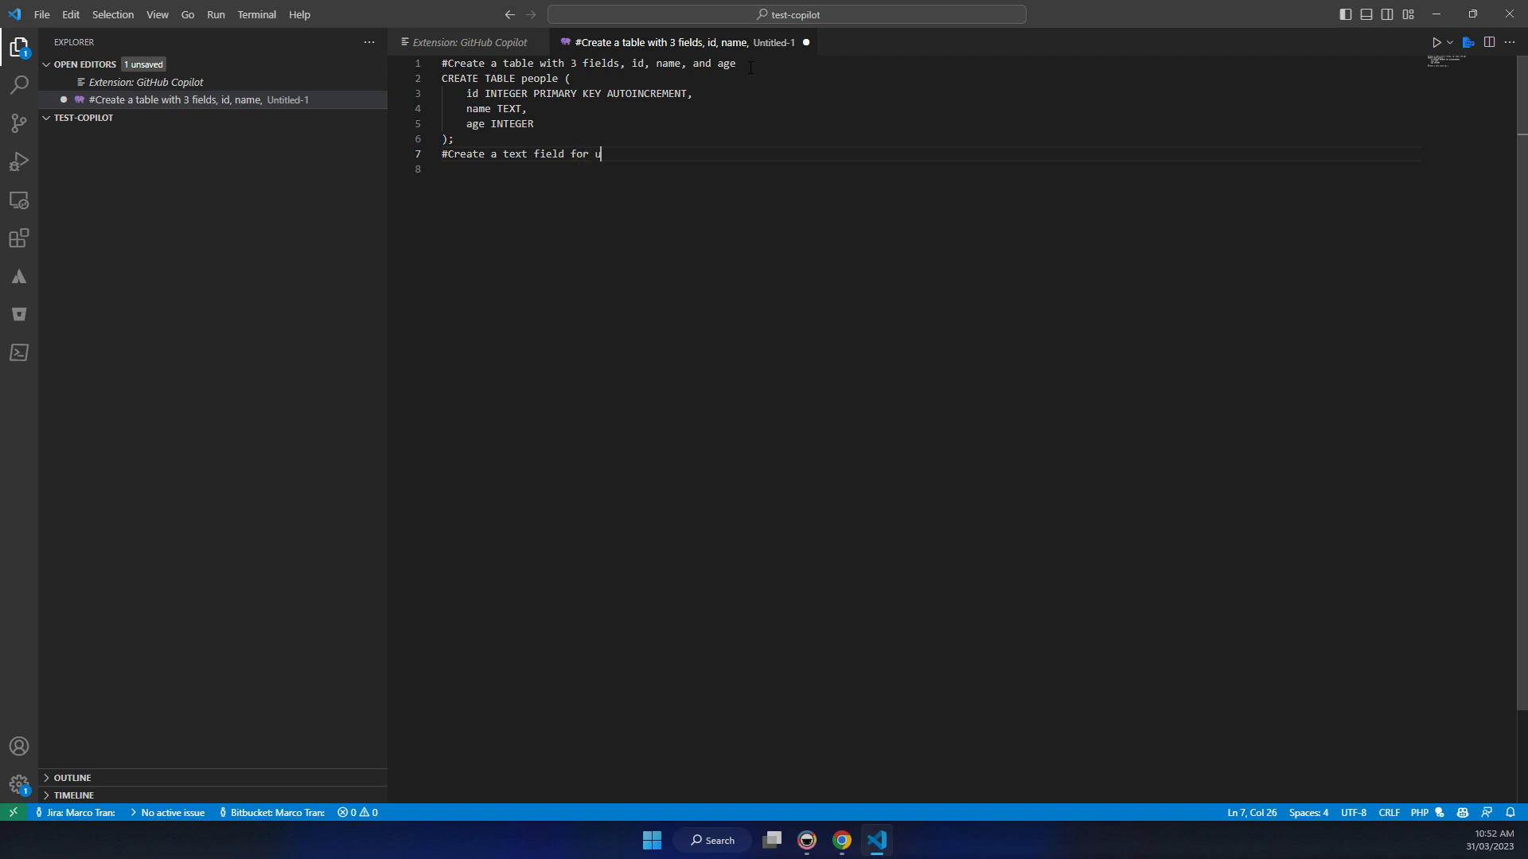
text(ser to enter t)
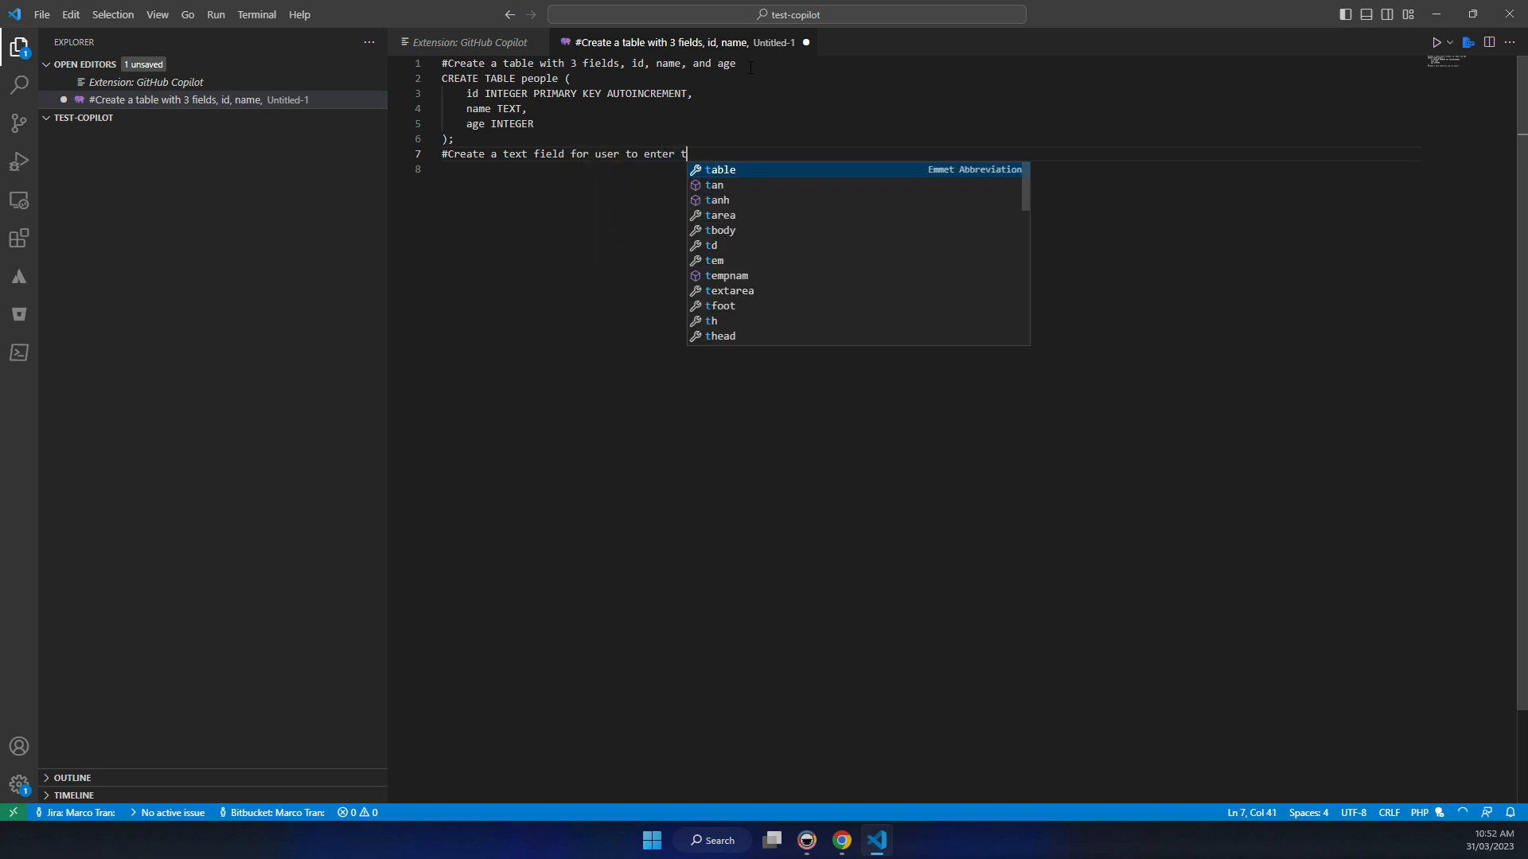
text(he name and apache_get_modules)
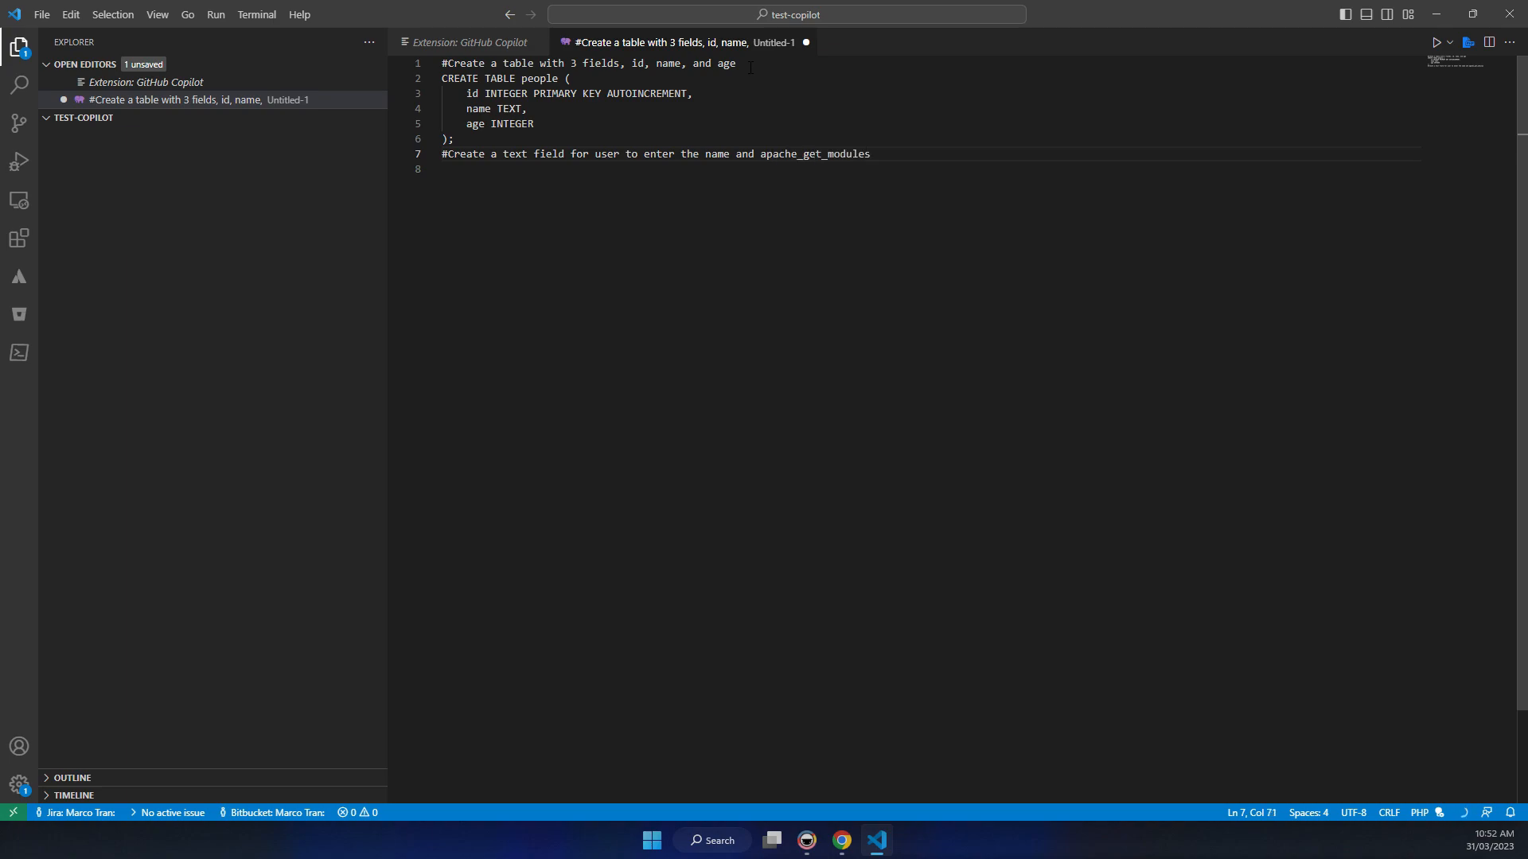
text(age)
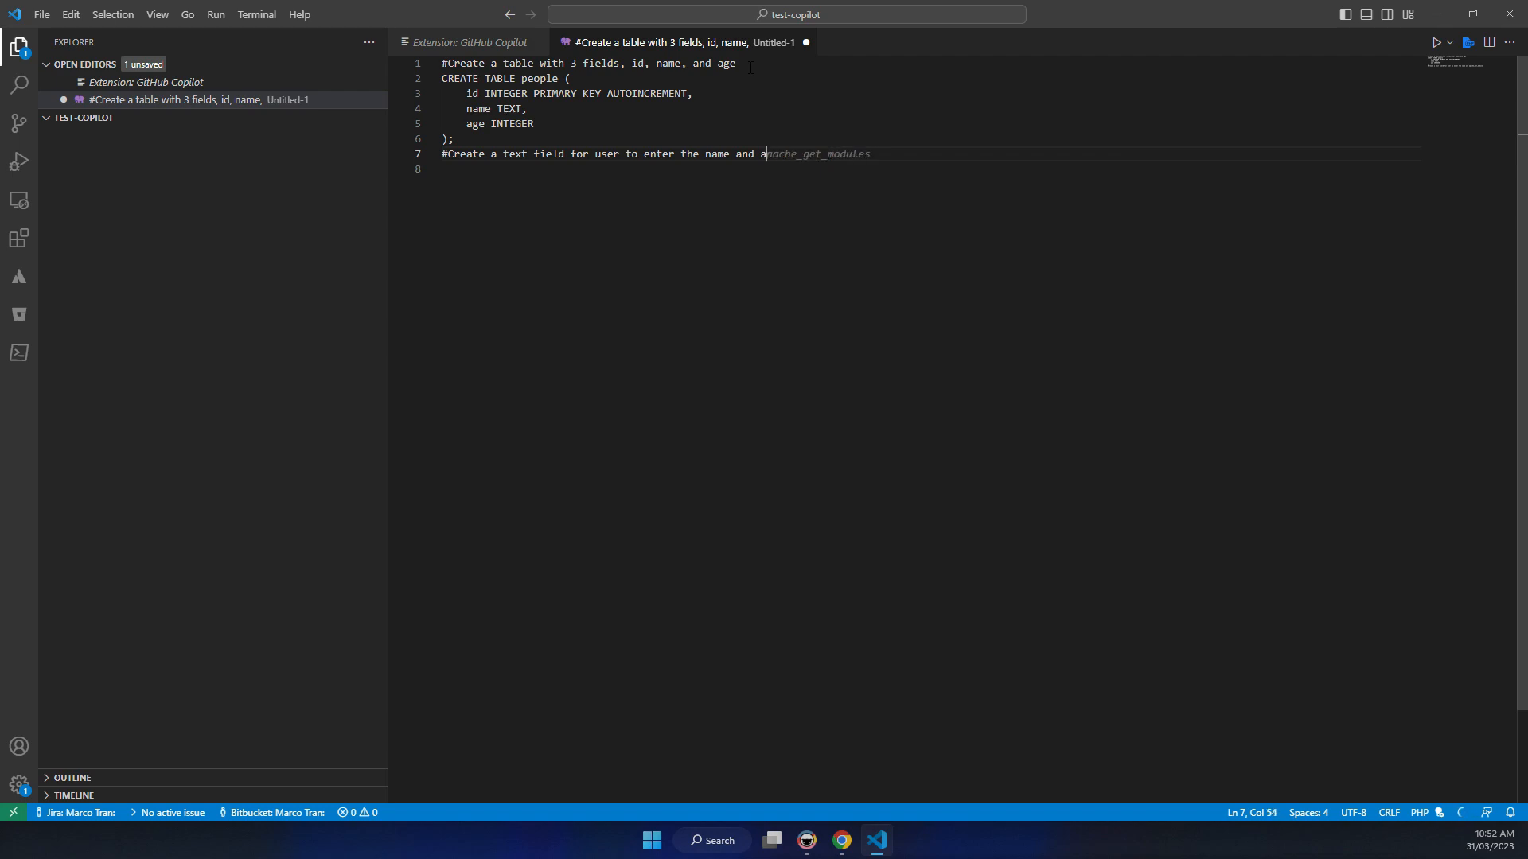
text(ge)
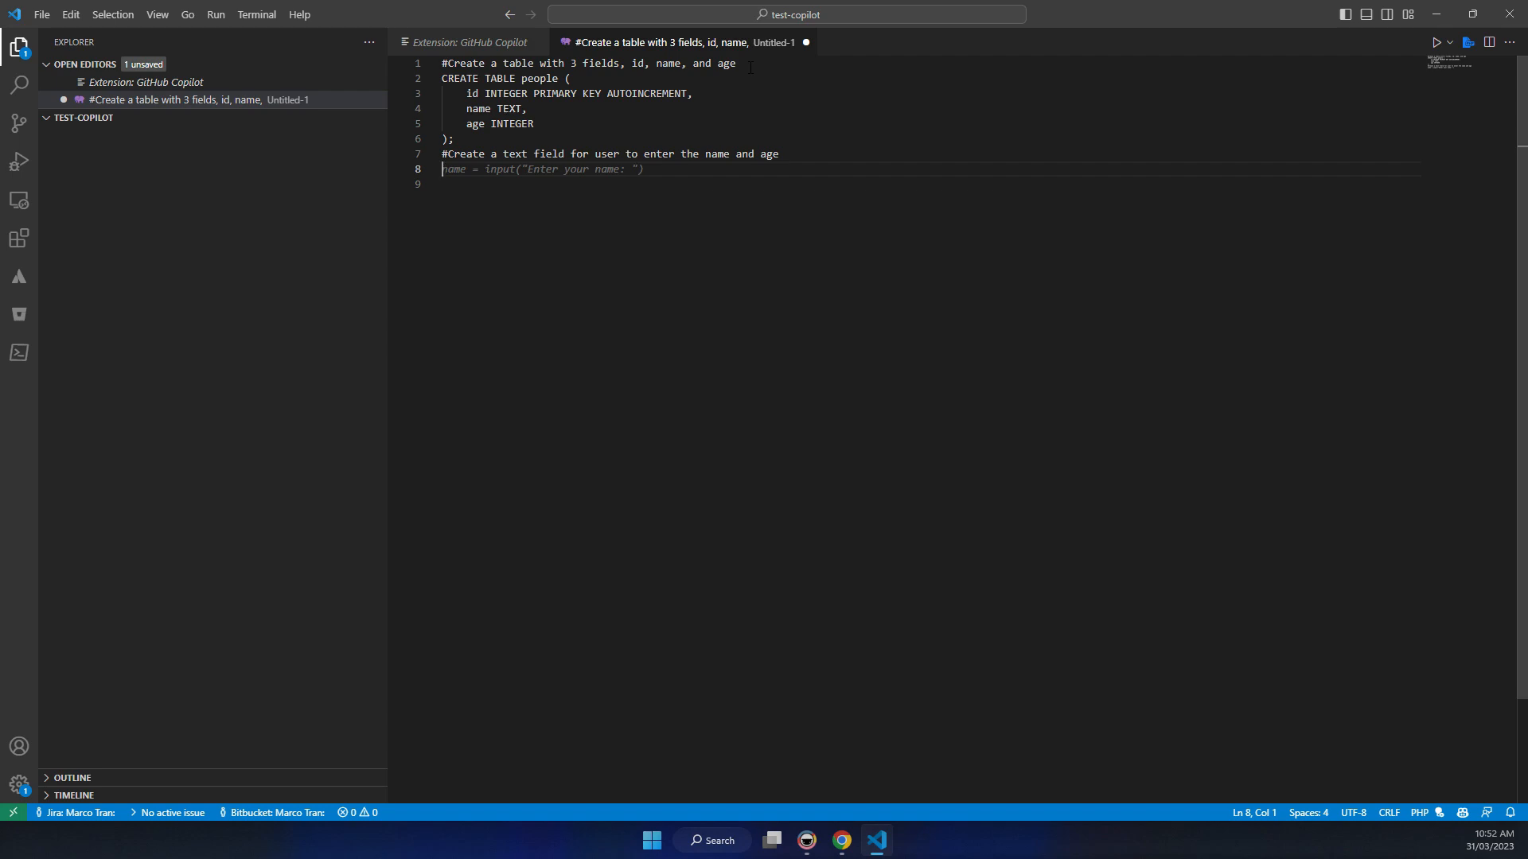
- Accept Copilot's name input, then add the age input and INSERT INTO people execute line
key(Tab)
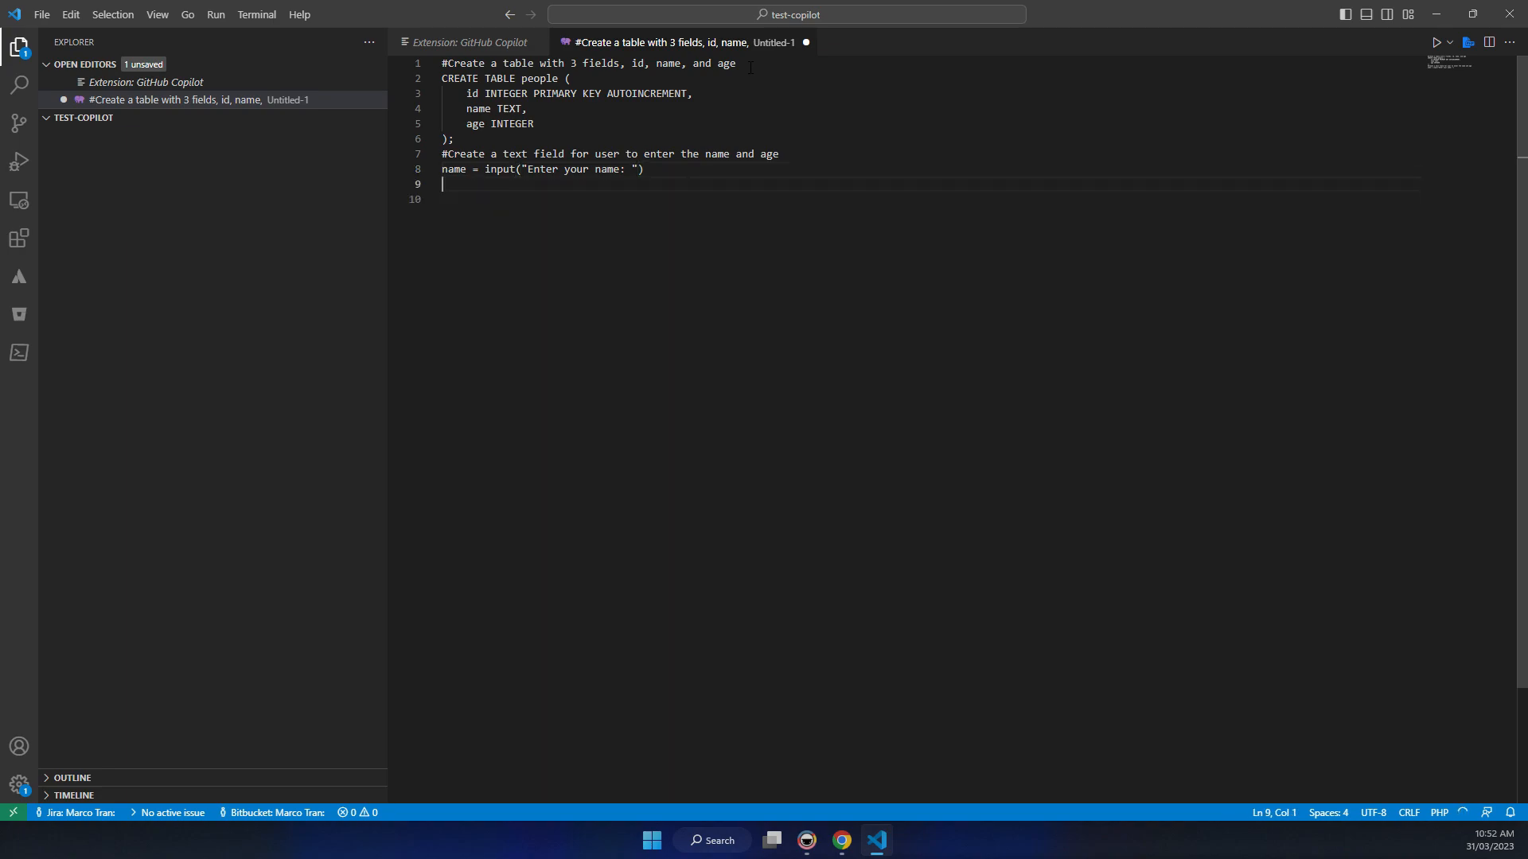
text(age = input("Enter your age: "))
click(929, 198)
text(#Insert the name and age into the table)
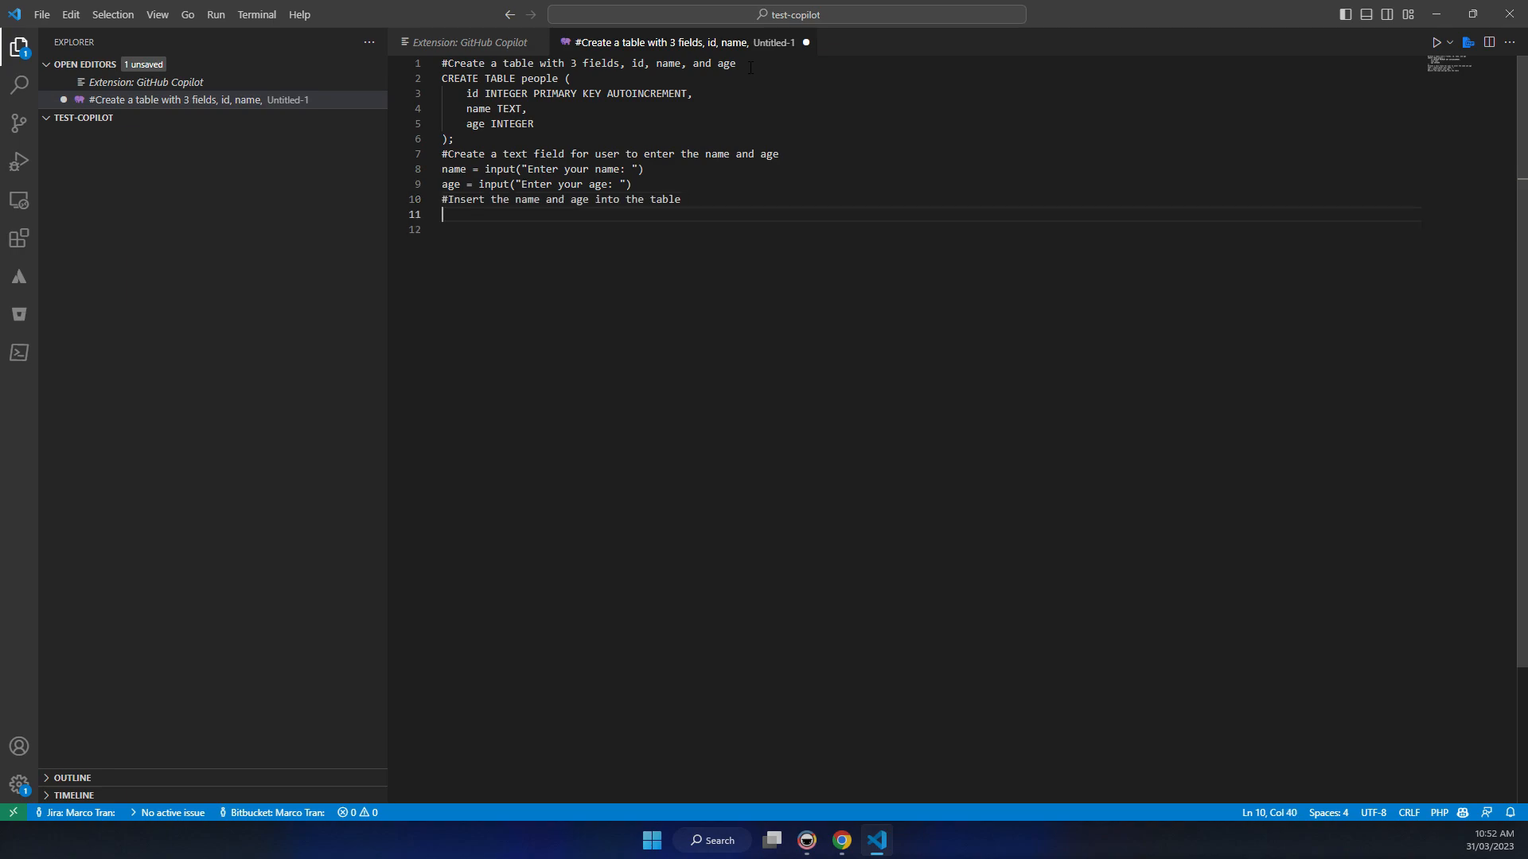
text(c.execute("INSERT INTO people (name, age) VALUES (?, ?)", (name, age)))
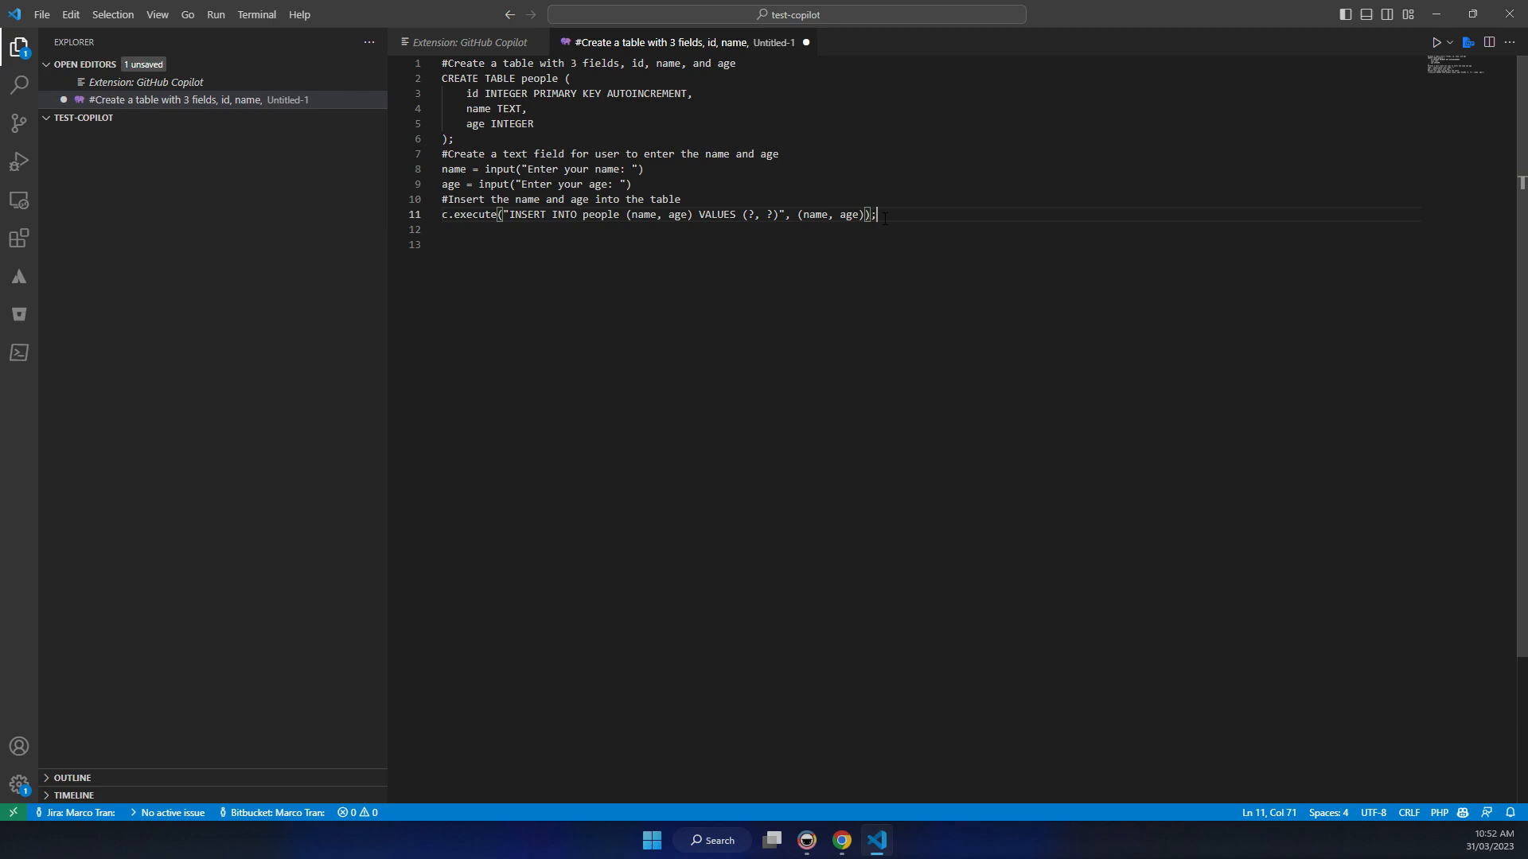
- Add semicolons to the input lines and run the file, hitting a parse error at line 3
click(638, 183)
text(;)
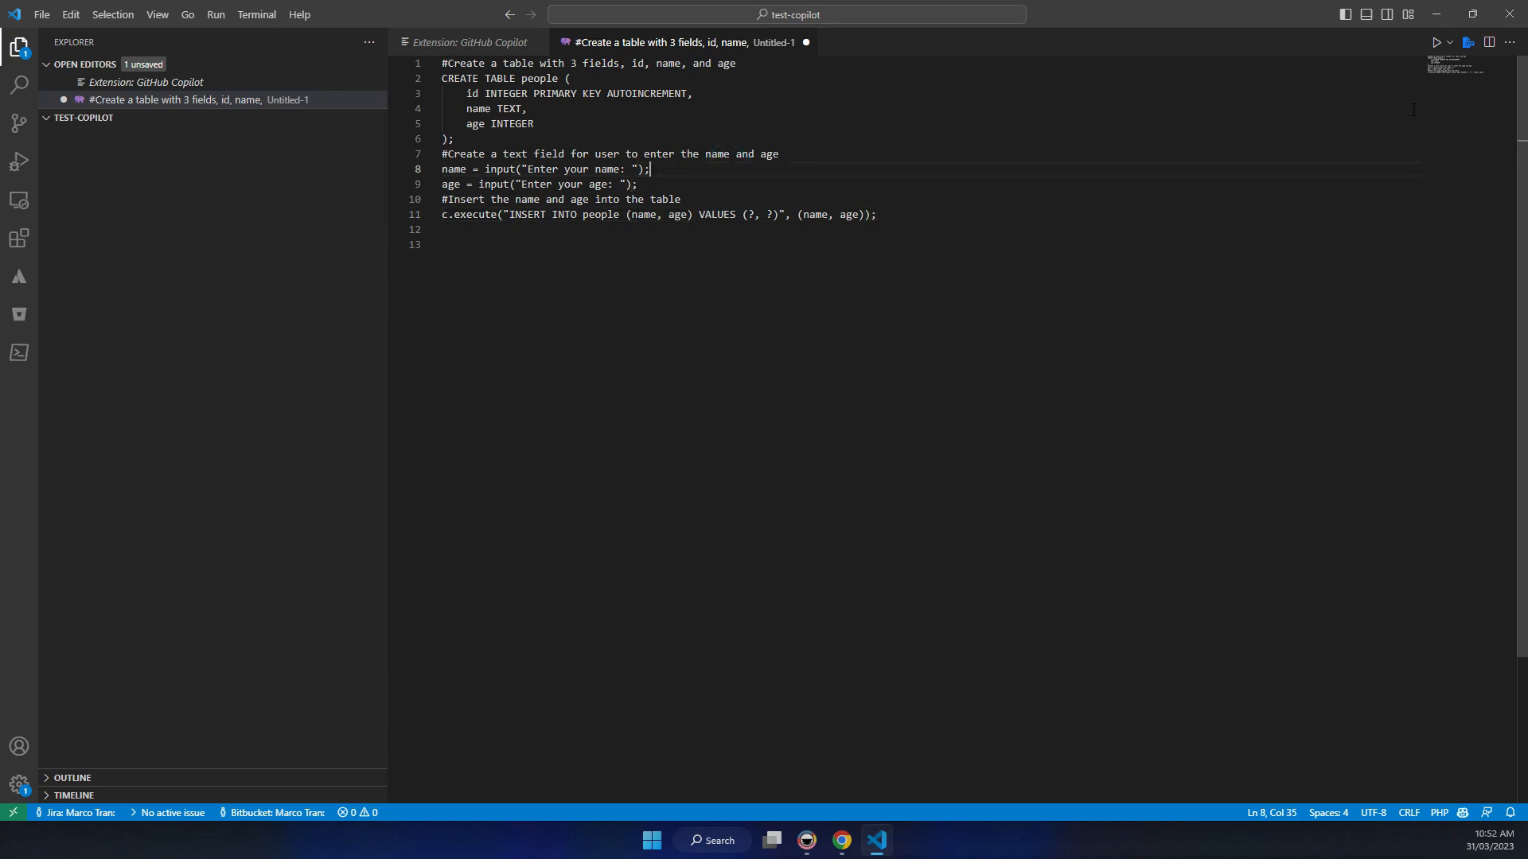
mouse_move(1434, 46)
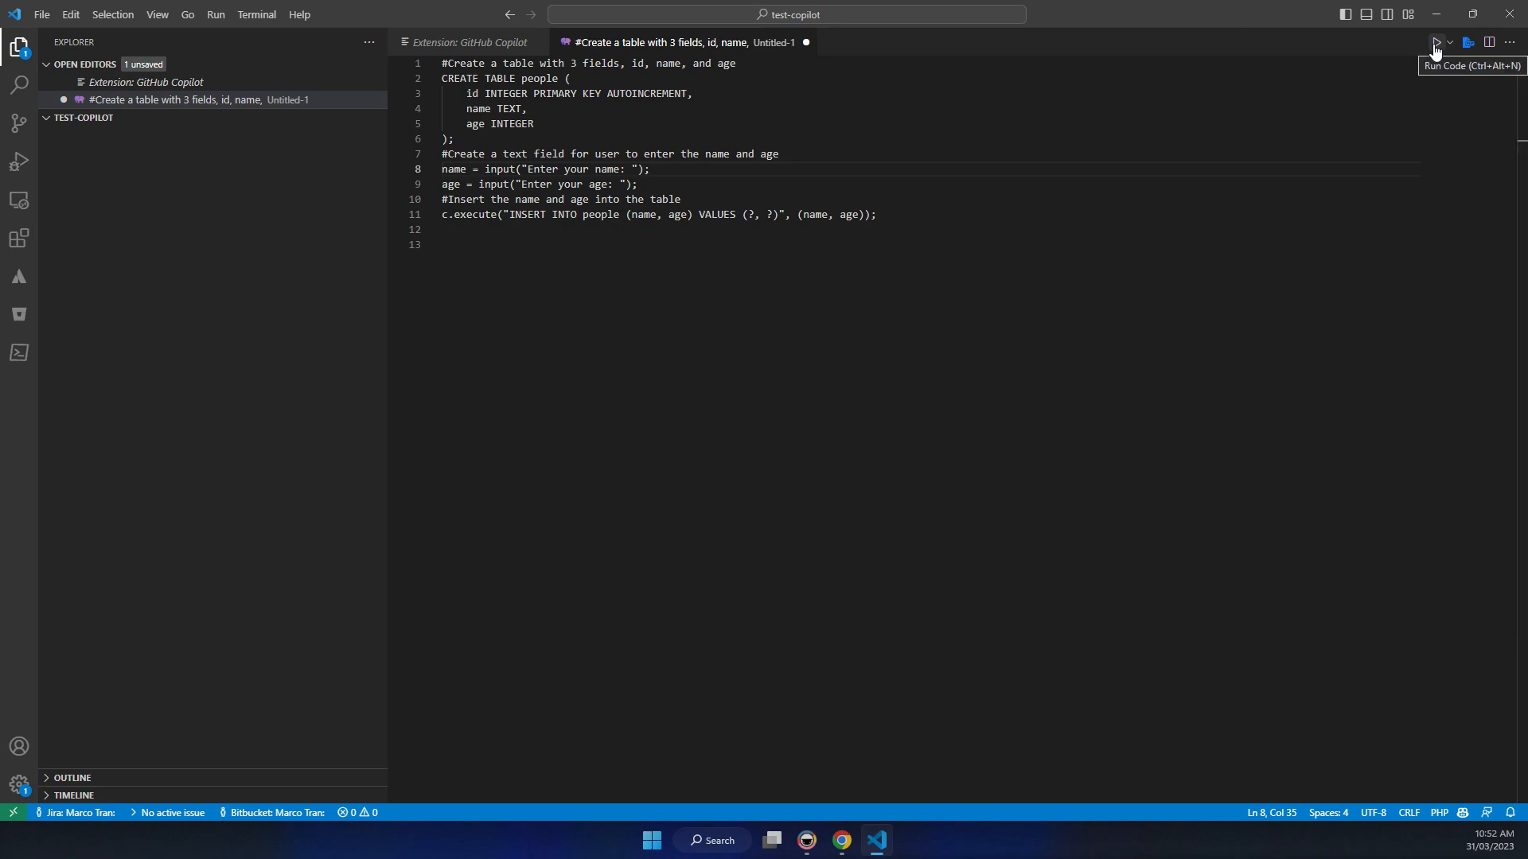
mouse_move(455, 261)
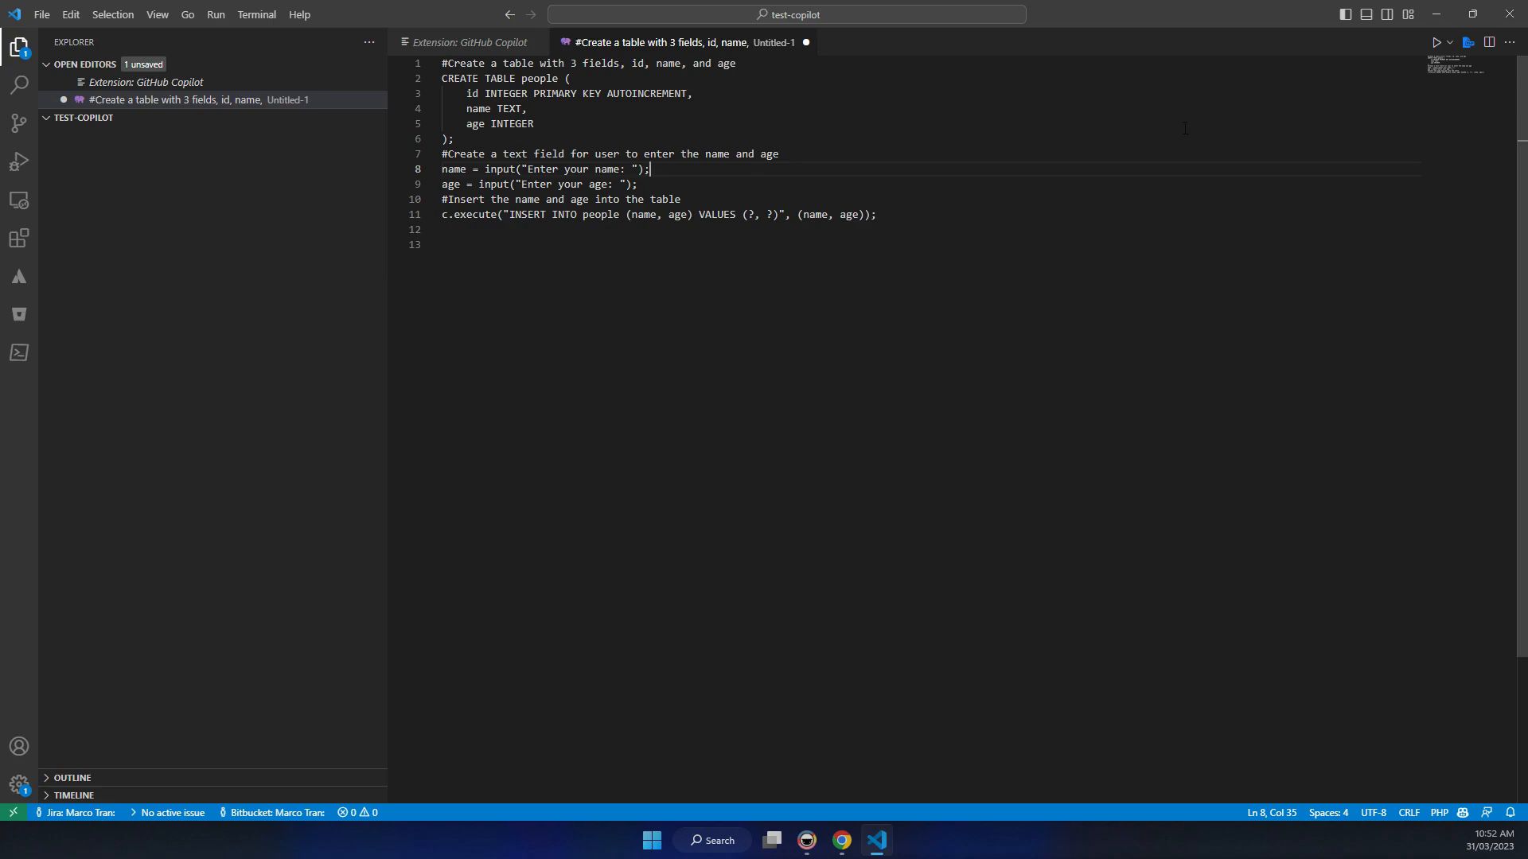
mouse_move(1434, 43)
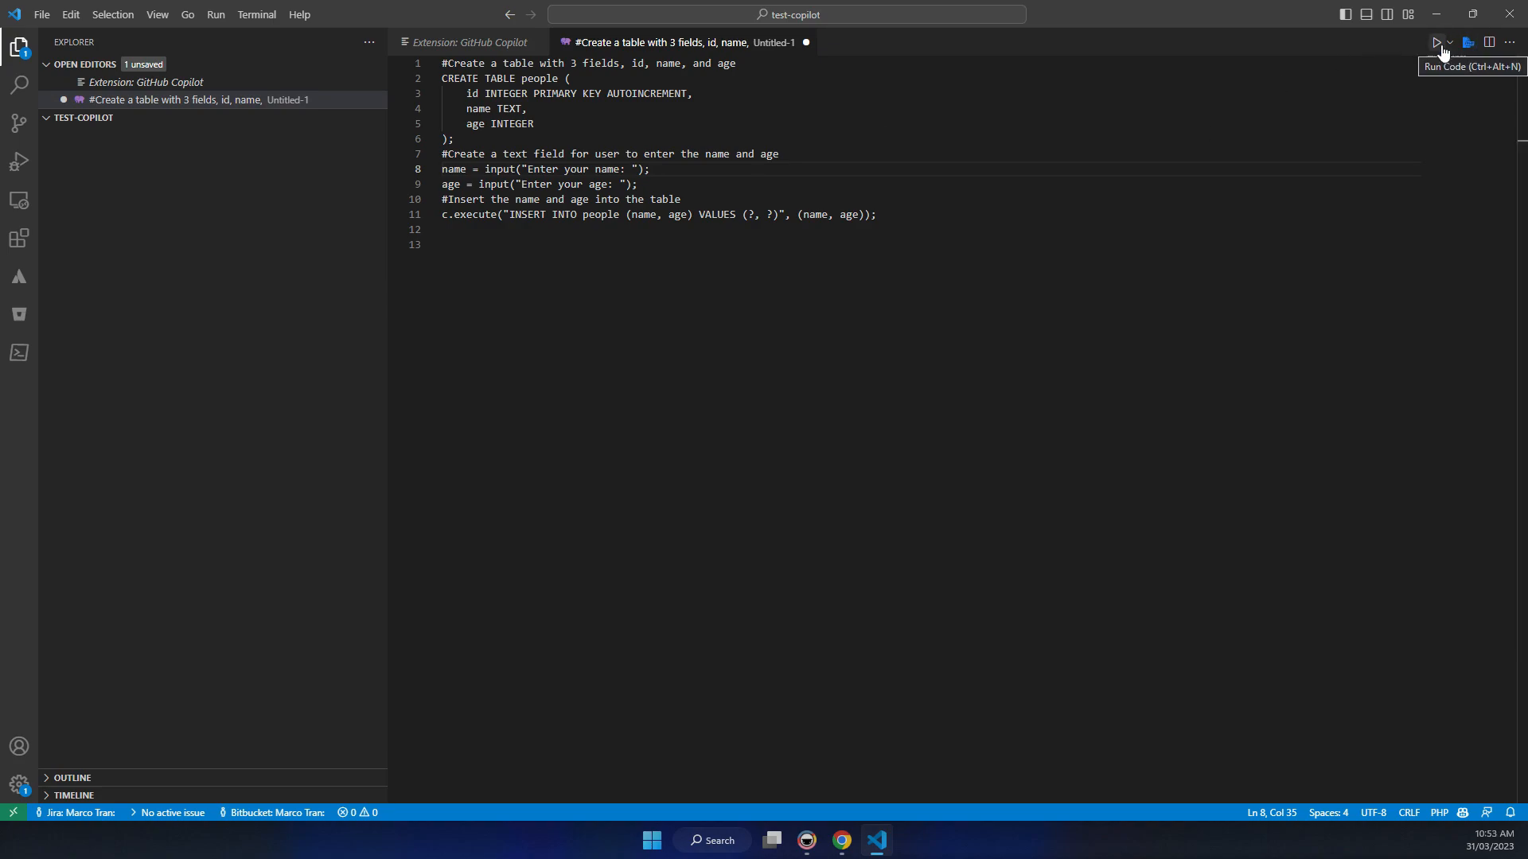
click(1435, 42)
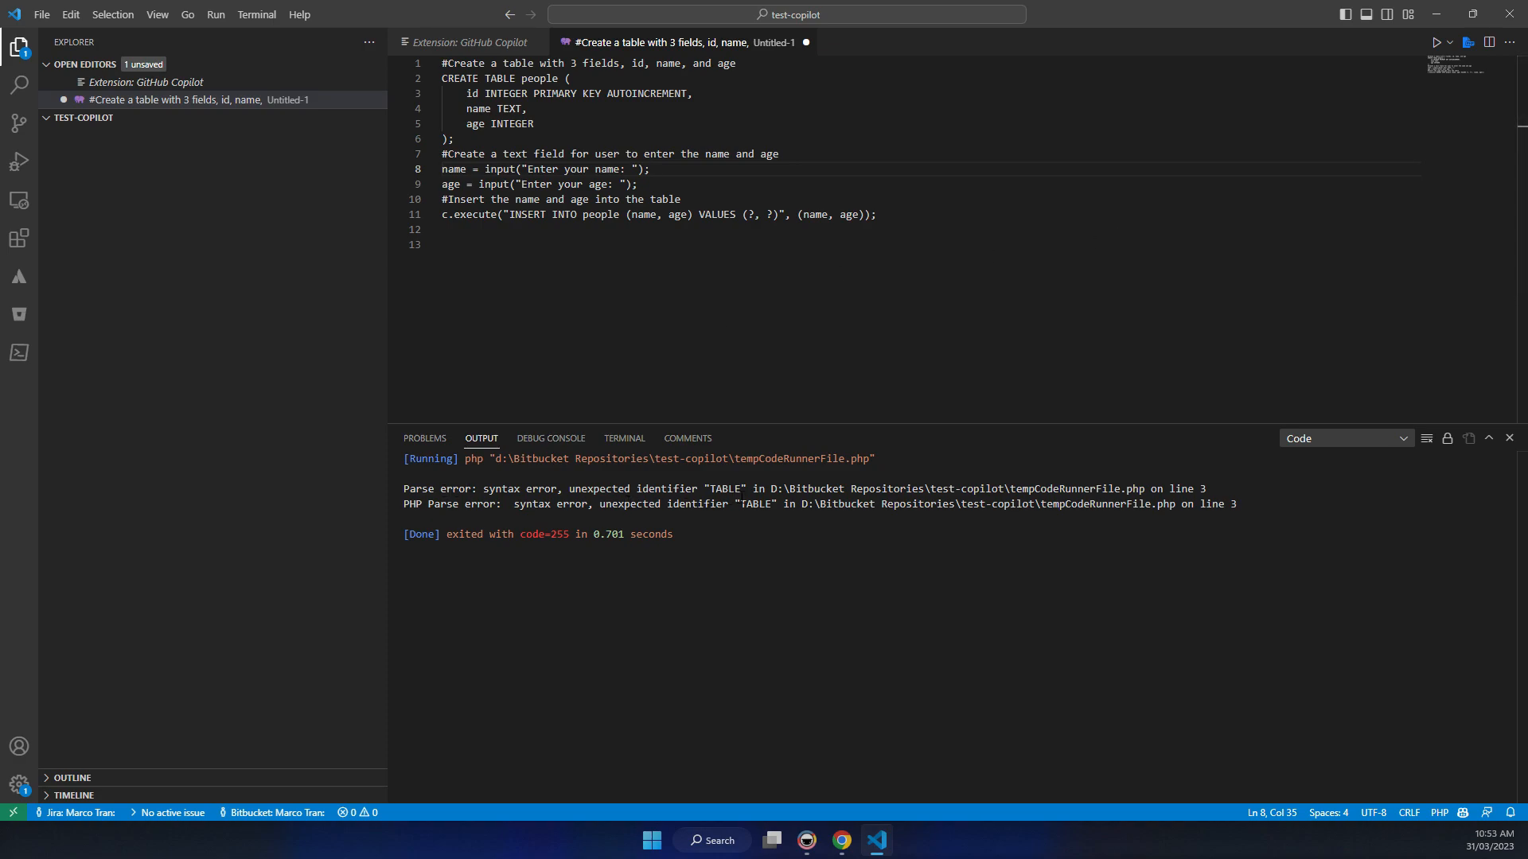
mouse_move(592, 276)
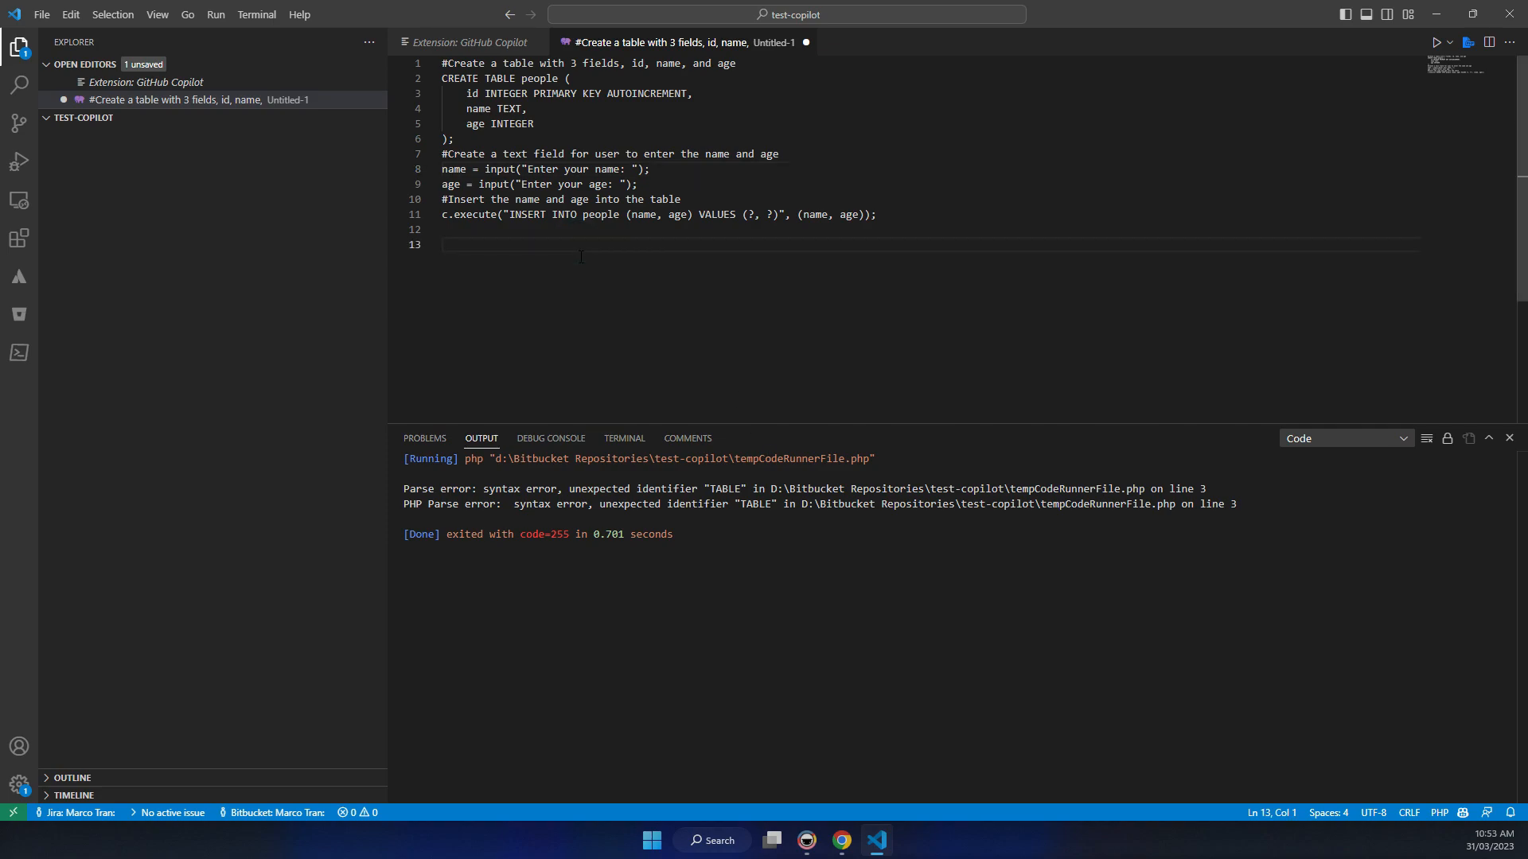
- Write a new PHP-file table comment and accept Copilot's CREATE TABLE people statement
text(#)
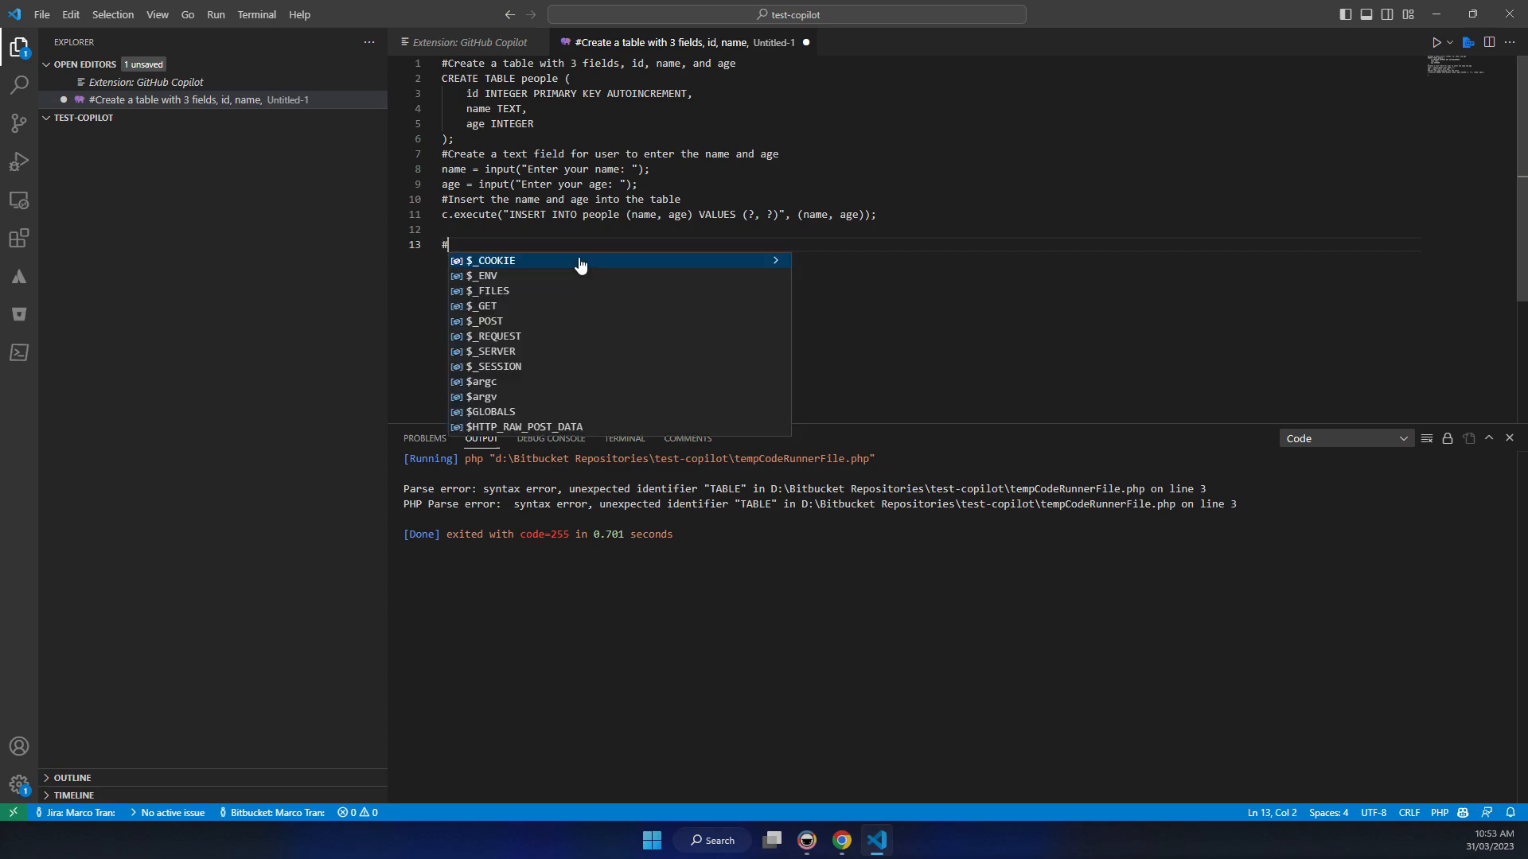
text(create a)
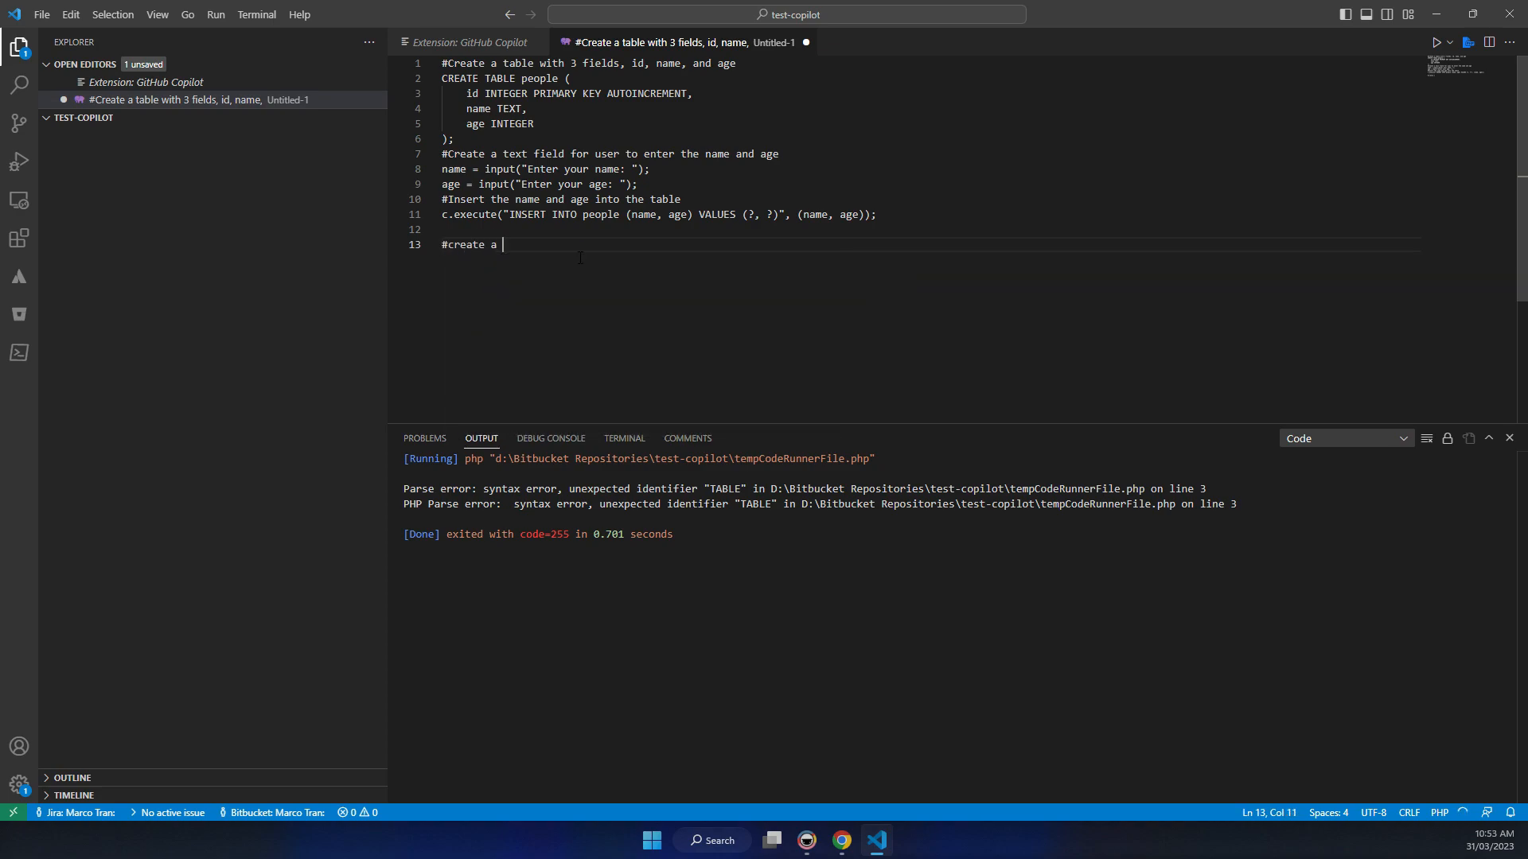
text(php file)
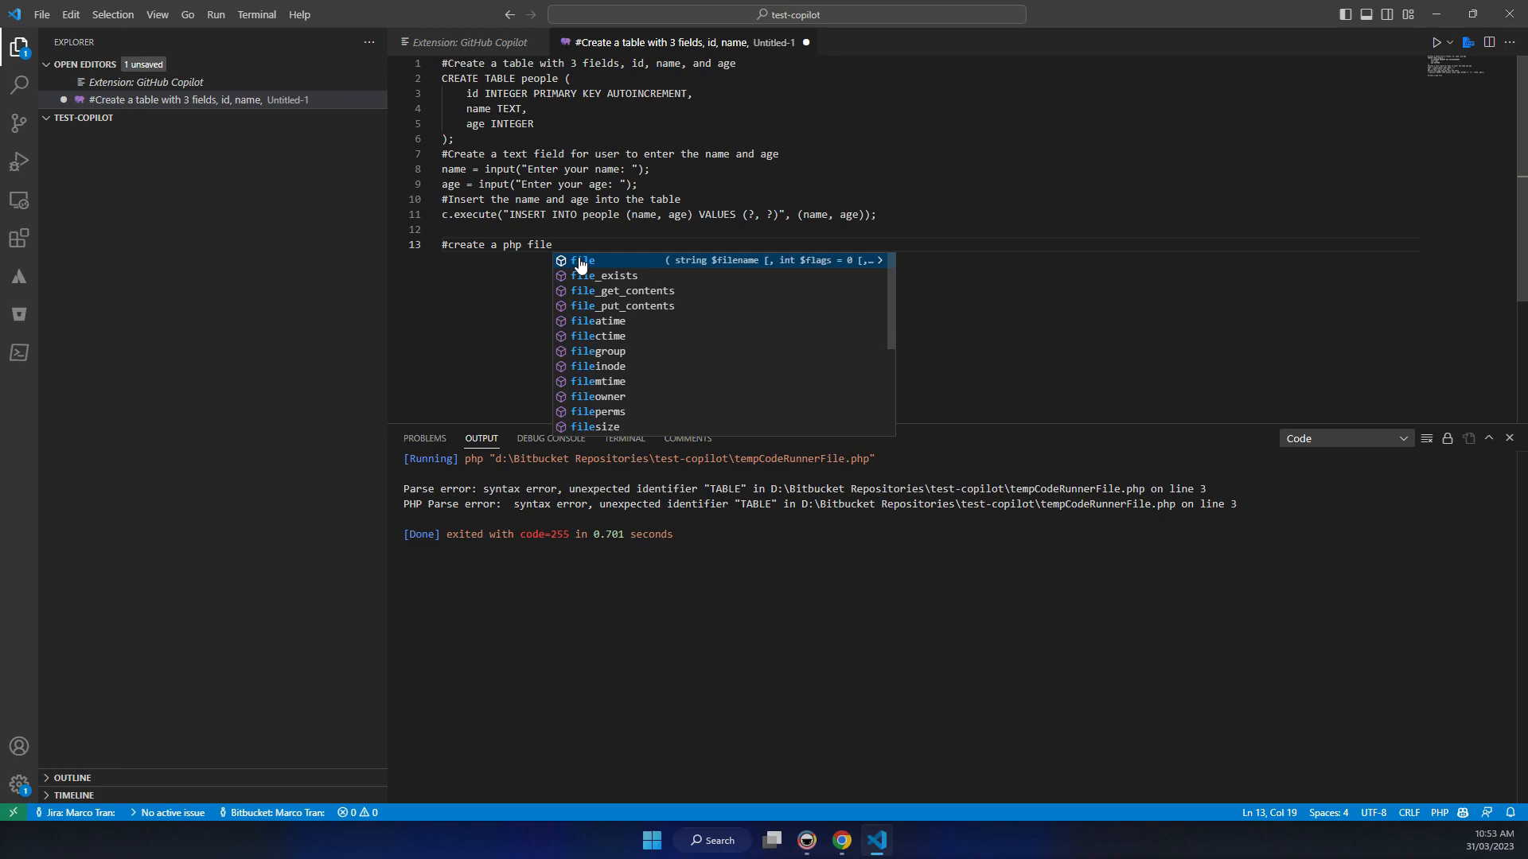
text(code)
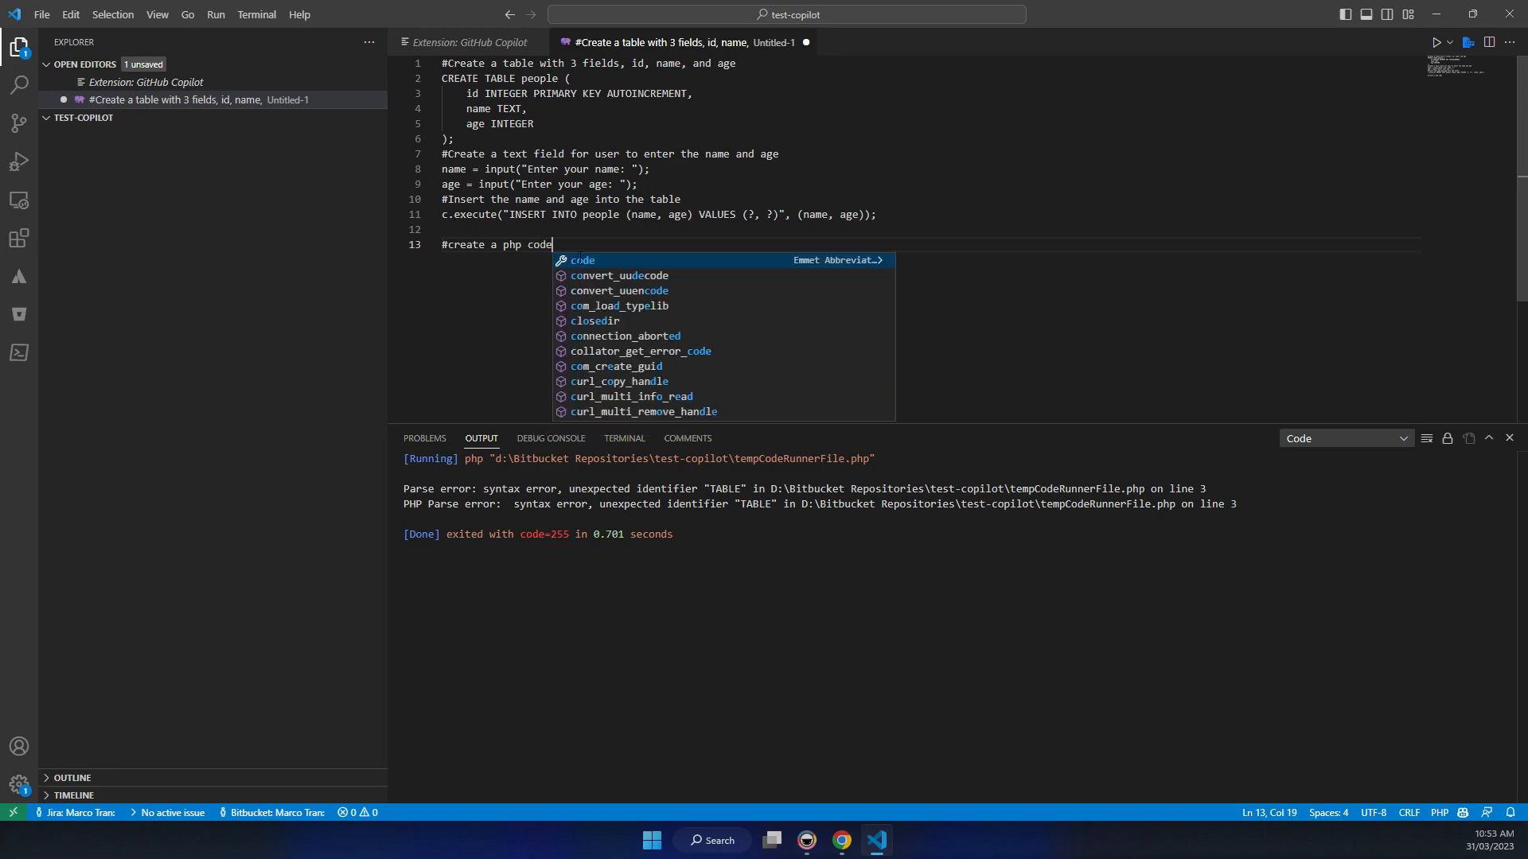
text(to)
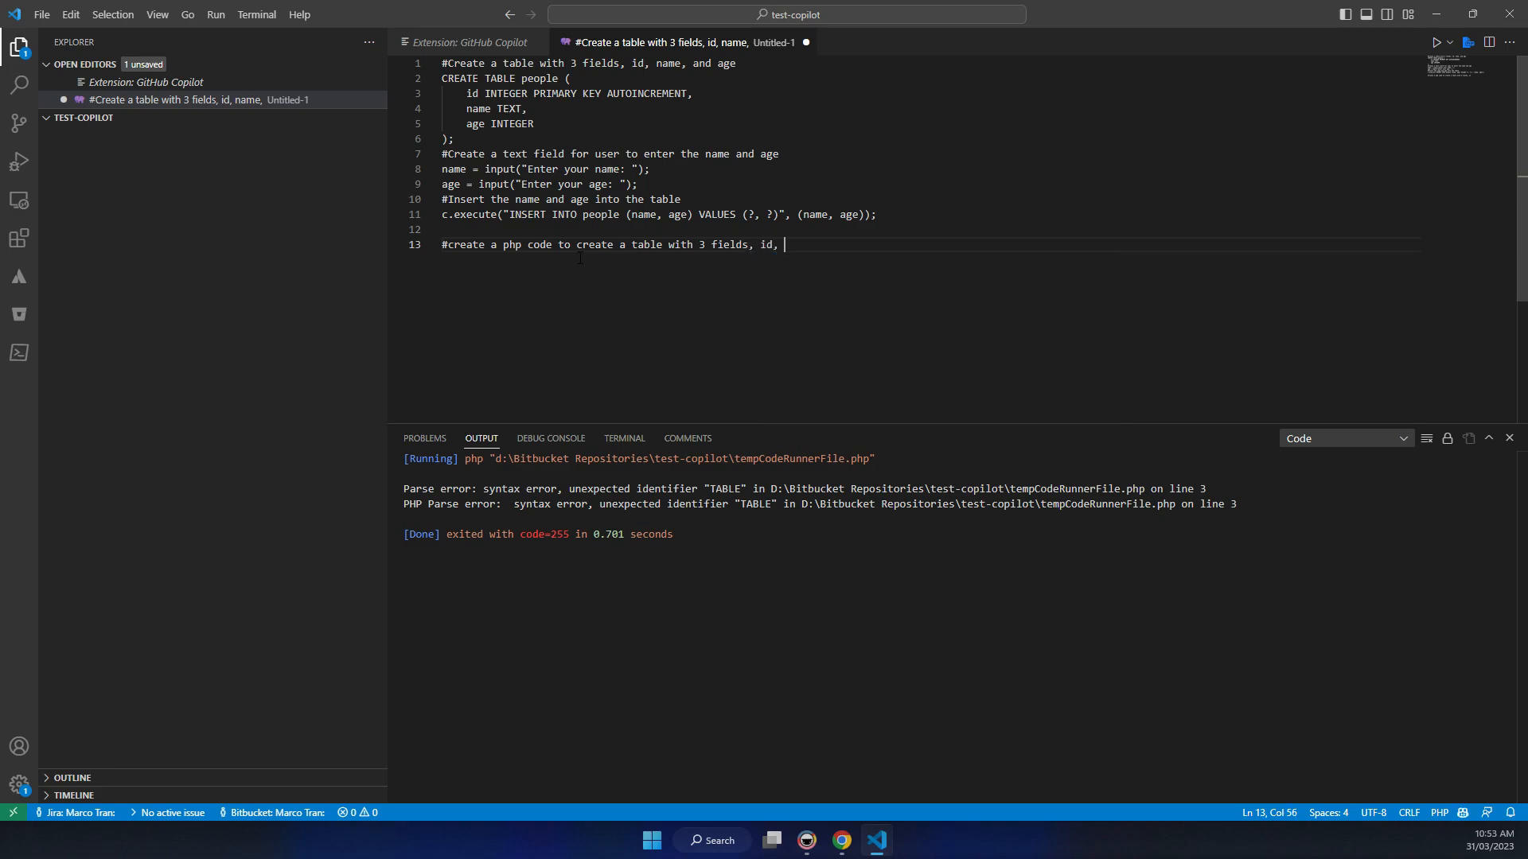
text(name and apache_get_modules)
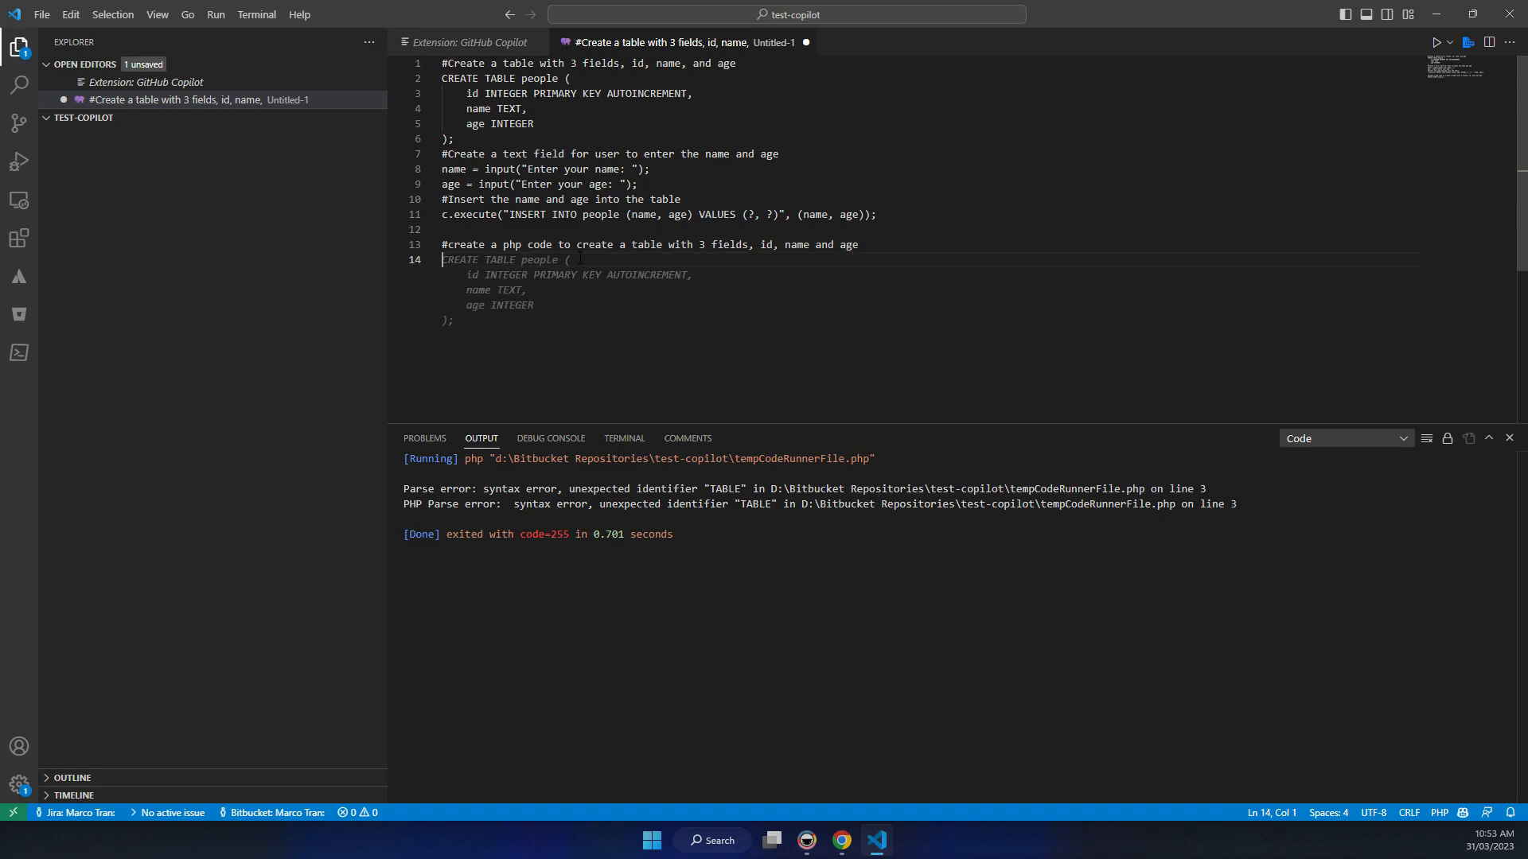
key(Tab)
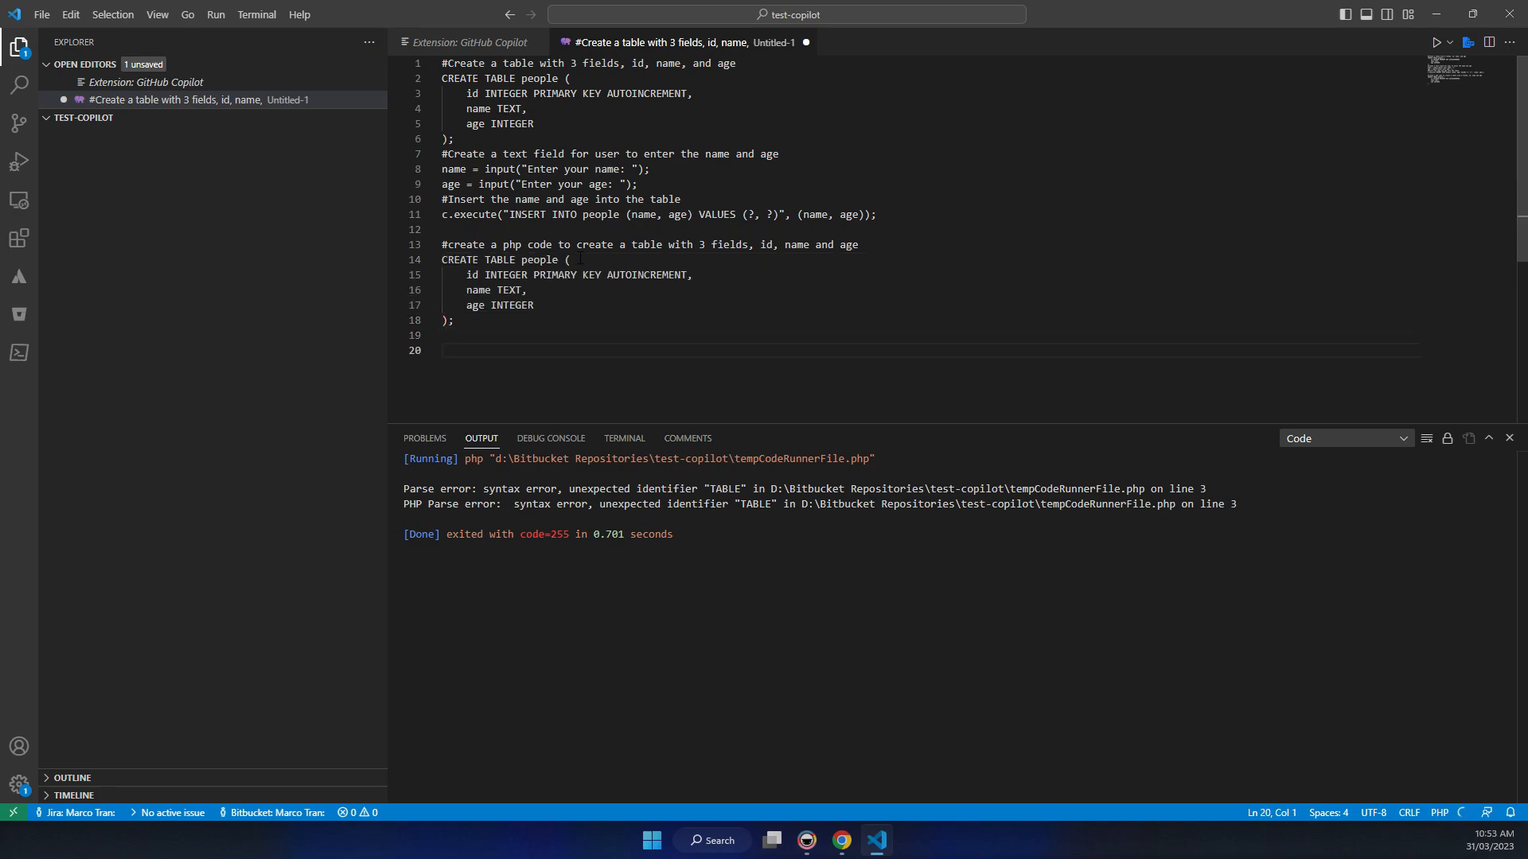
- Add the name-and-age input comment, accept the name input, and type the age input line
text(#create a text field for user to enter the name and age)
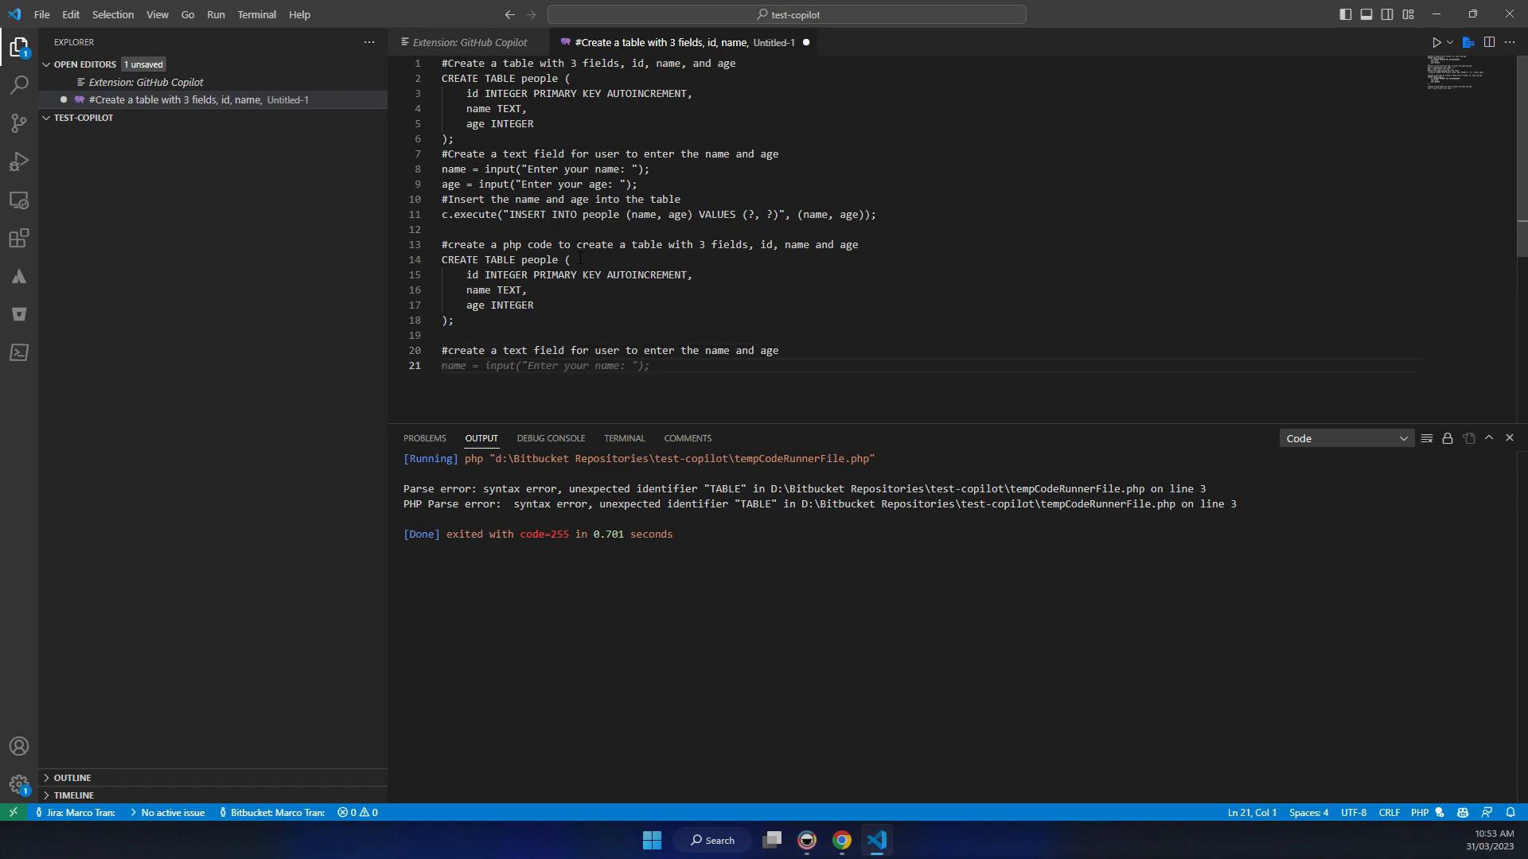
key(Tab)
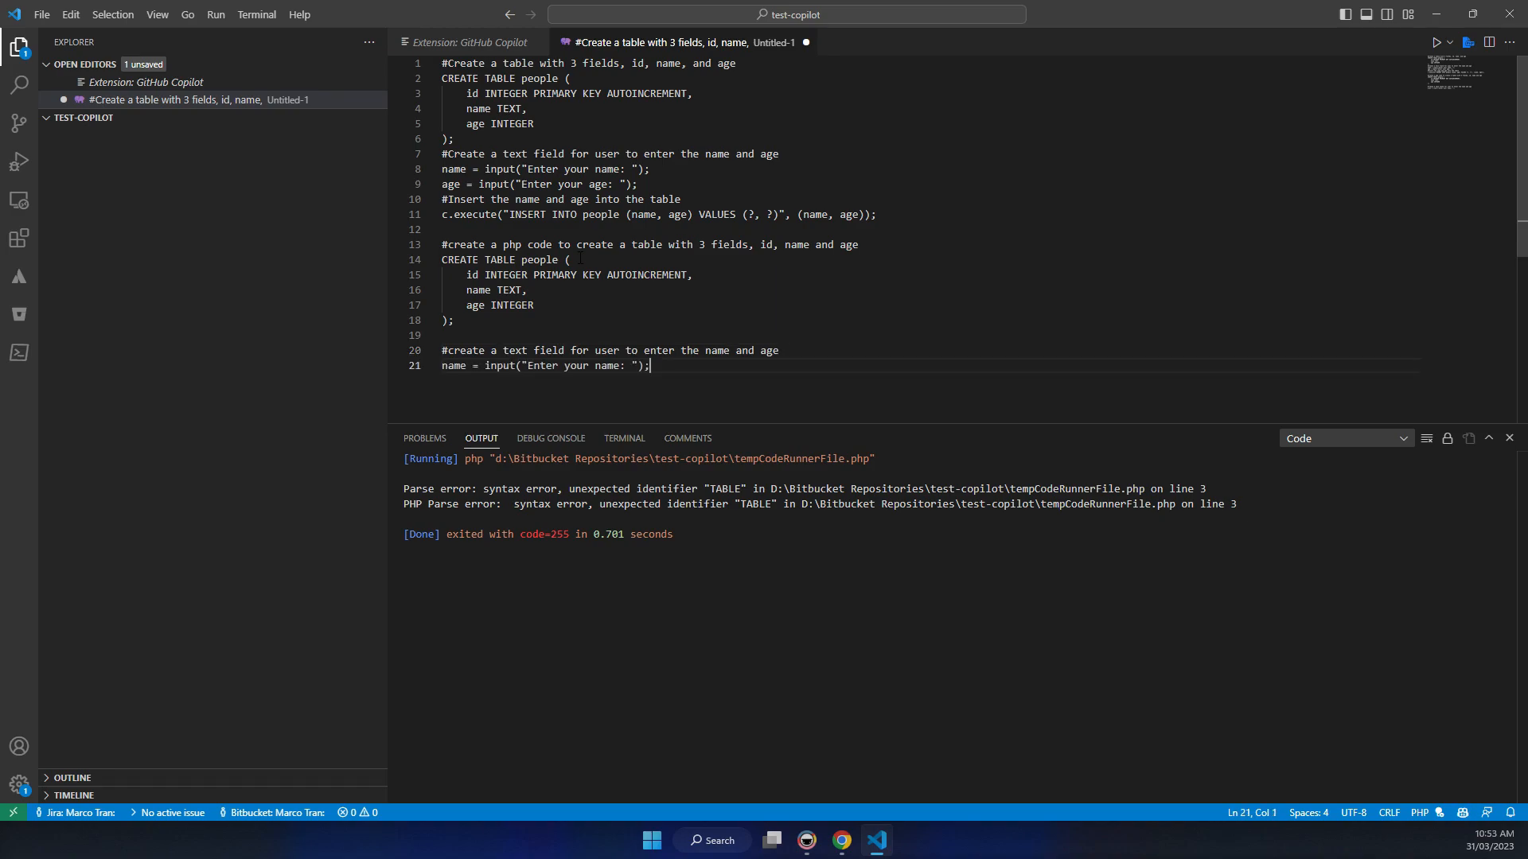
text(age = input("Enter your age: ");)
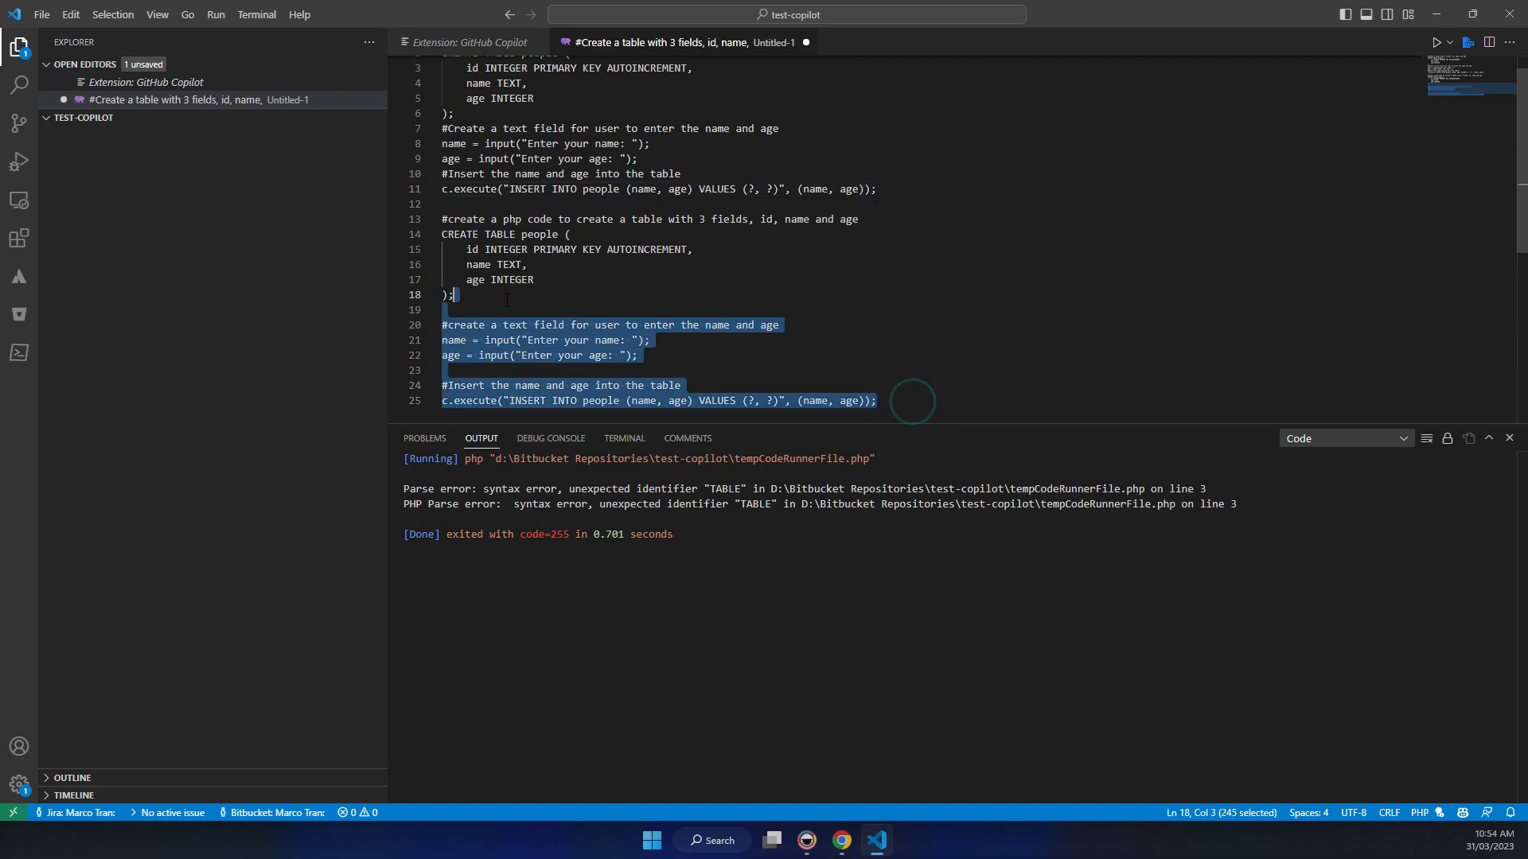
- Select all the generated PHP code in the untitled file for deletion
key(ctrl+a)
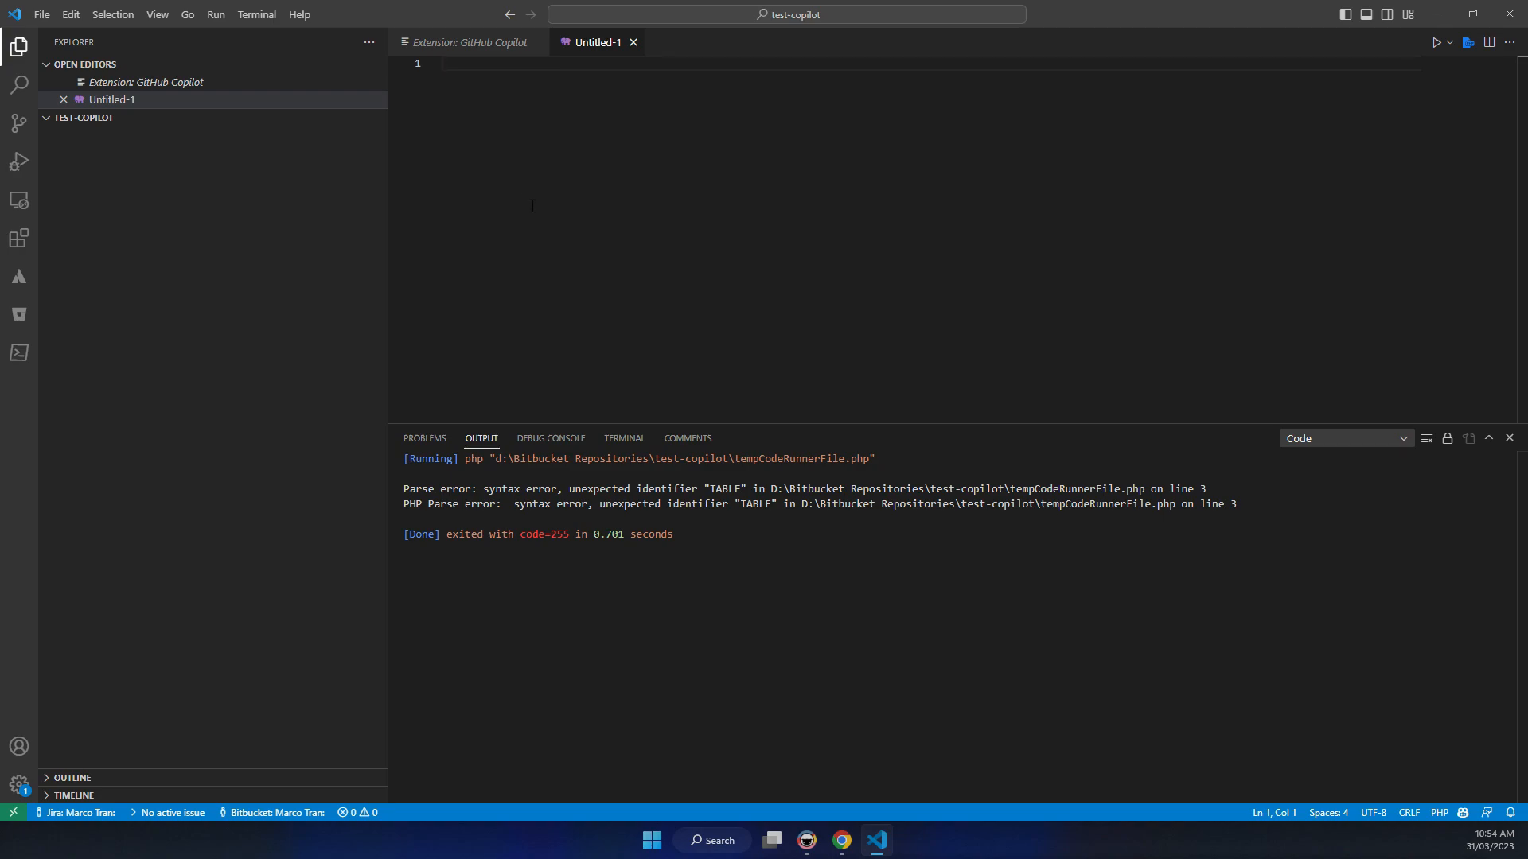
click(443, 62)
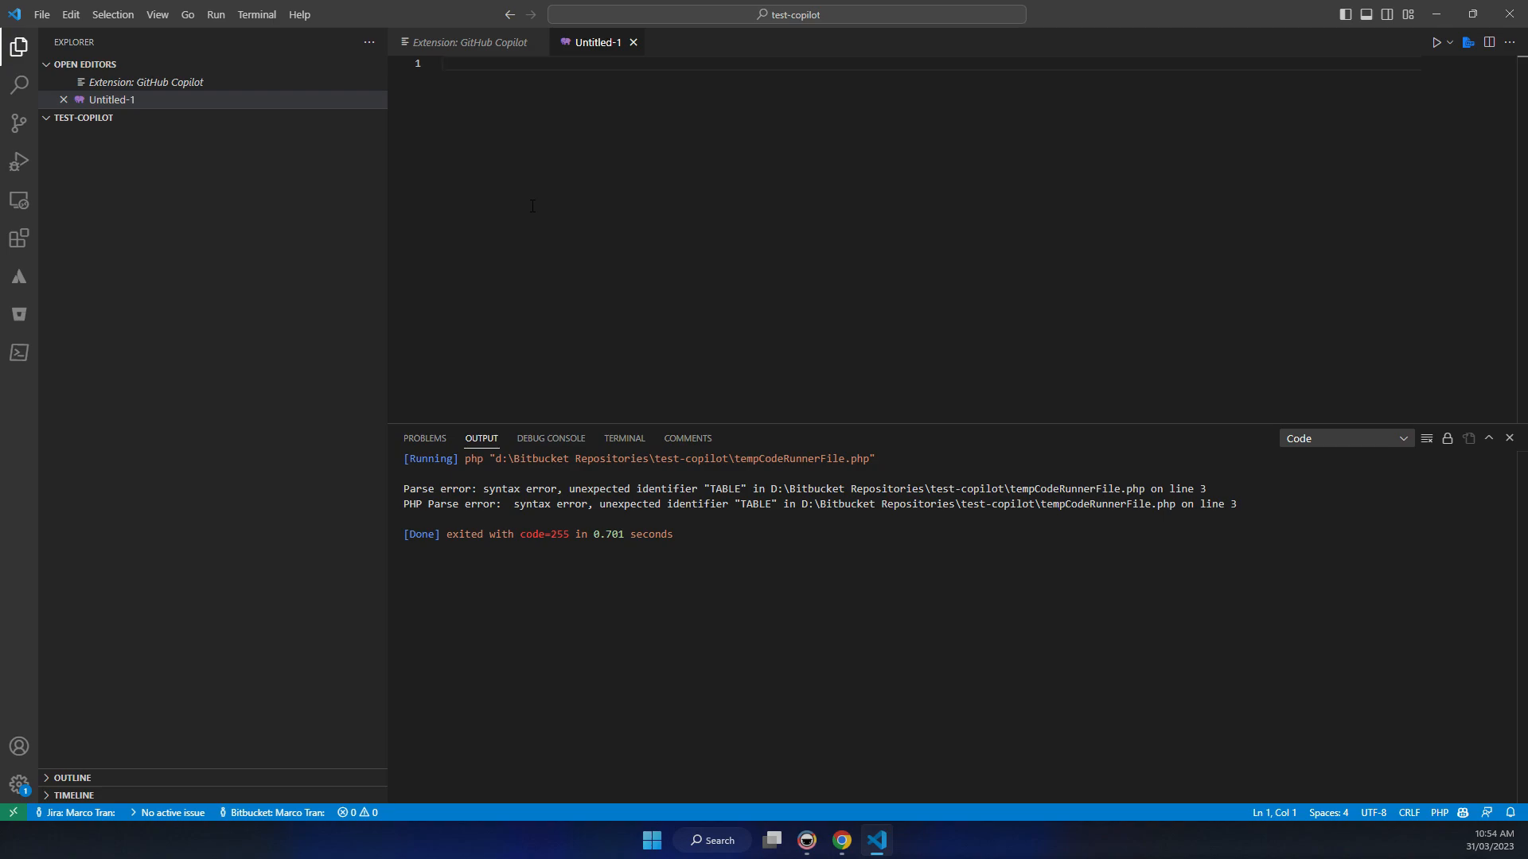
click(443, 62)
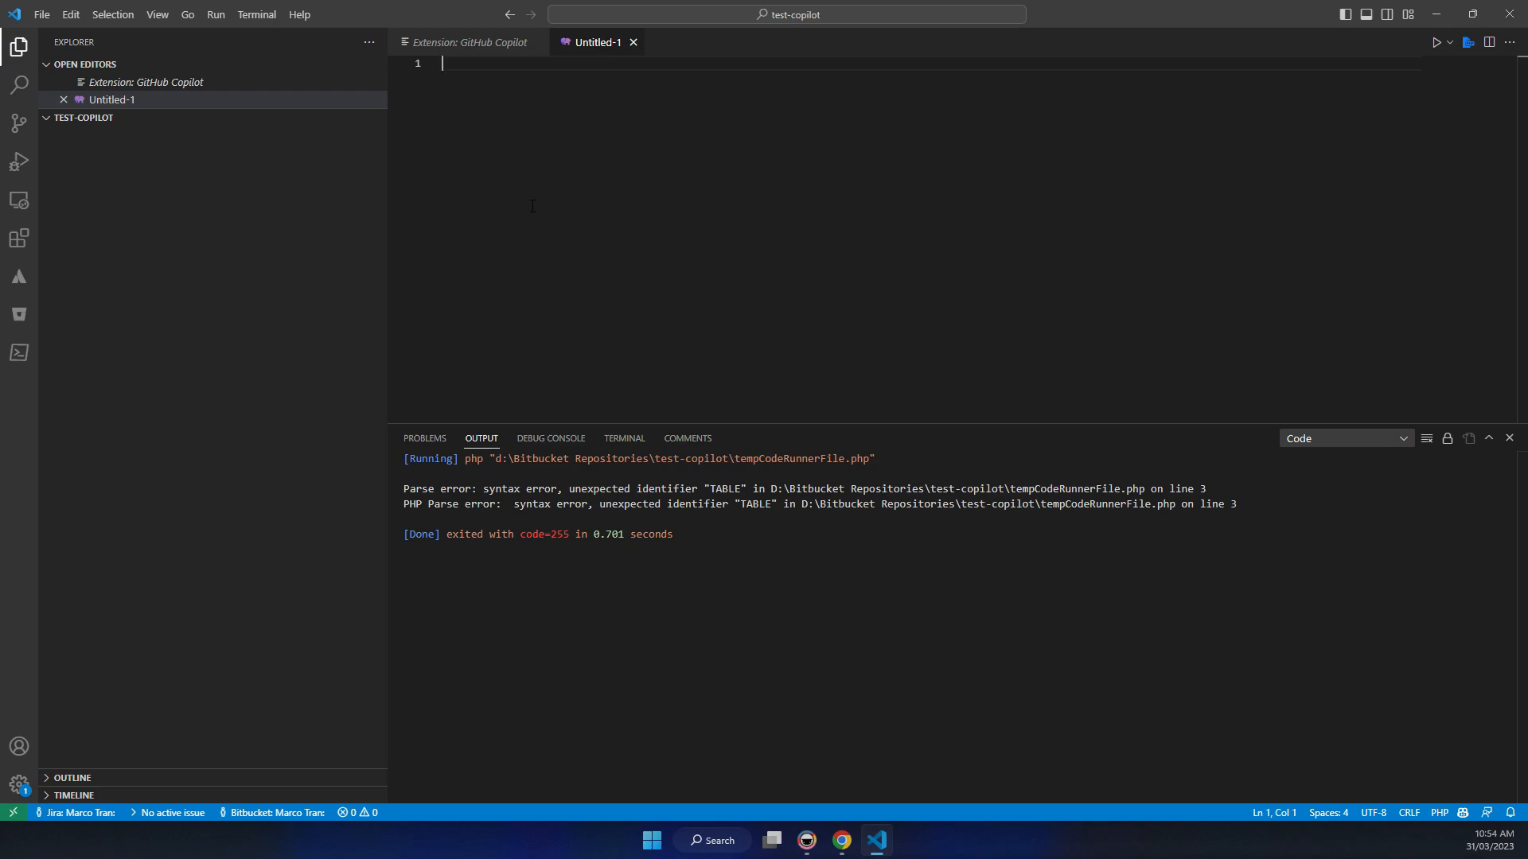